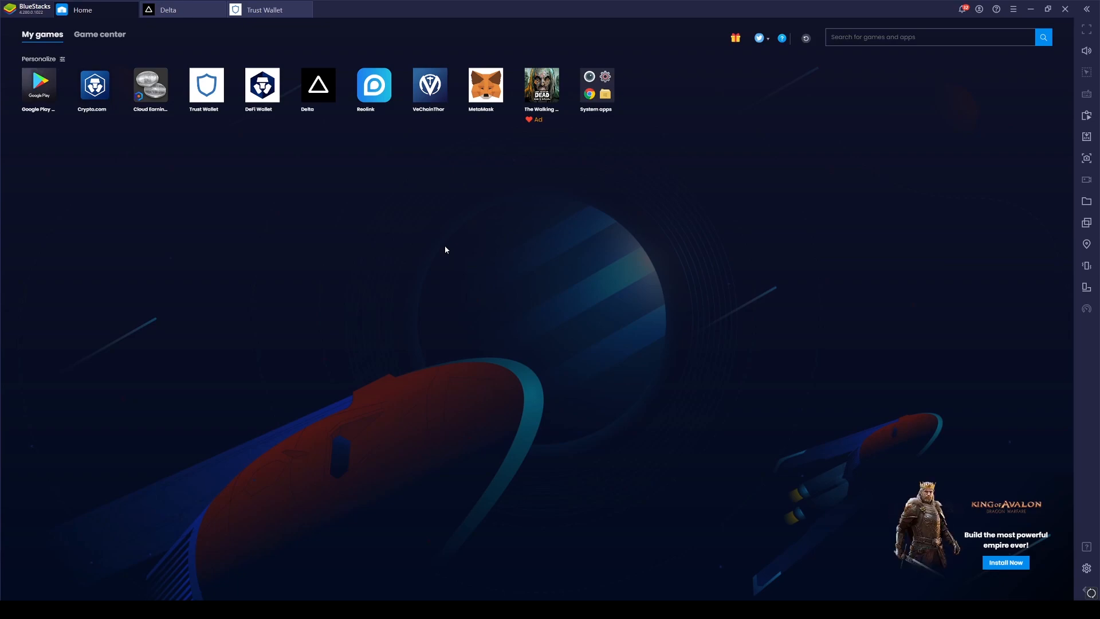
mouse_move(331, 227)
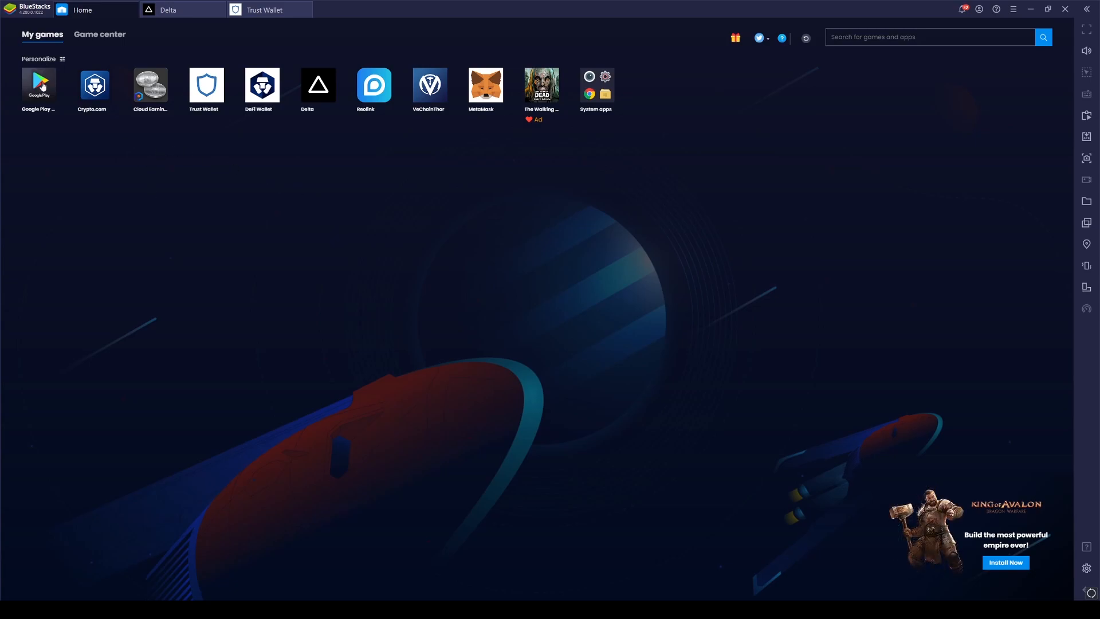
Search Google Play for 'delta' and open the Delta Investment Portfolio Tracker listing.
click(38, 85)
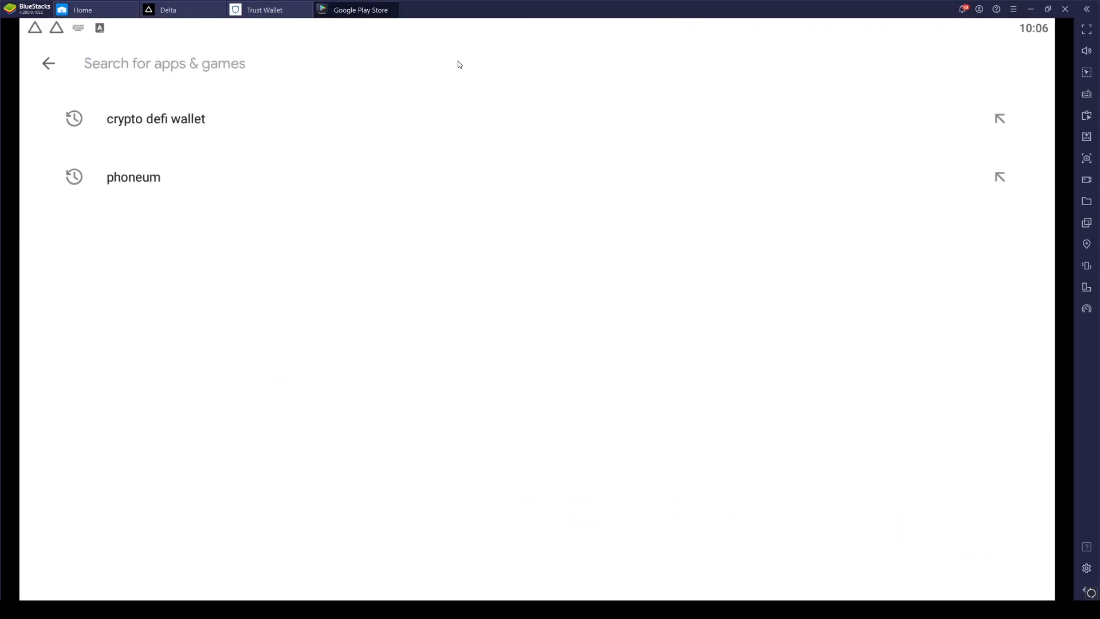
text(de)
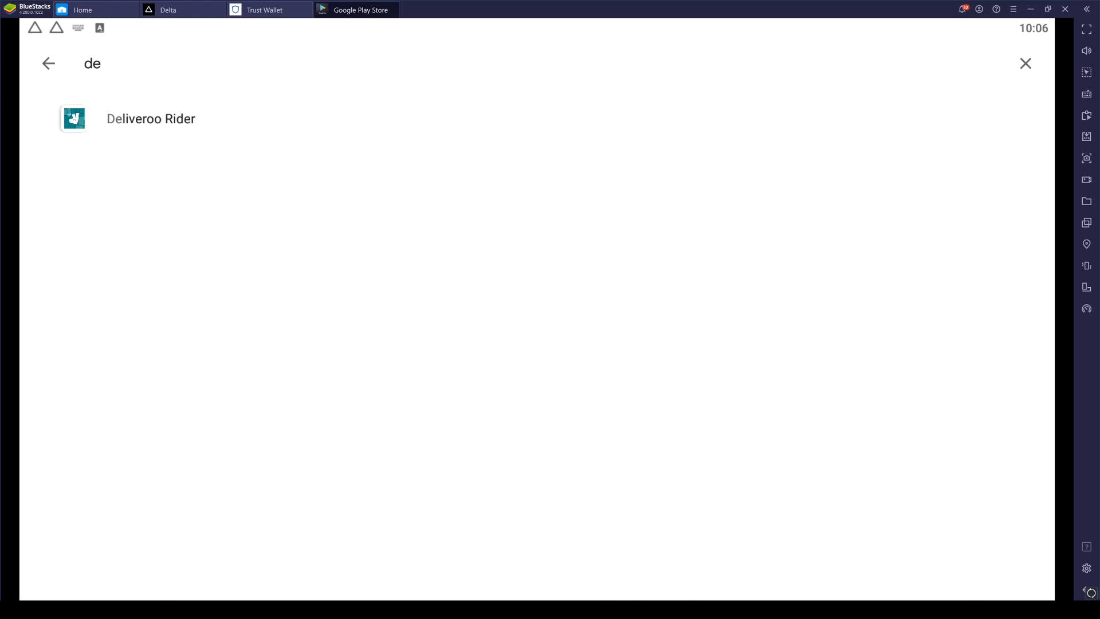
text(lta)
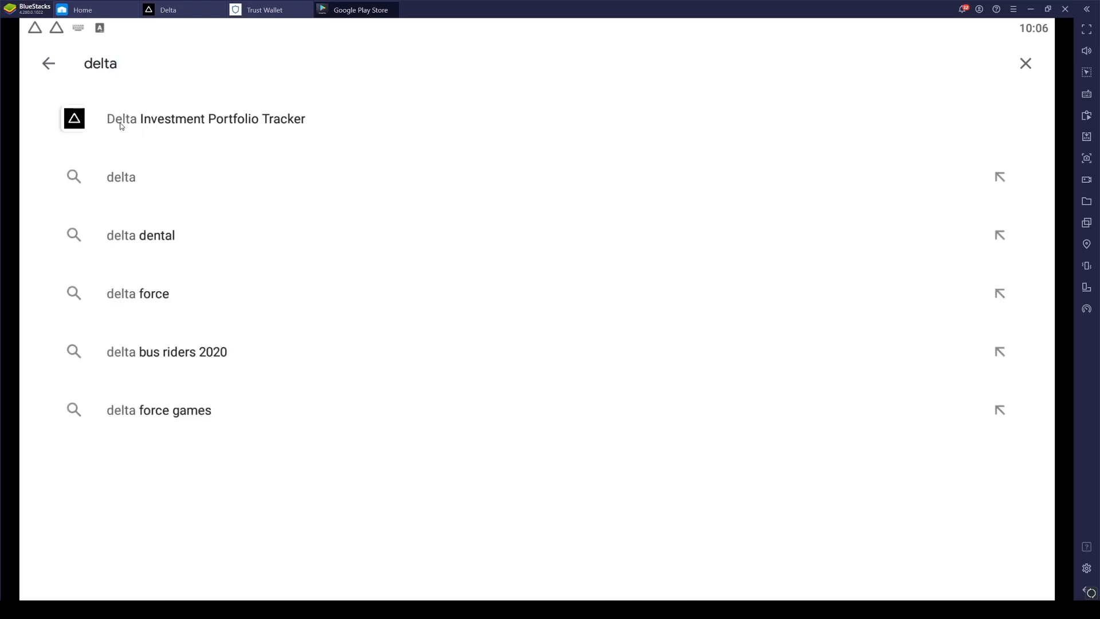
click(205, 118)
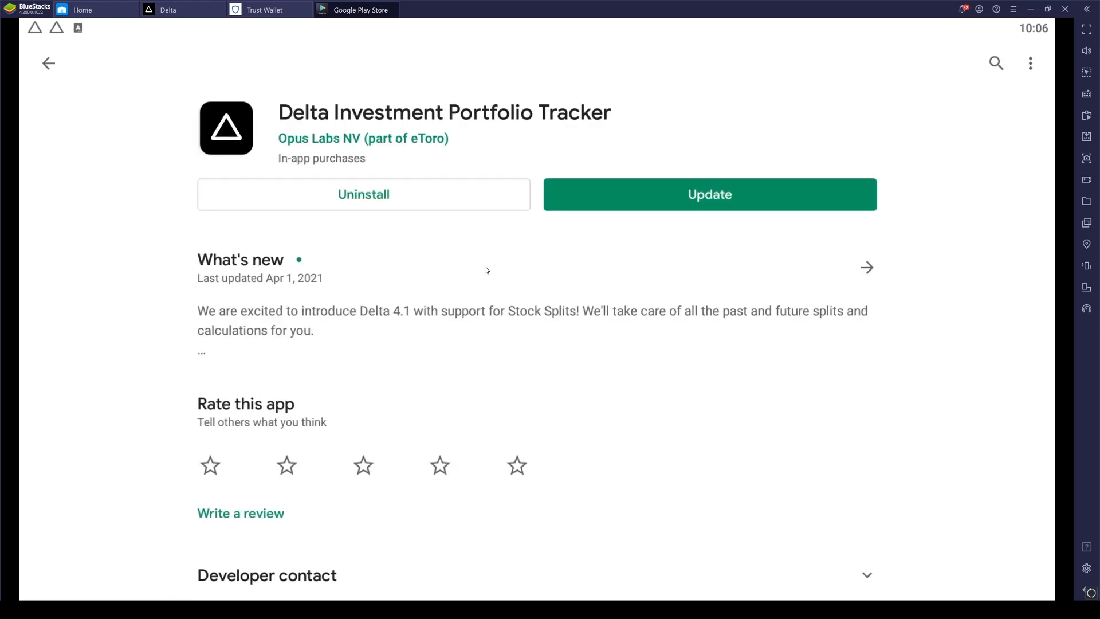
Scroll down the listing to the Ratings and reviews section and read the user reviews.
scroll(down, 3)
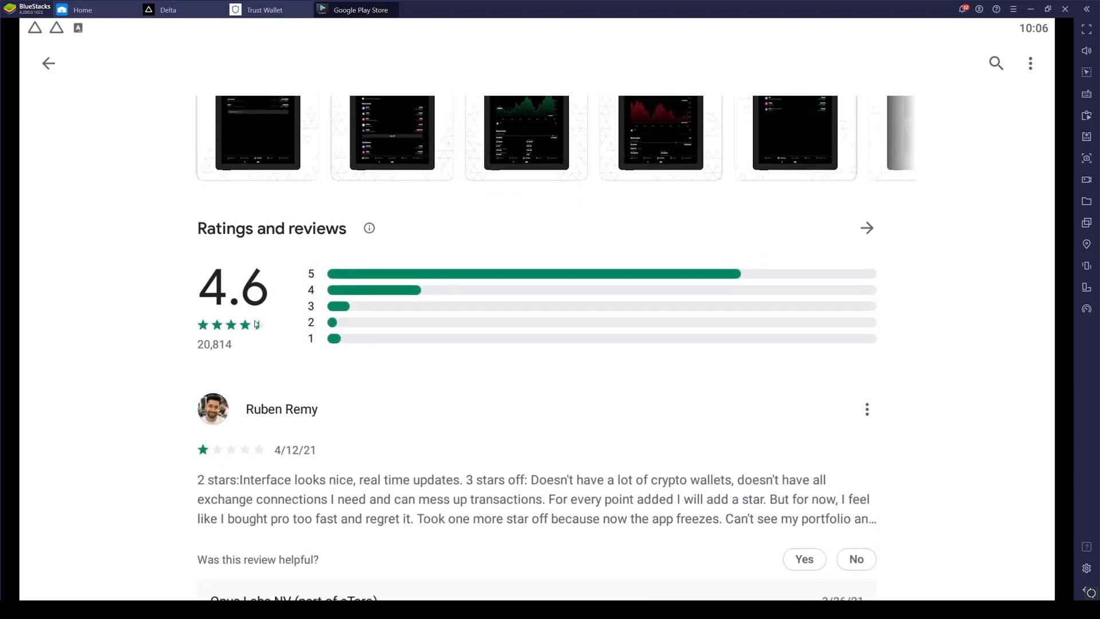
scroll(down, 3)
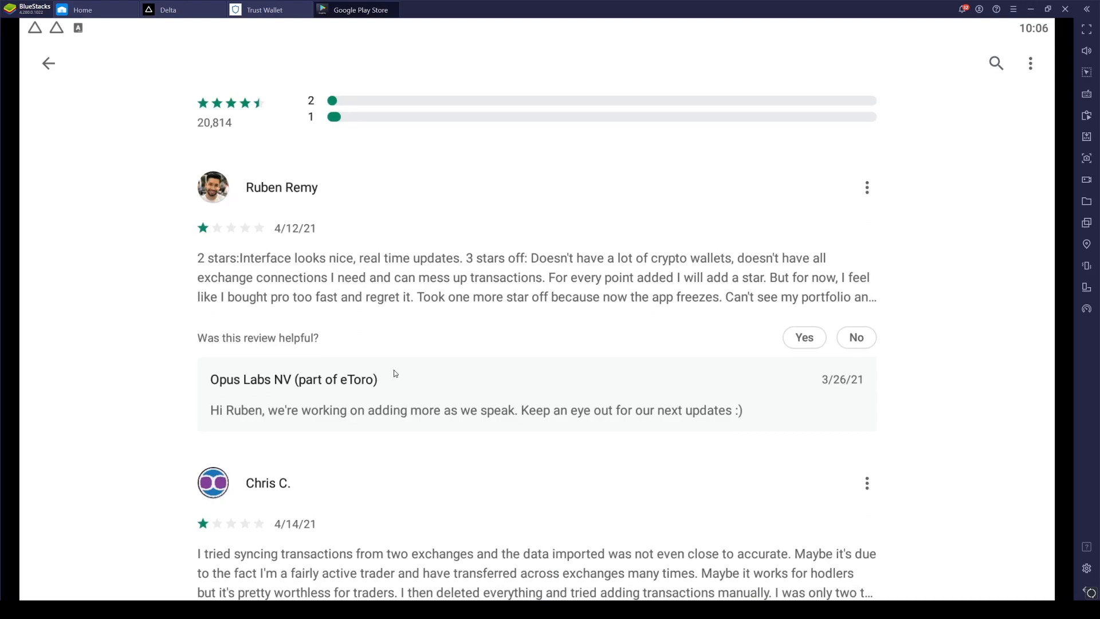
scroll(down, 3)
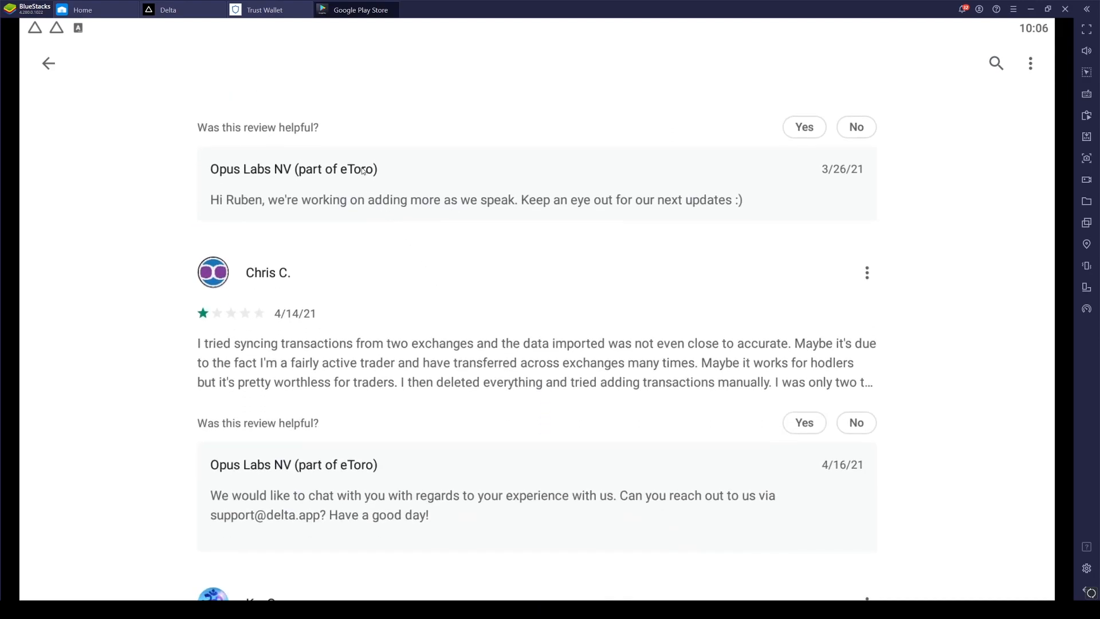
mouse_move(184, 35)
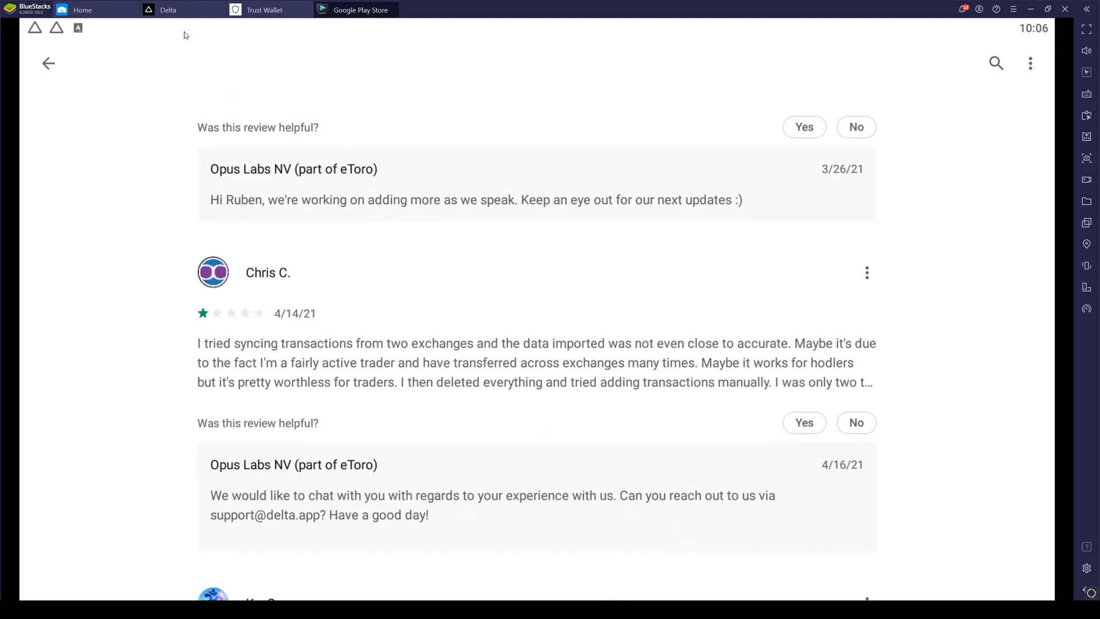
Switch to Delta and start adding a manual transaction, reaching the asset-type choice.
click(48, 63)
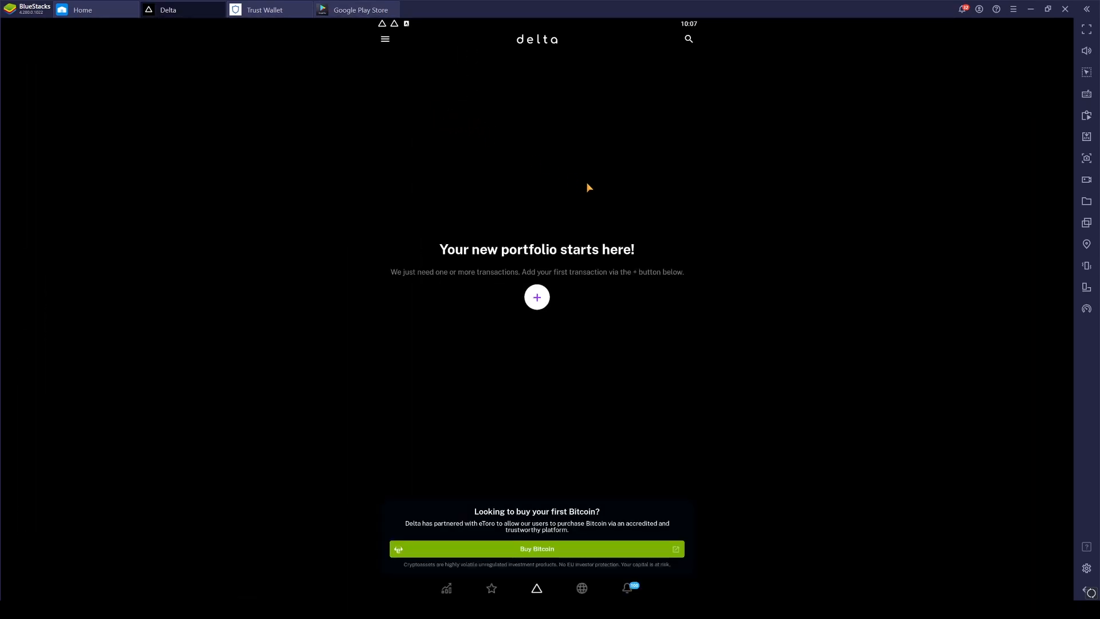
mouse_move(461, 237)
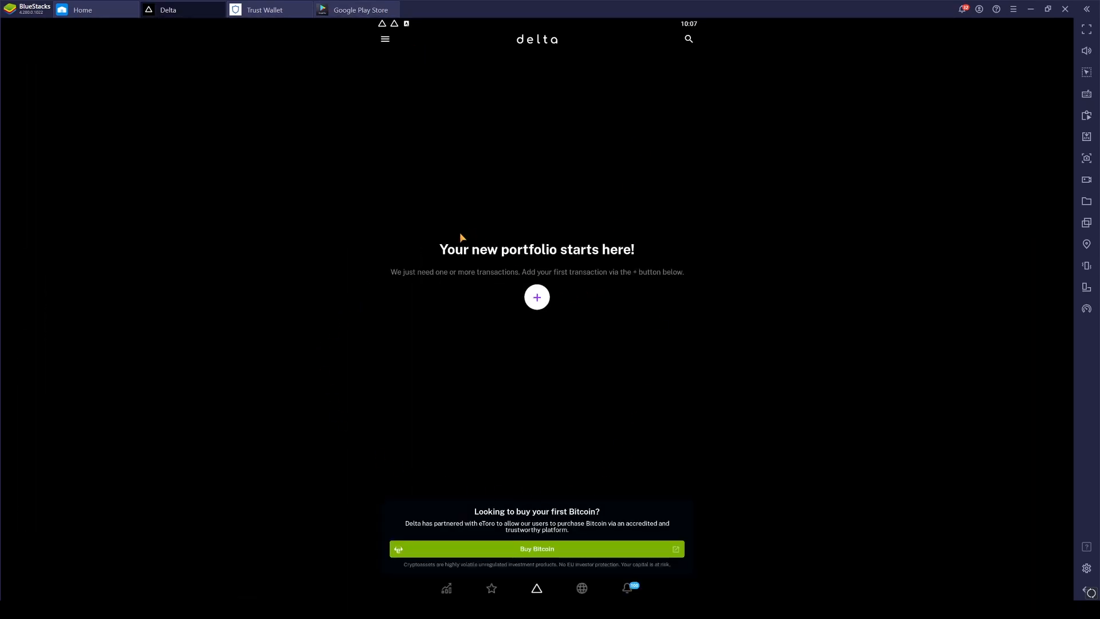
mouse_move(622, 215)
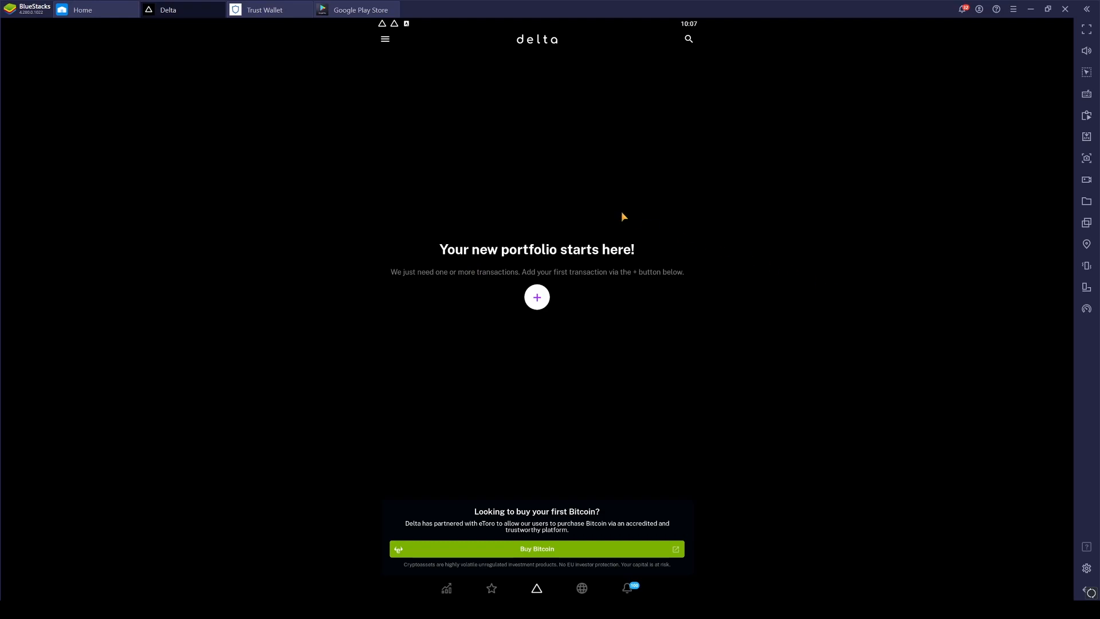
mouse_move(556, 308)
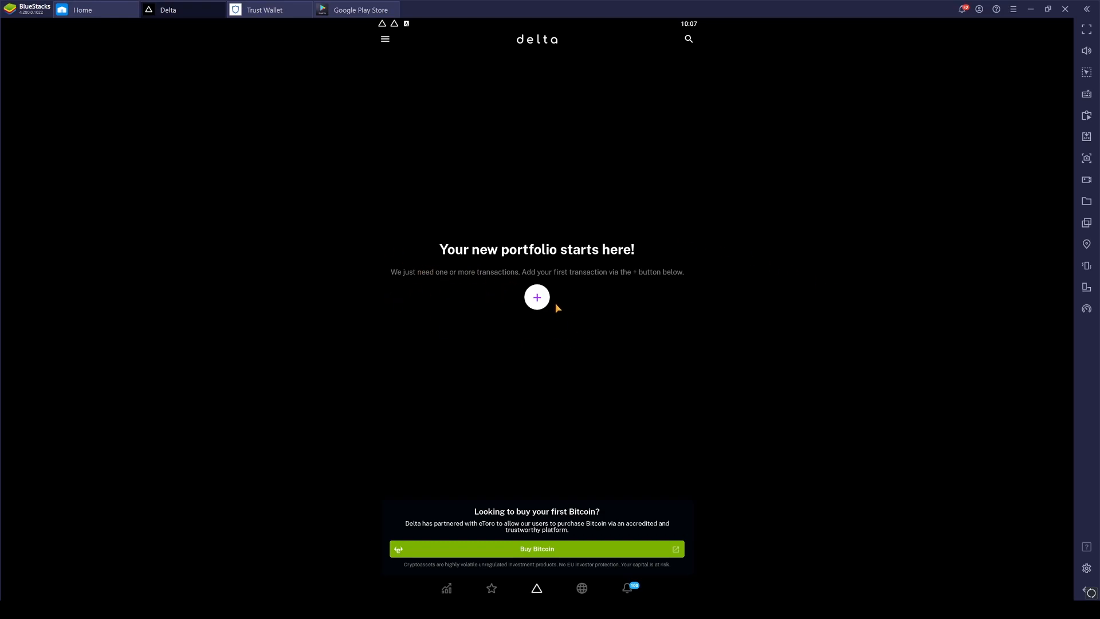
click(536, 297)
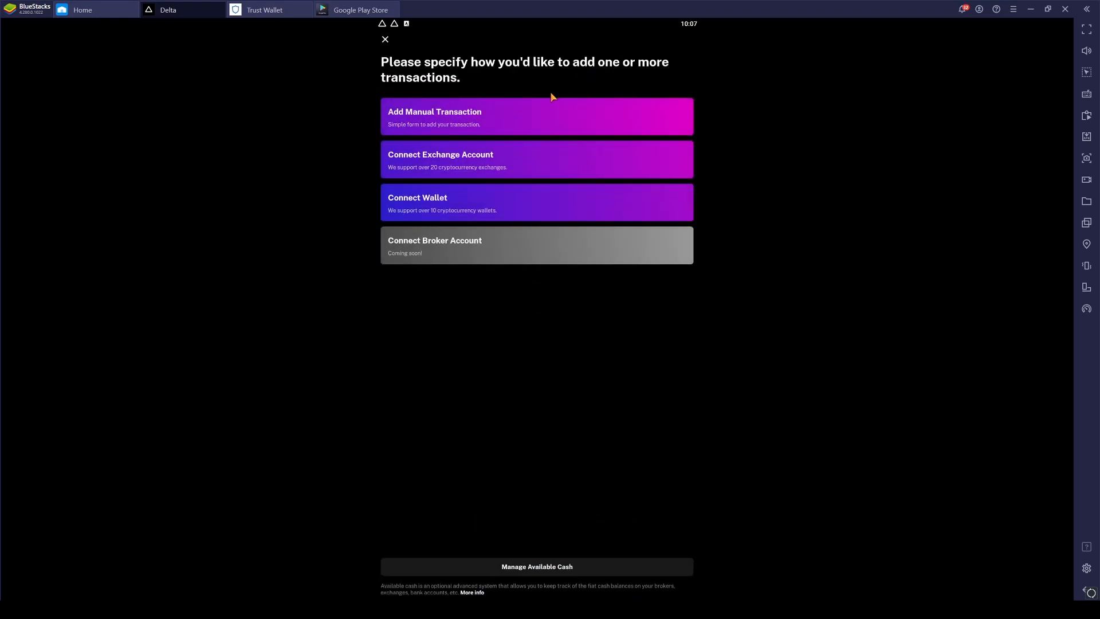
mouse_move(456, 262)
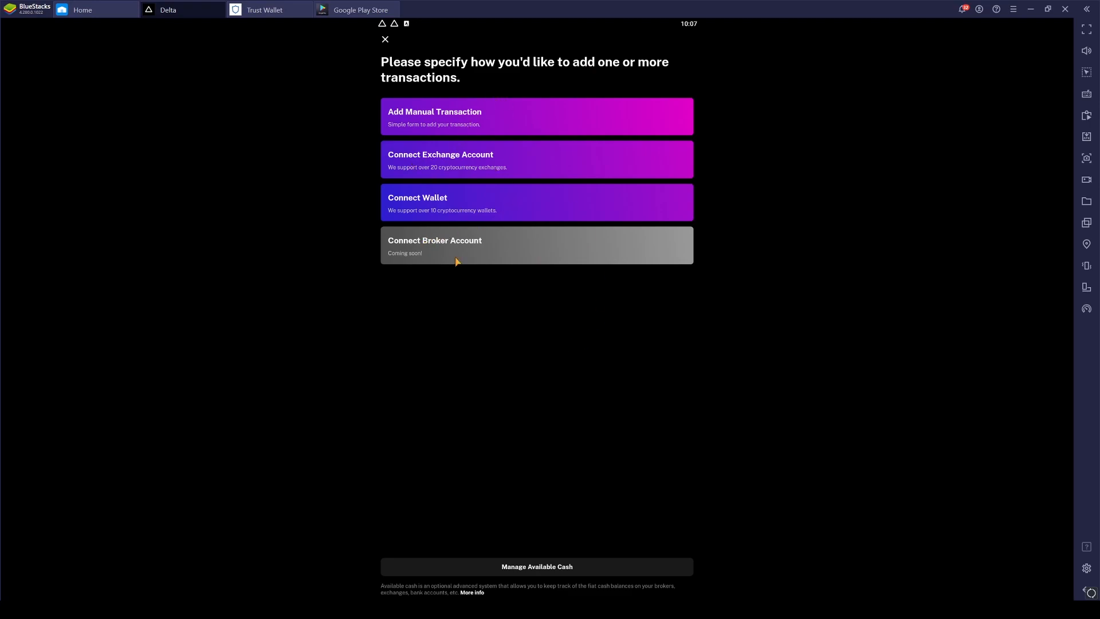
click(536, 117)
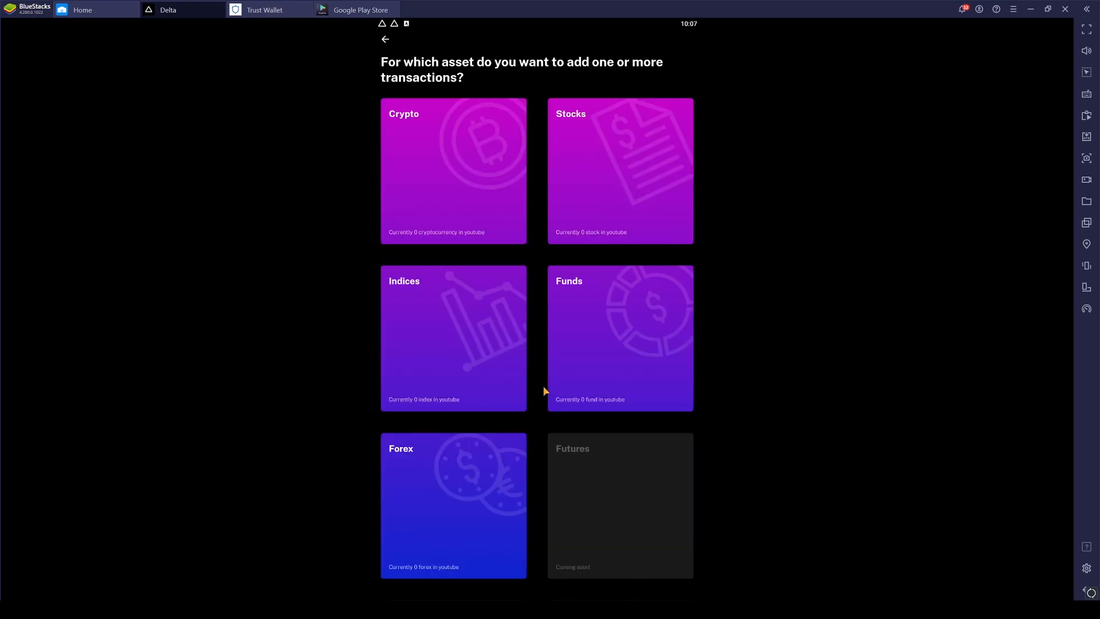
mouse_move(513, 530)
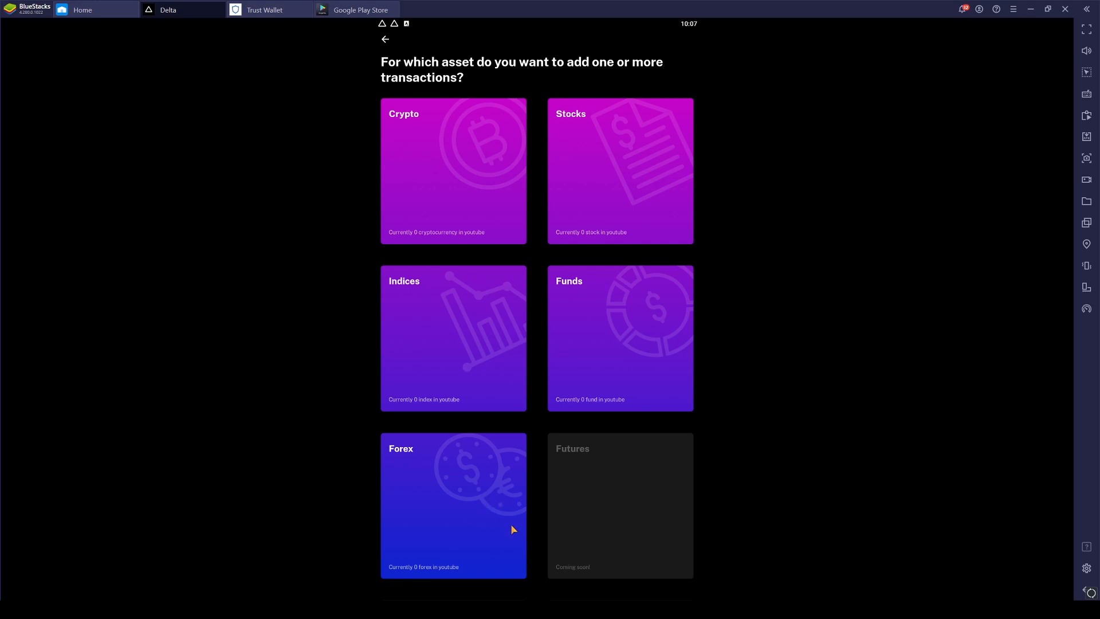
mouse_move(457, 161)
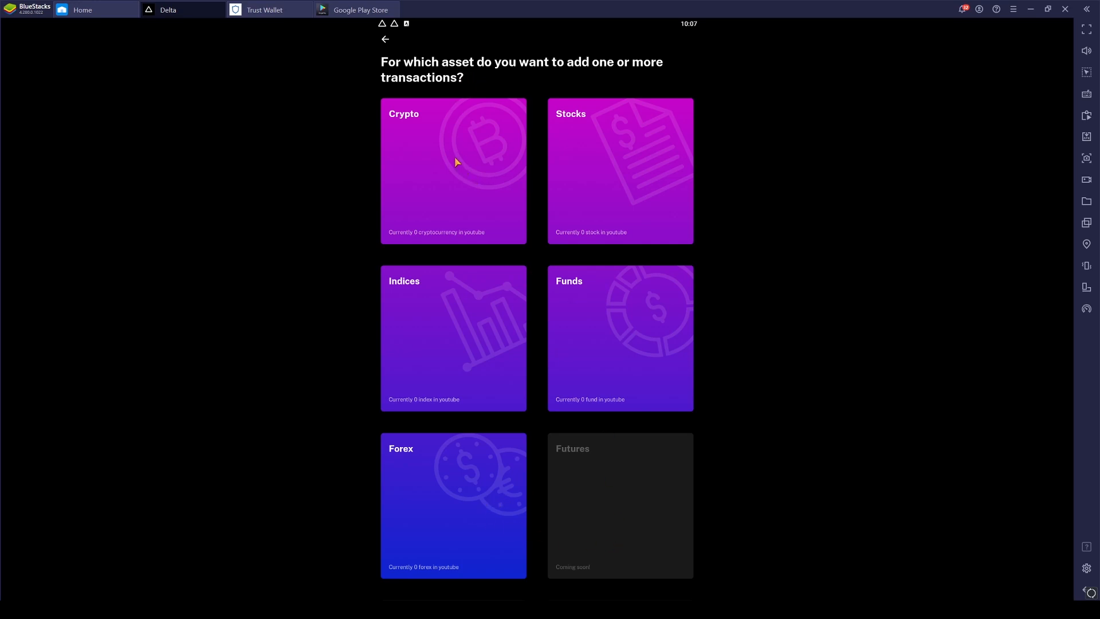
Choose Crypto as the asset type to bring up the crypto search.
click(452, 171)
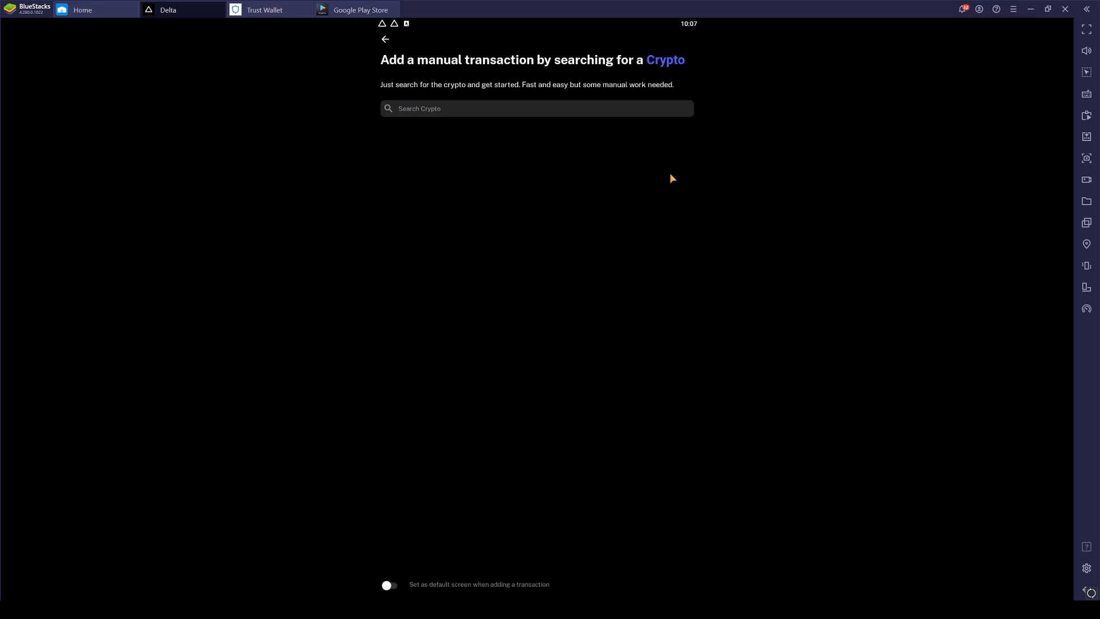
mouse_move(572, 239)
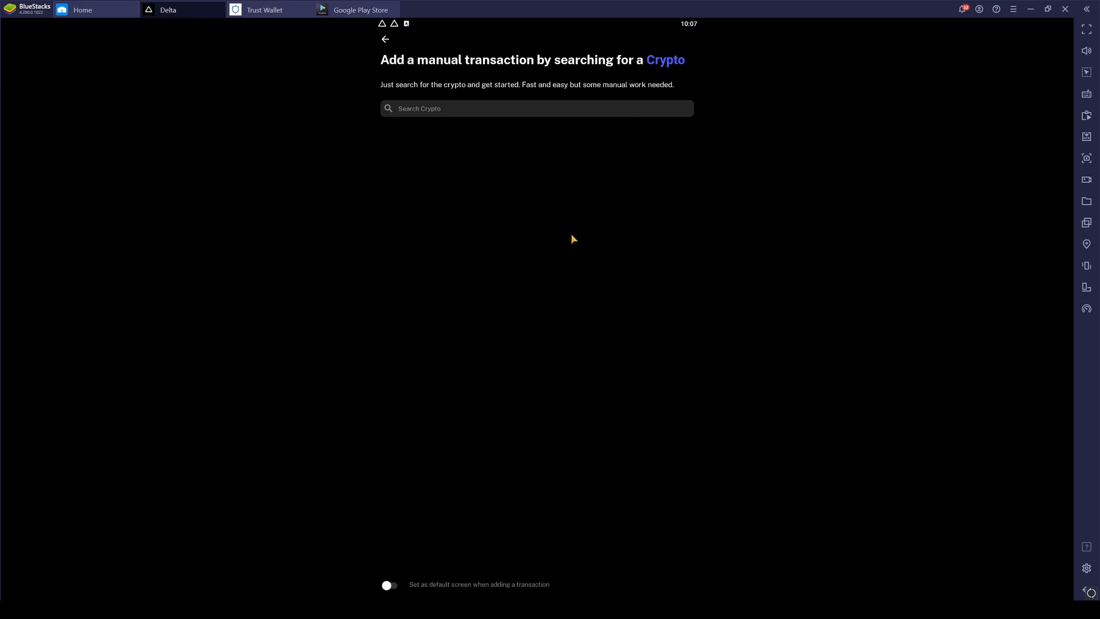
mouse_move(569, 246)
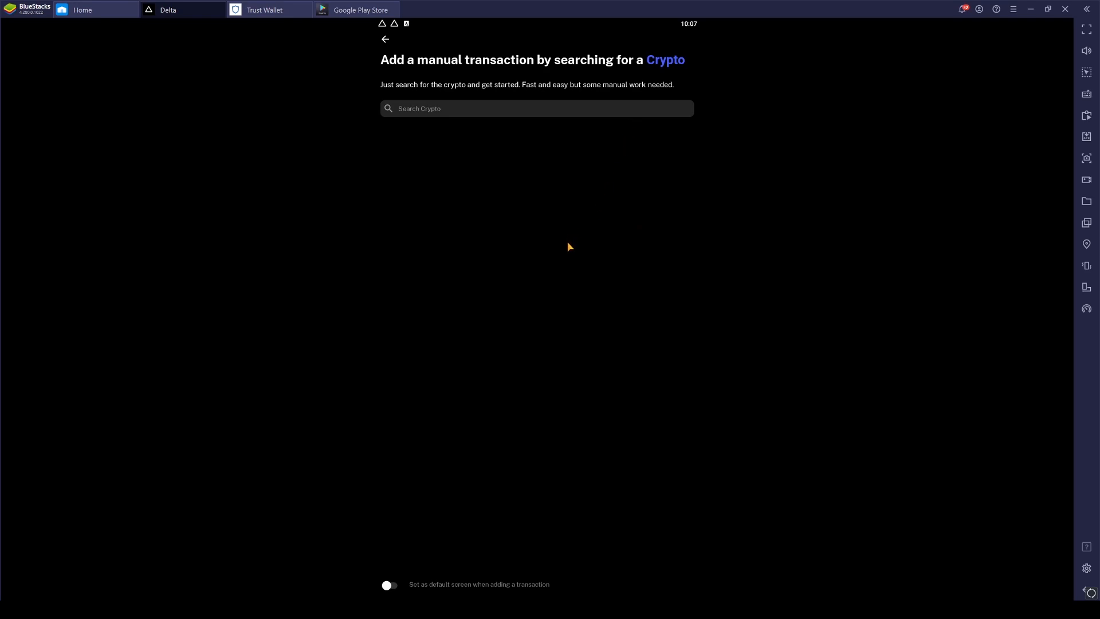
mouse_move(551, 198)
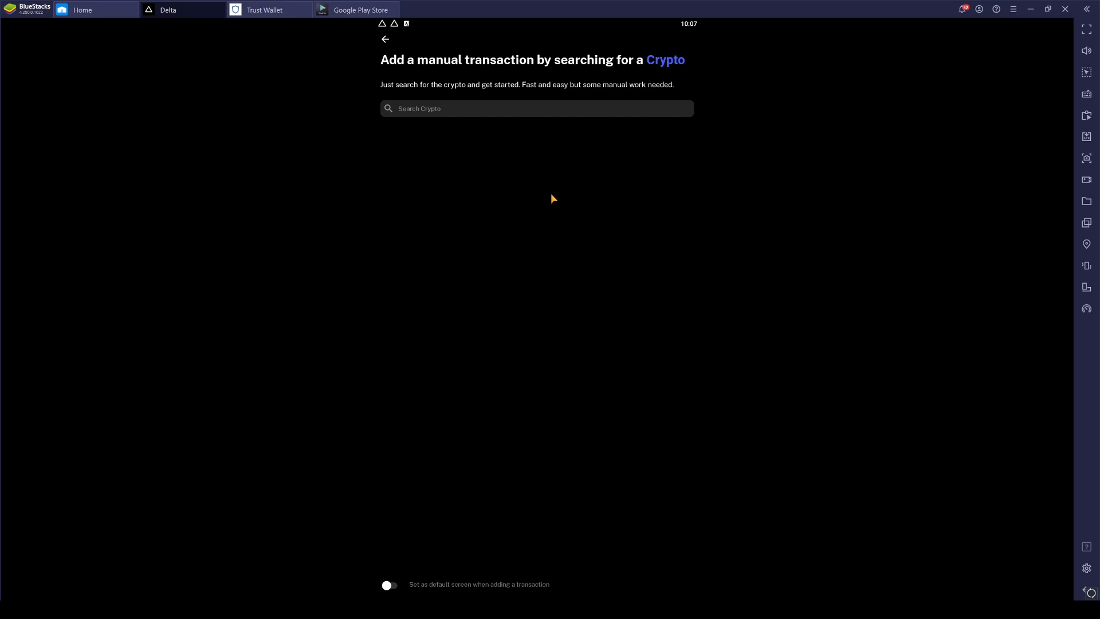
mouse_move(455, 263)
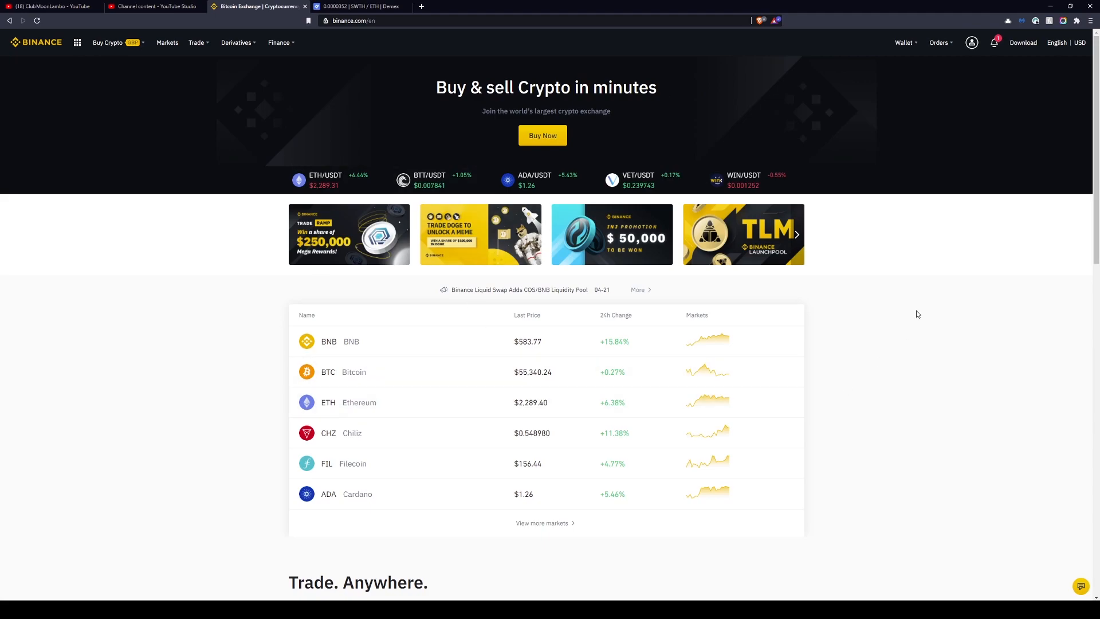
Go to Binance Orders > Spot Order to list the open HOT/USDT limit sell order.
click(939, 42)
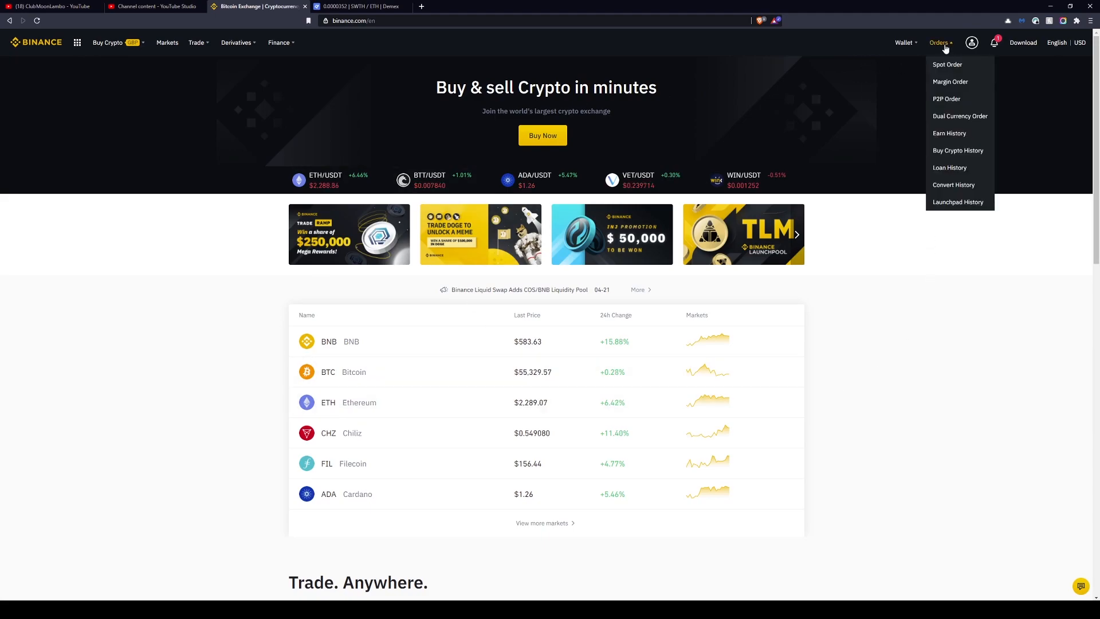
click(948, 64)
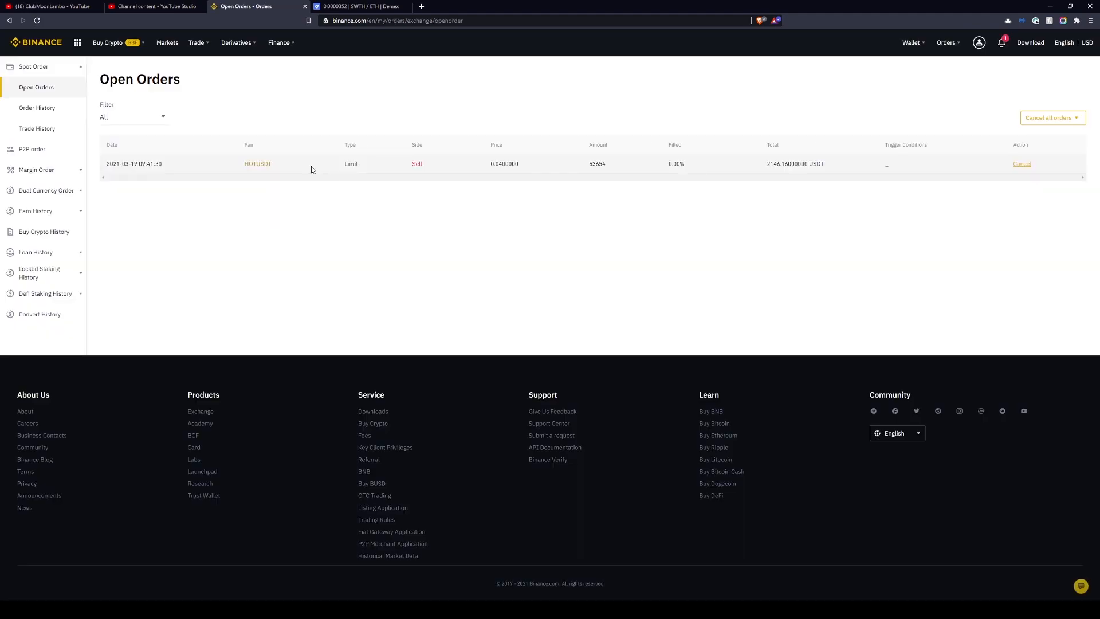
View Order History and expand the BTCUSDT buy to show its trade total, executed amount and fee.
click(37, 108)
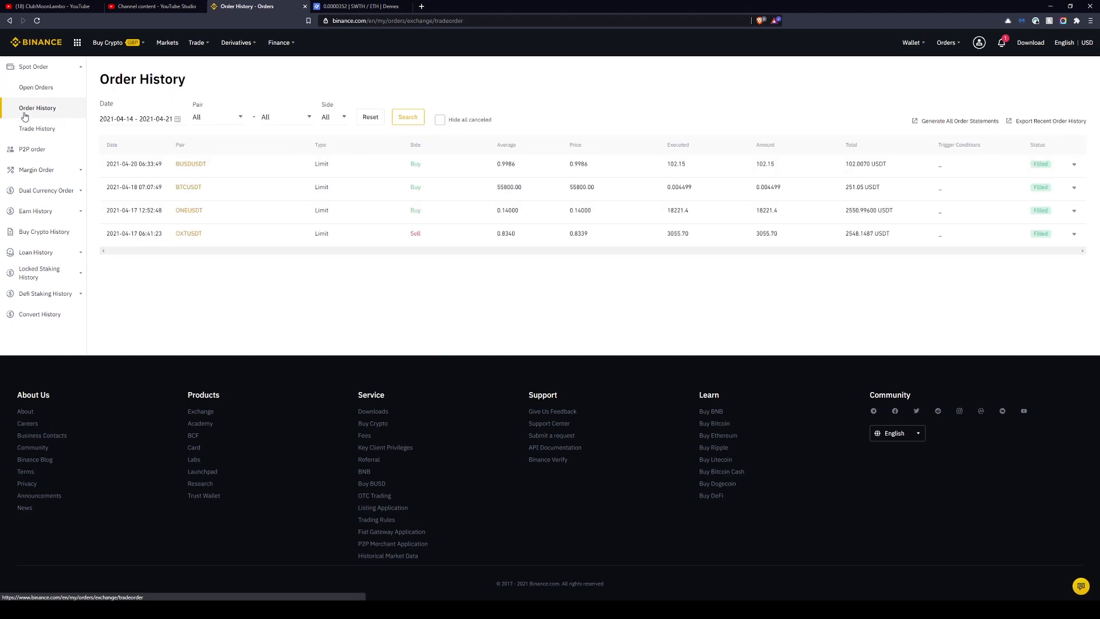
mouse_move(224, 275)
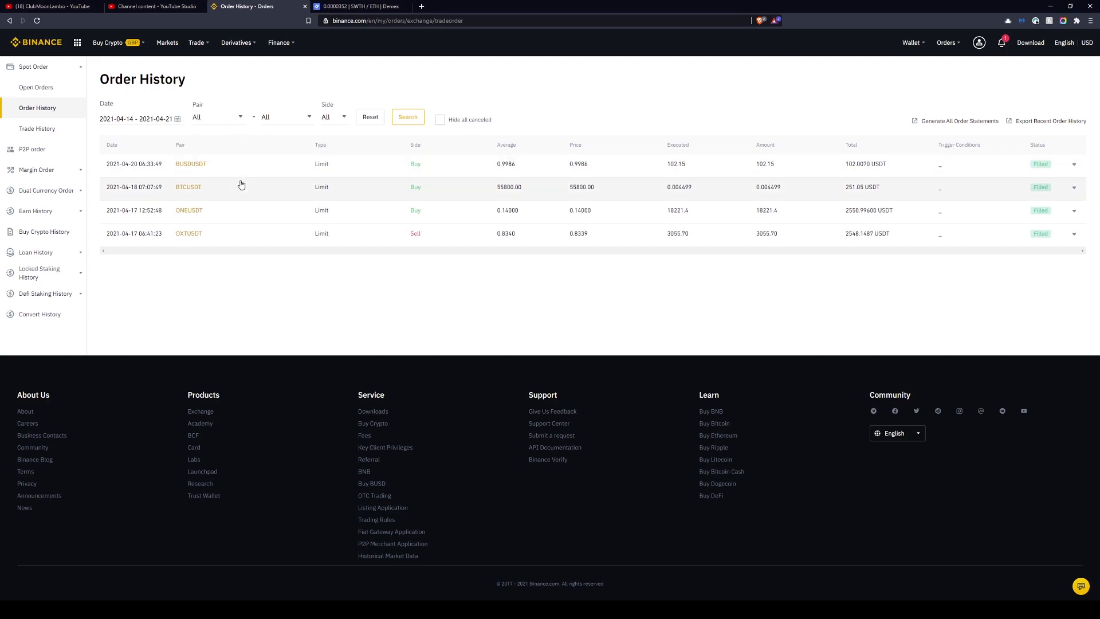
mouse_move(149, 159)
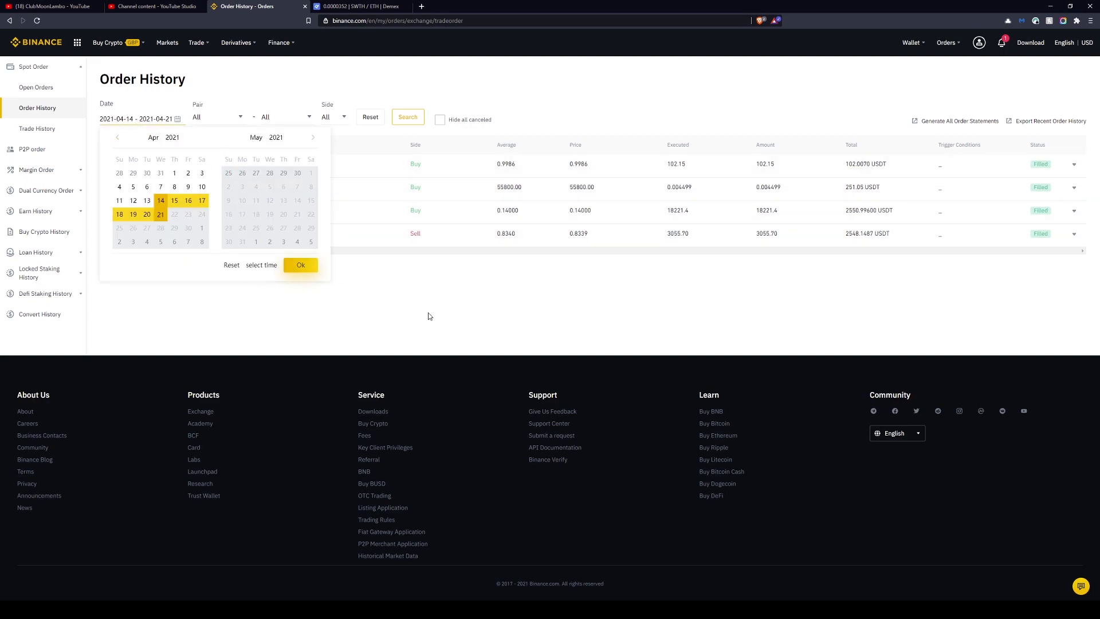
click(300, 265)
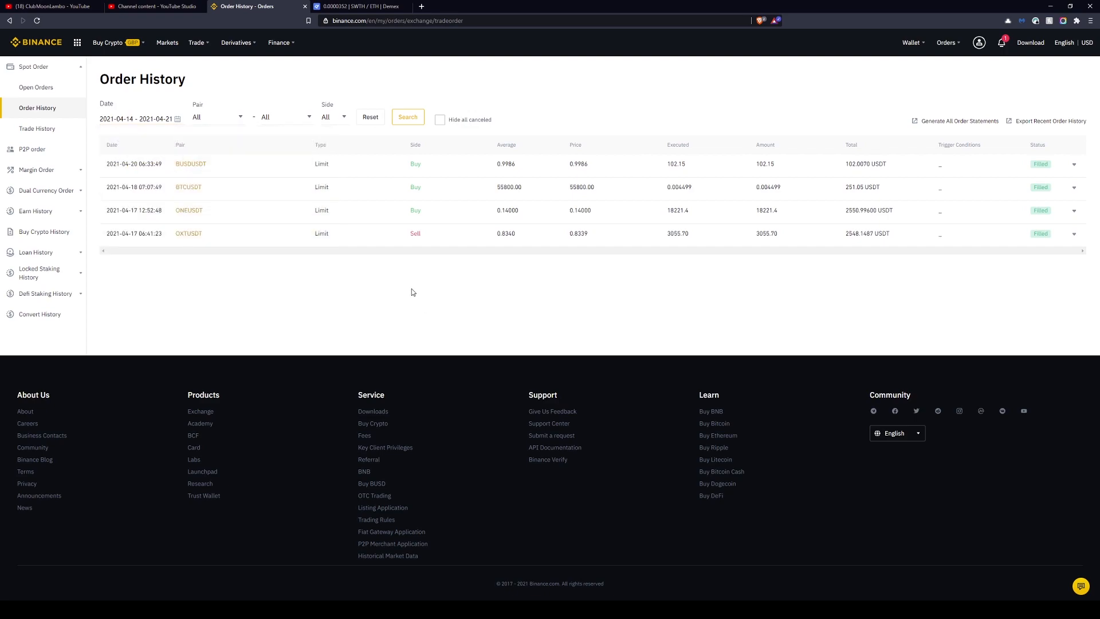
mouse_move(811, 150)
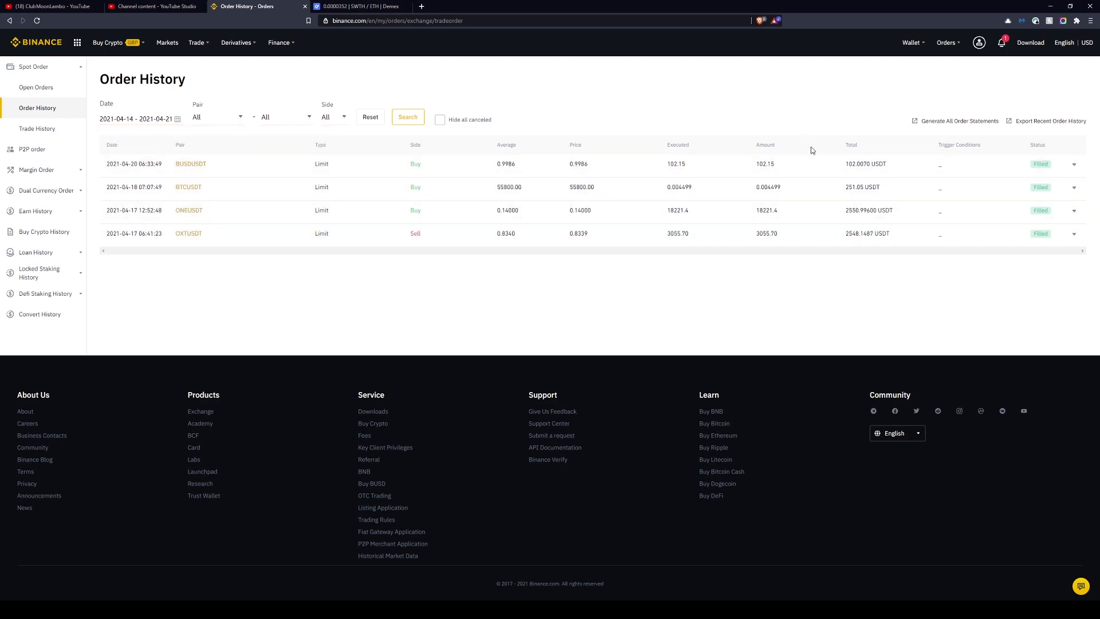
mouse_move(264, 205)
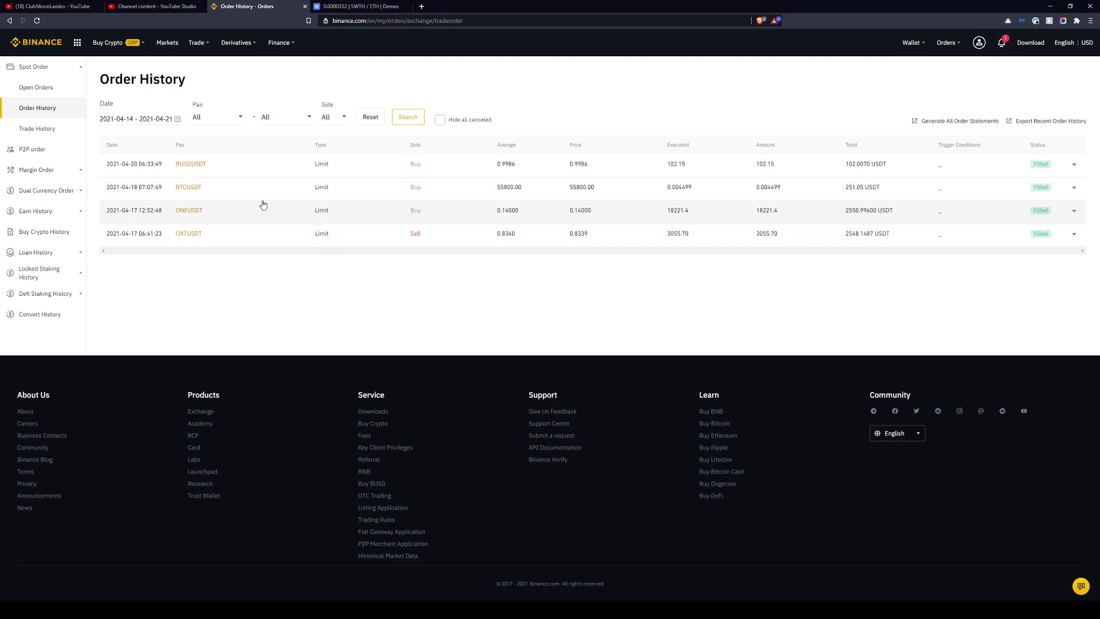
mouse_move(190, 166)
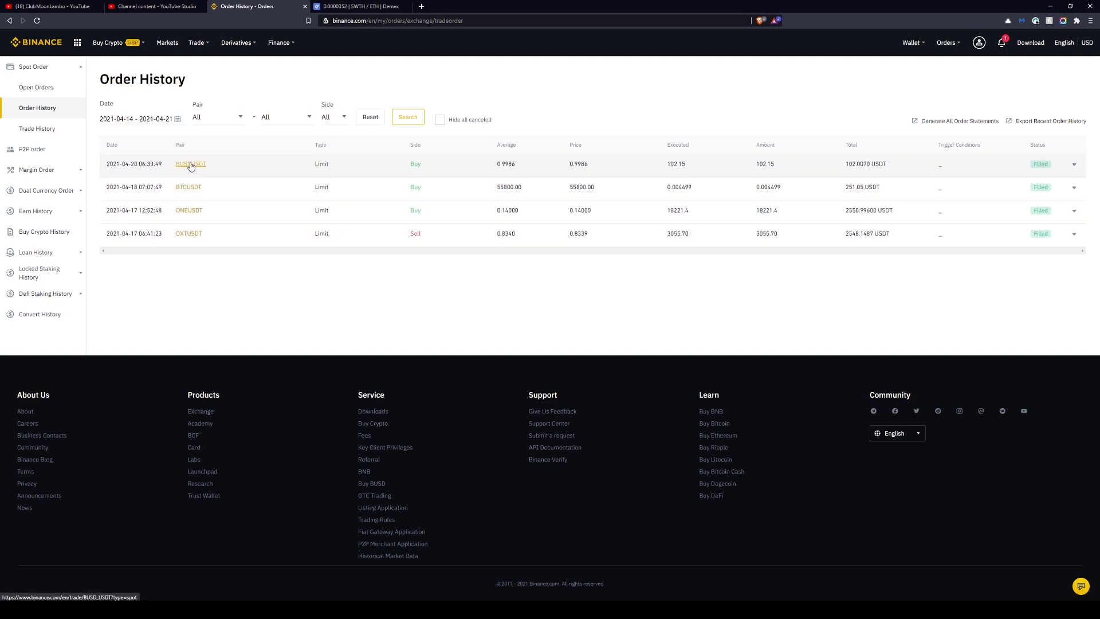
mouse_move(353, 194)
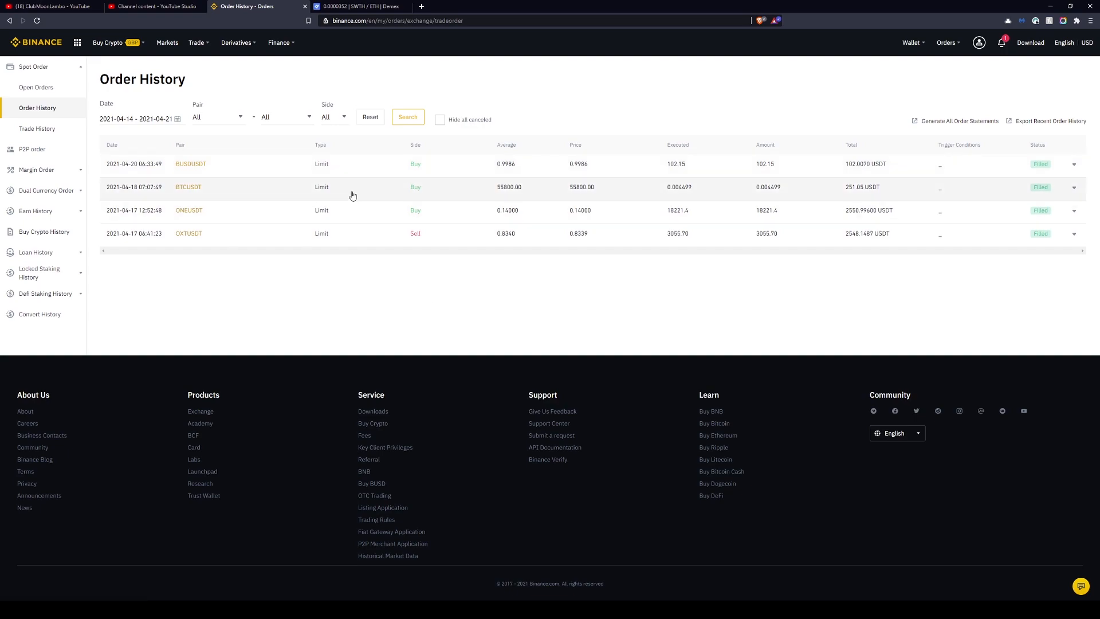
mouse_move(344, 193)
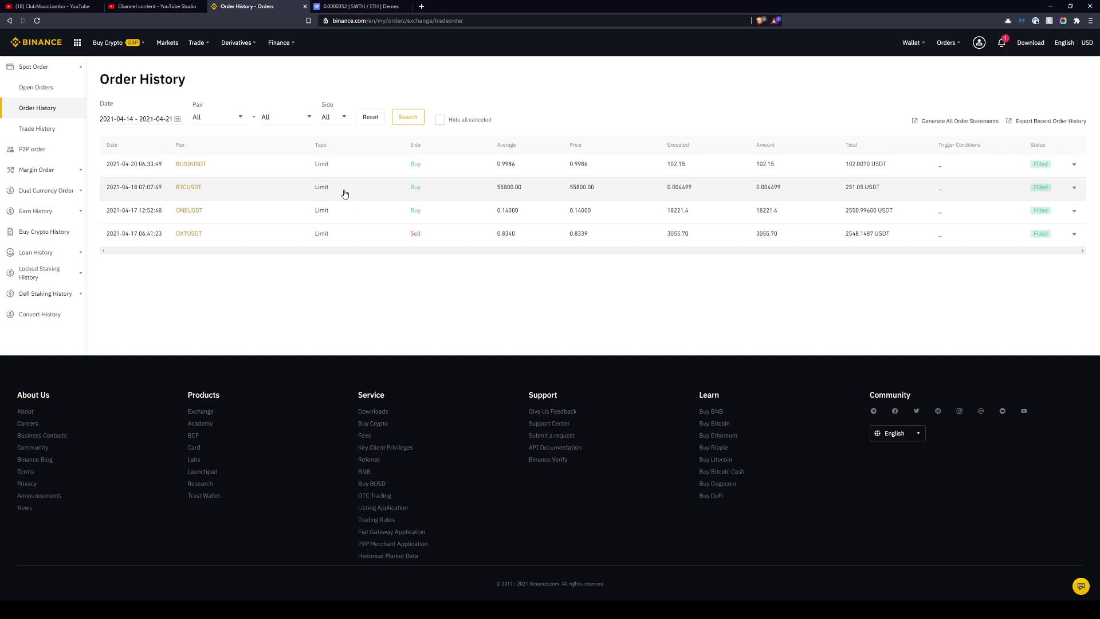
mouse_move(843, 199)
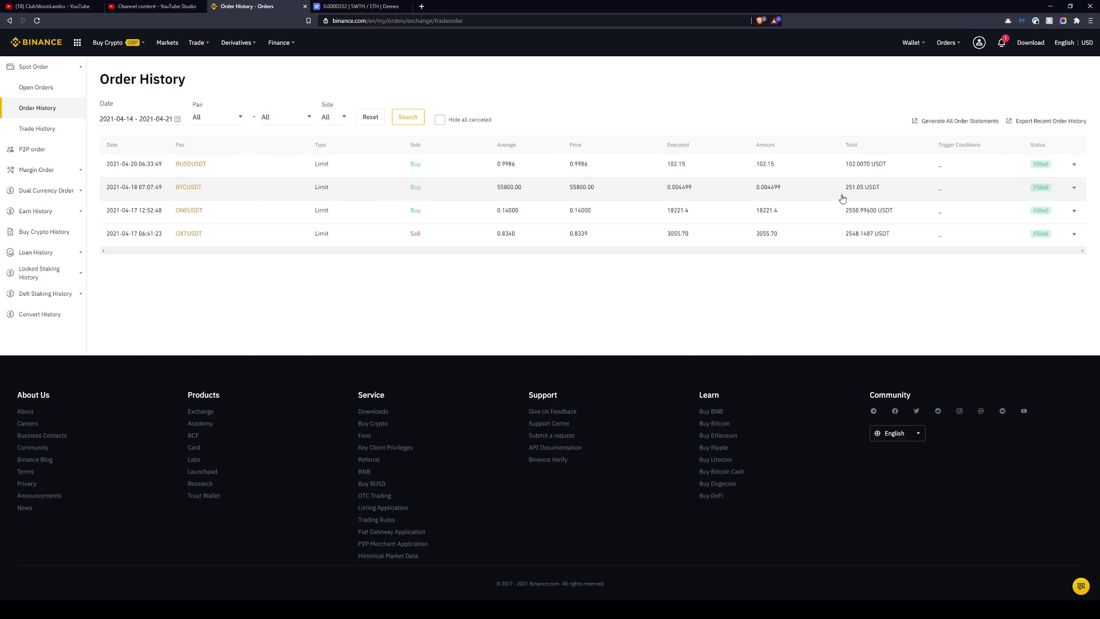
mouse_move(801, 199)
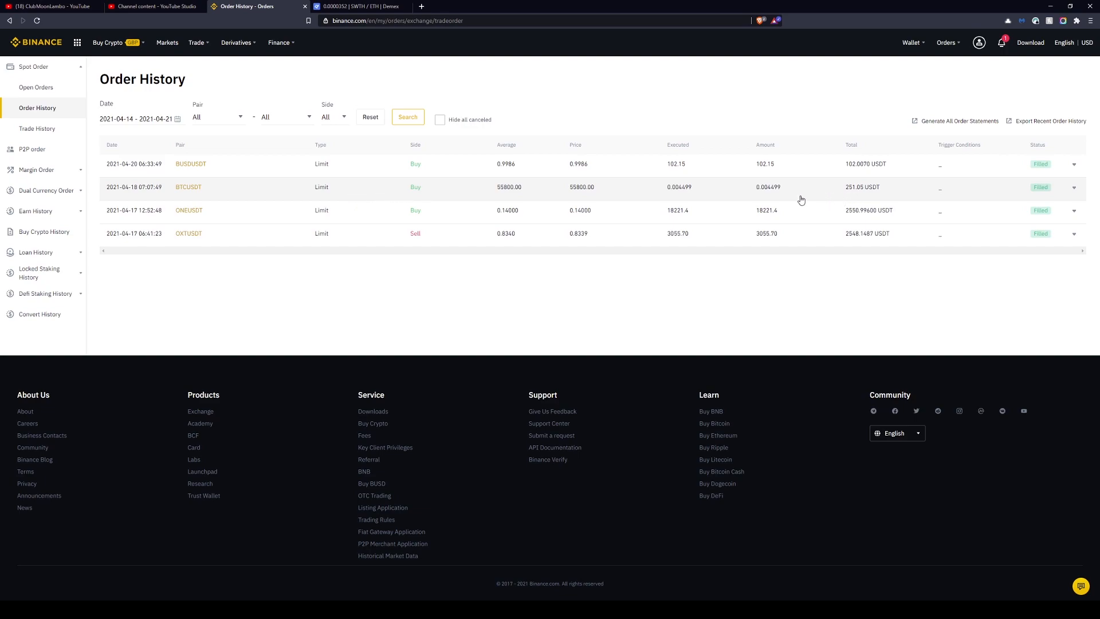
mouse_move(785, 196)
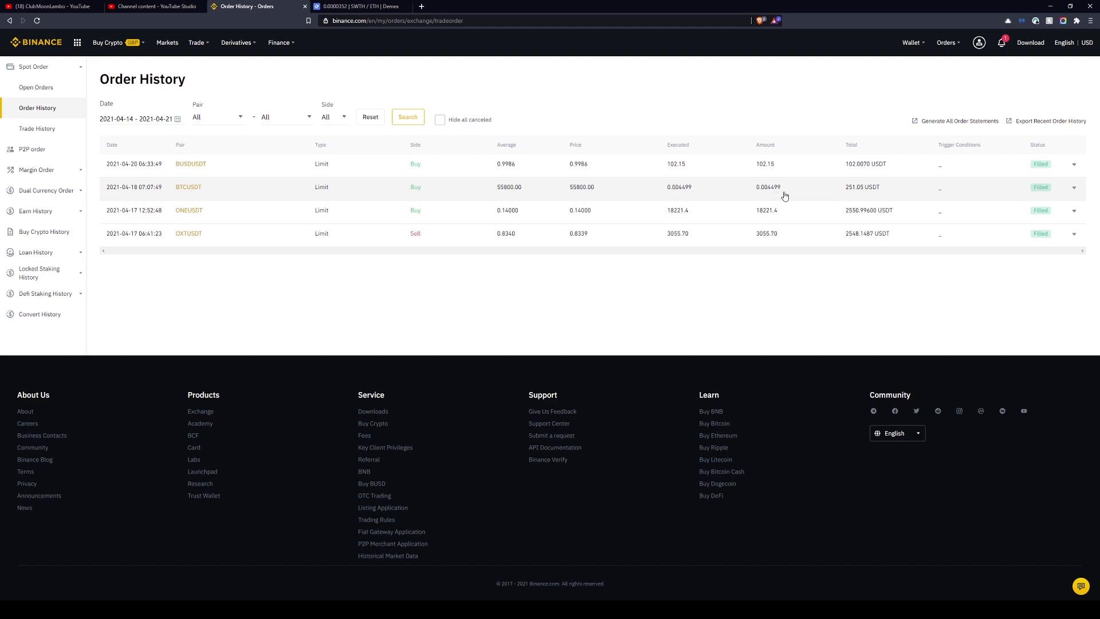
mouse_move(578, 195)
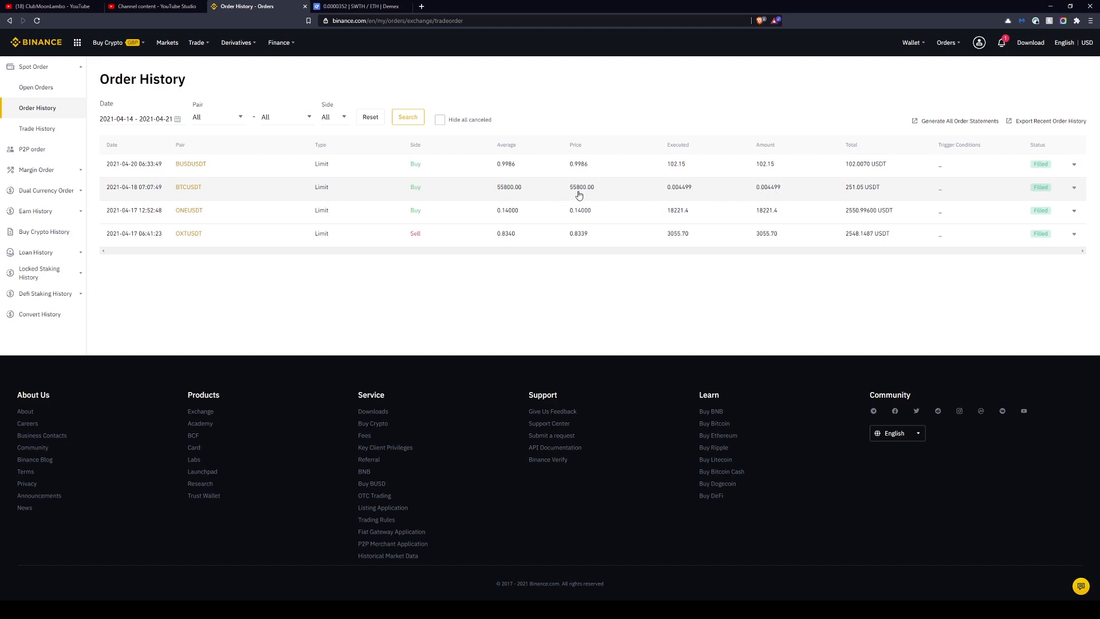
mouse_move(1076, 194)
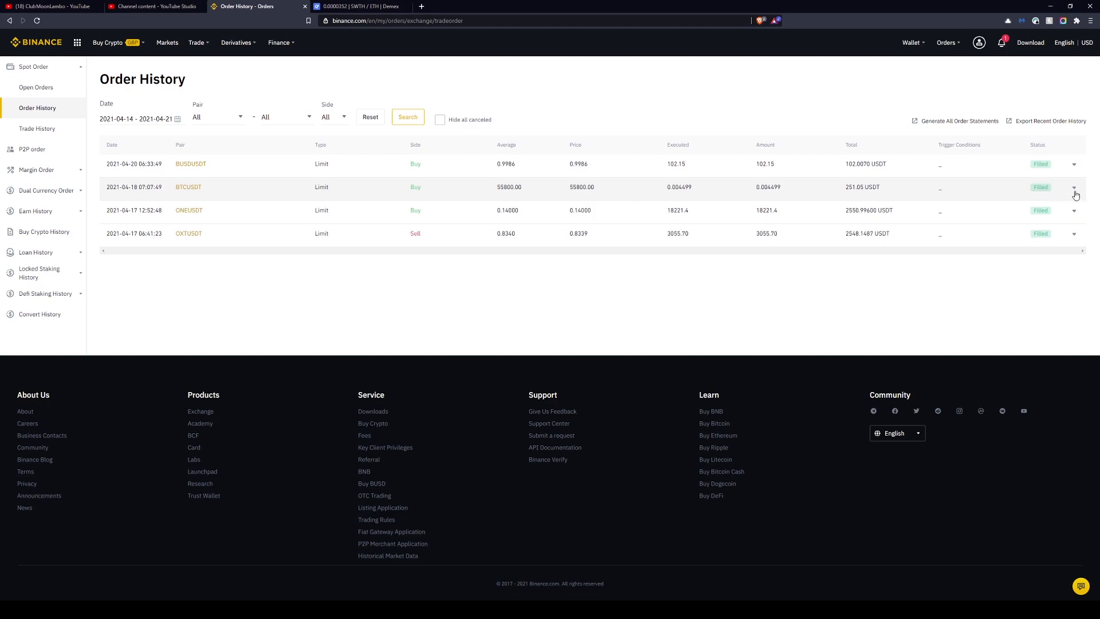
click(1073, 187)
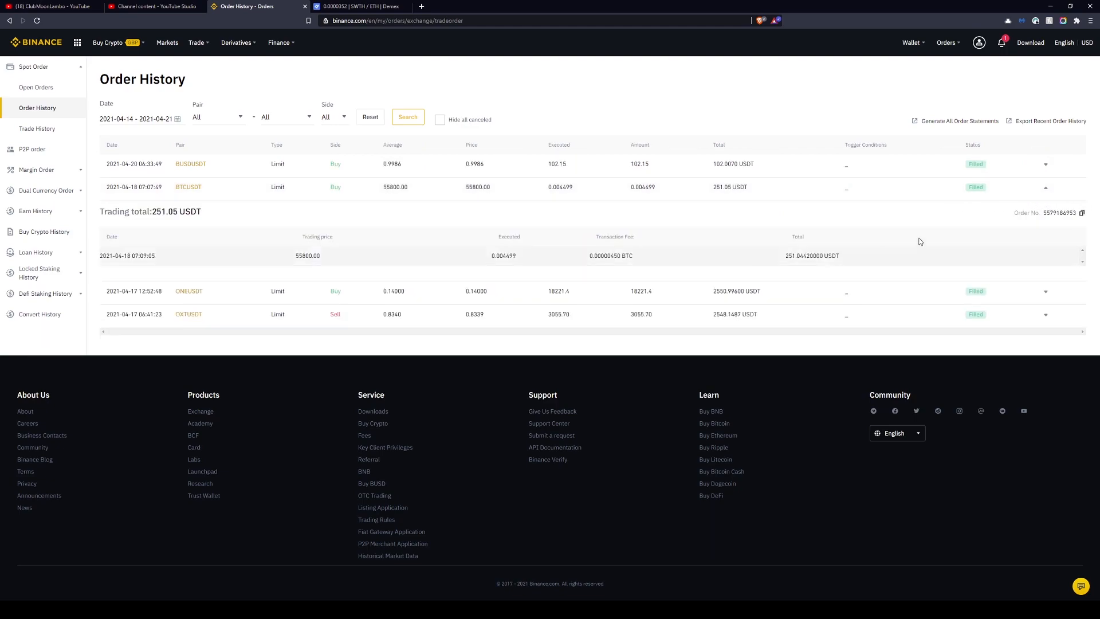
mouse_move(644, 272)
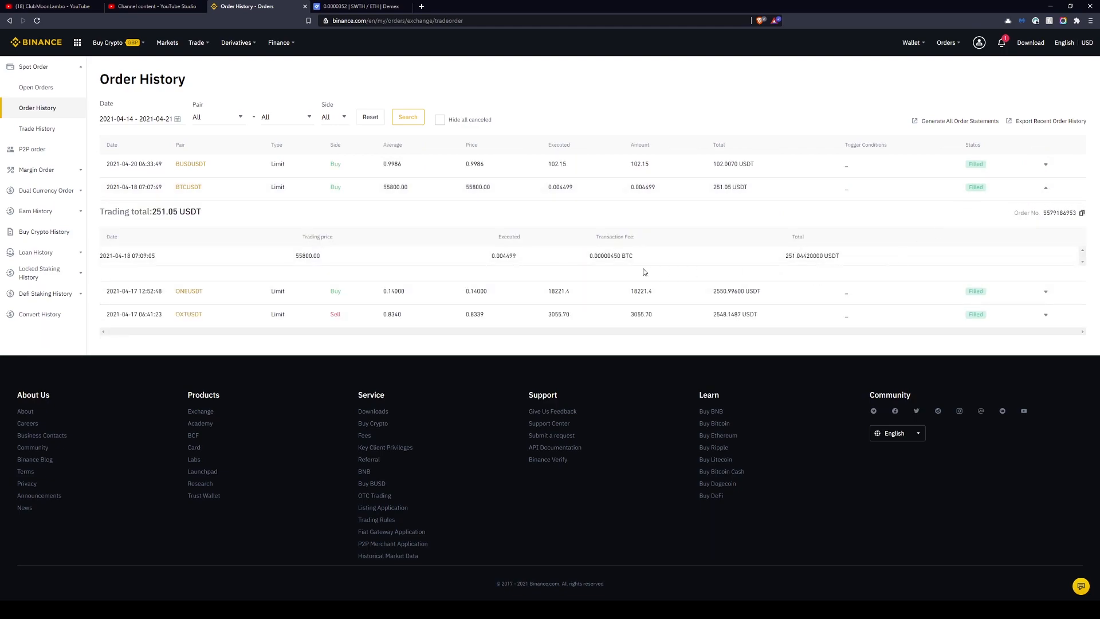
double_click(610, 255)
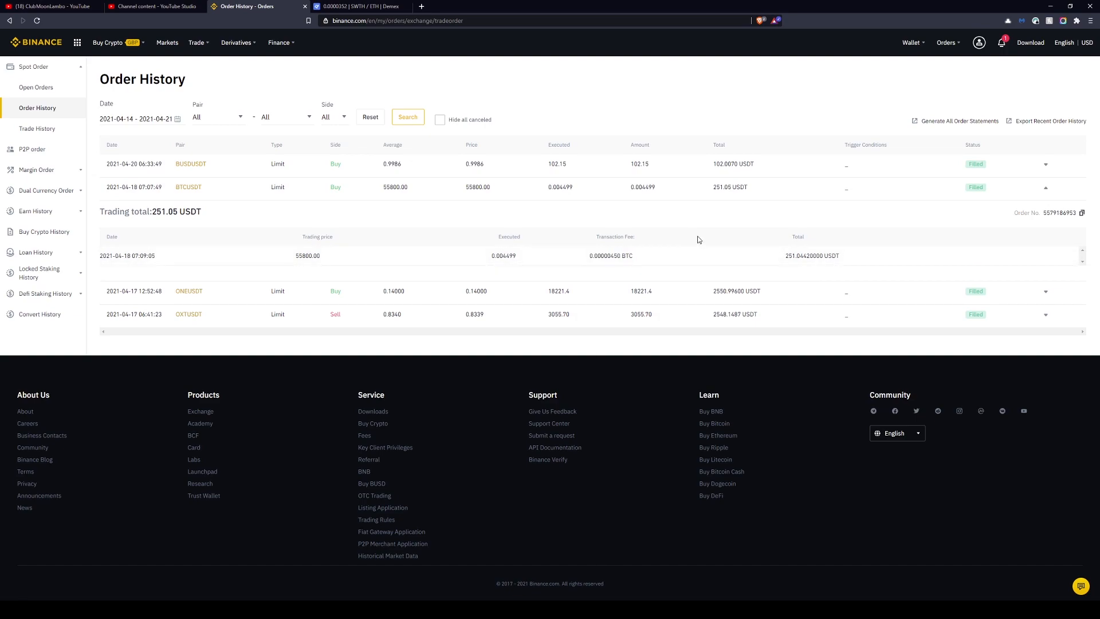
mouse_move(543, 518)
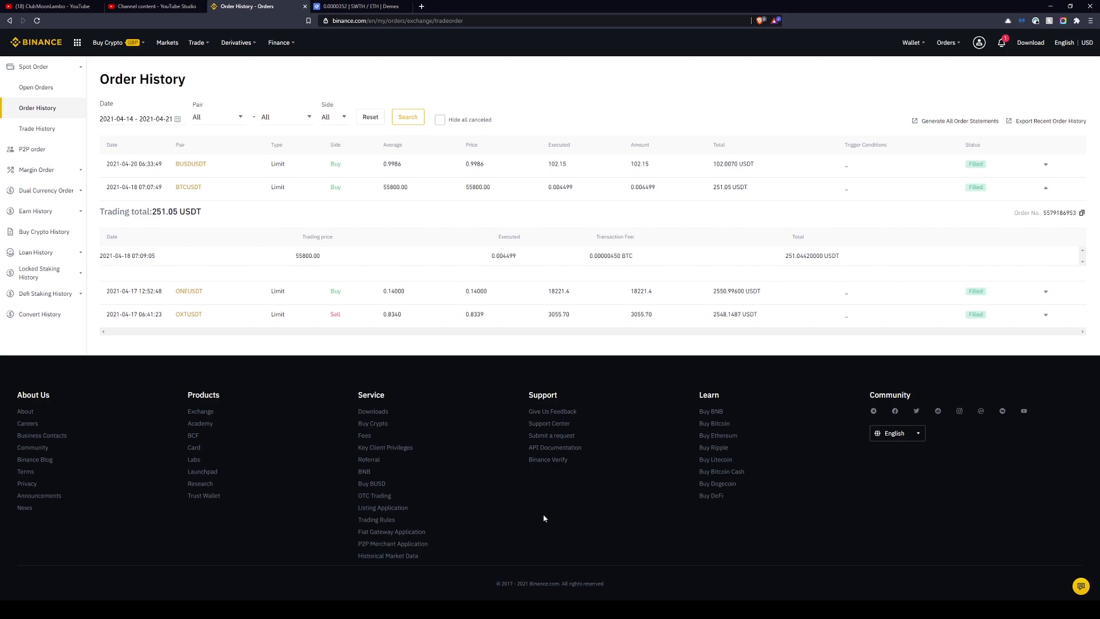
mouse_move(482, 353)
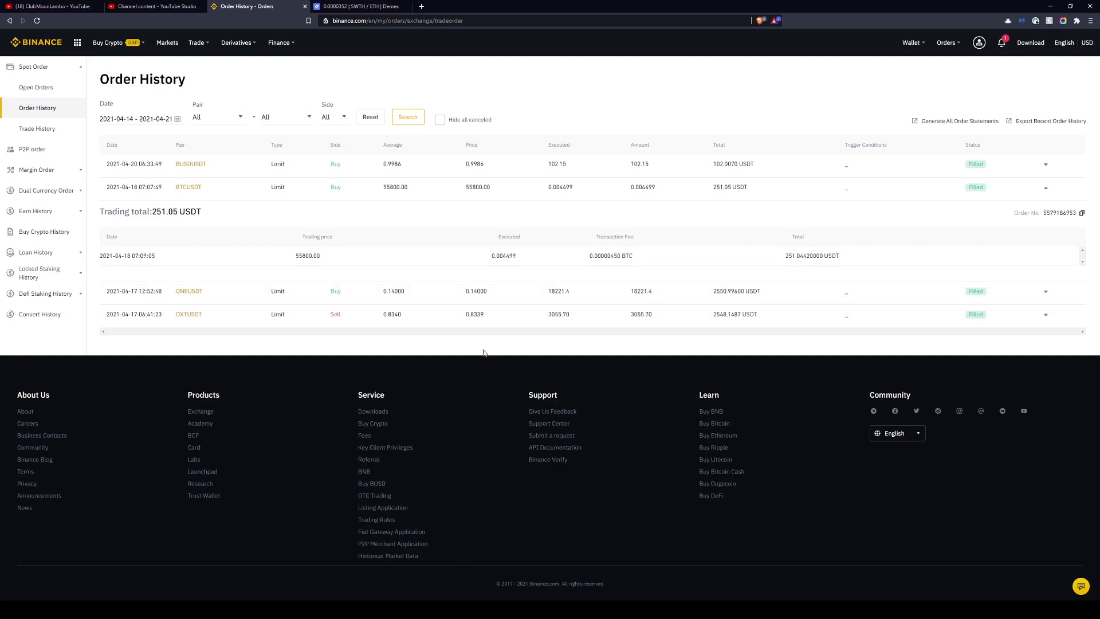
mouse_move(514, 337)
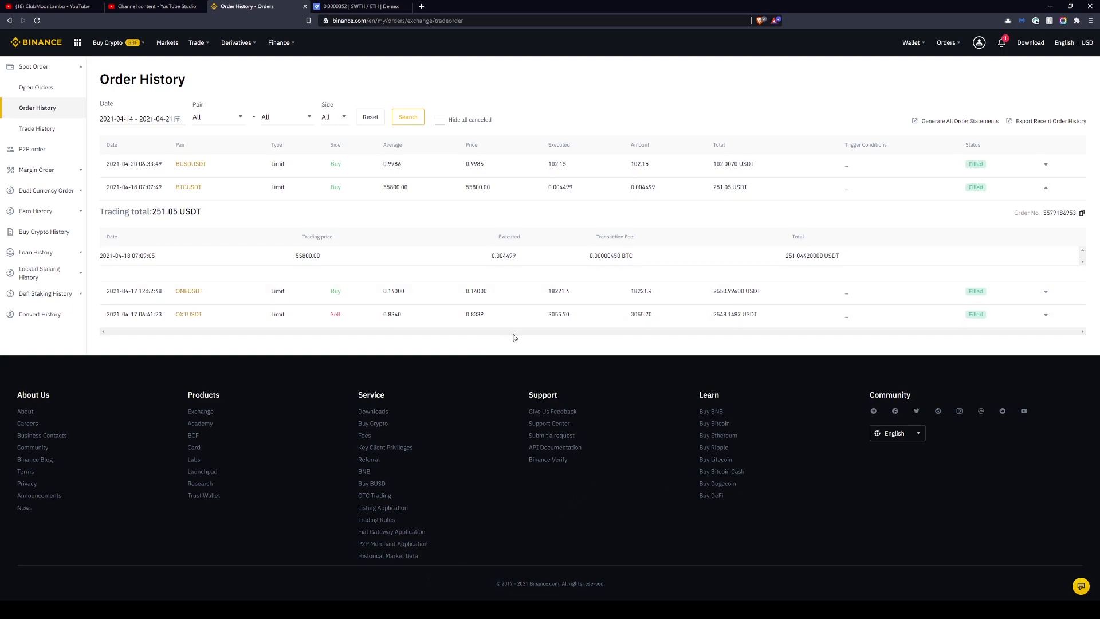
mouse_move(199, 161)
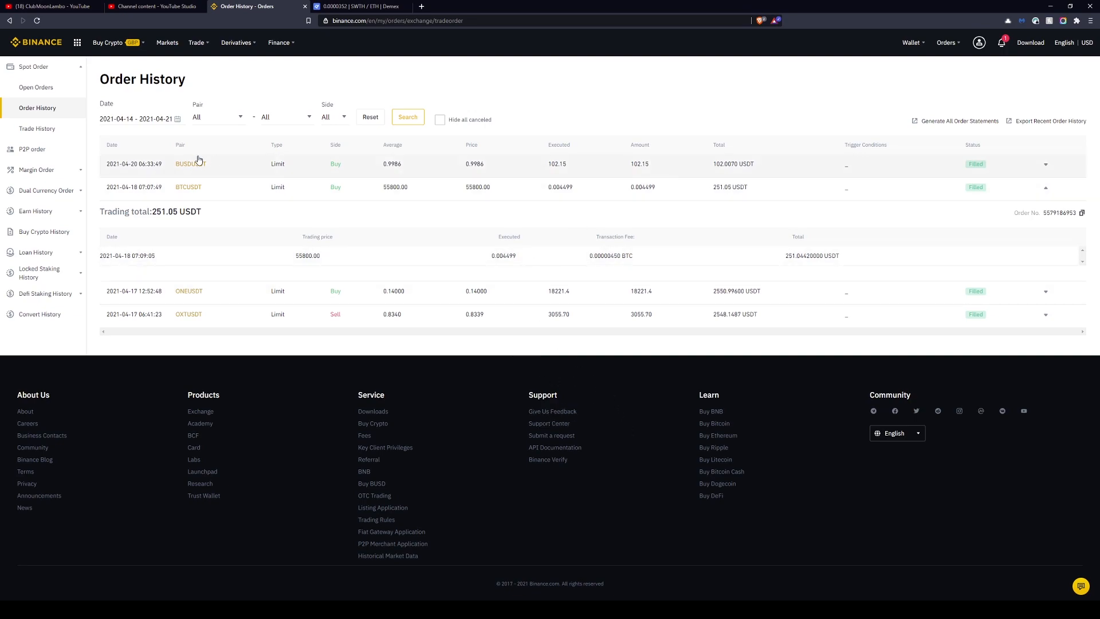
mouse_move(344, 151)
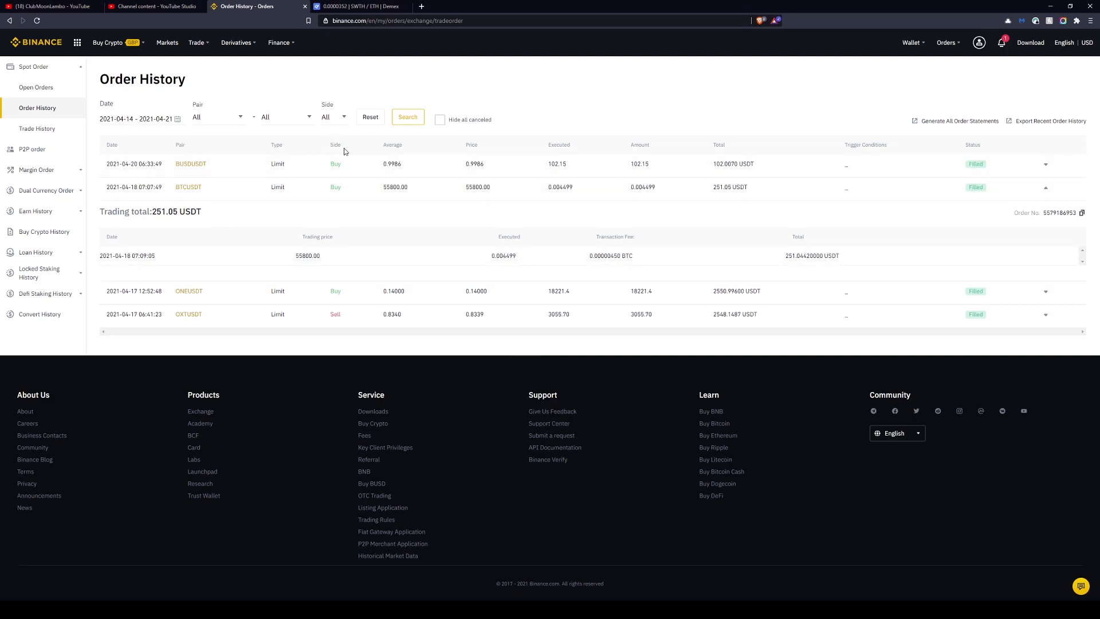
mouse_move(424, 245)
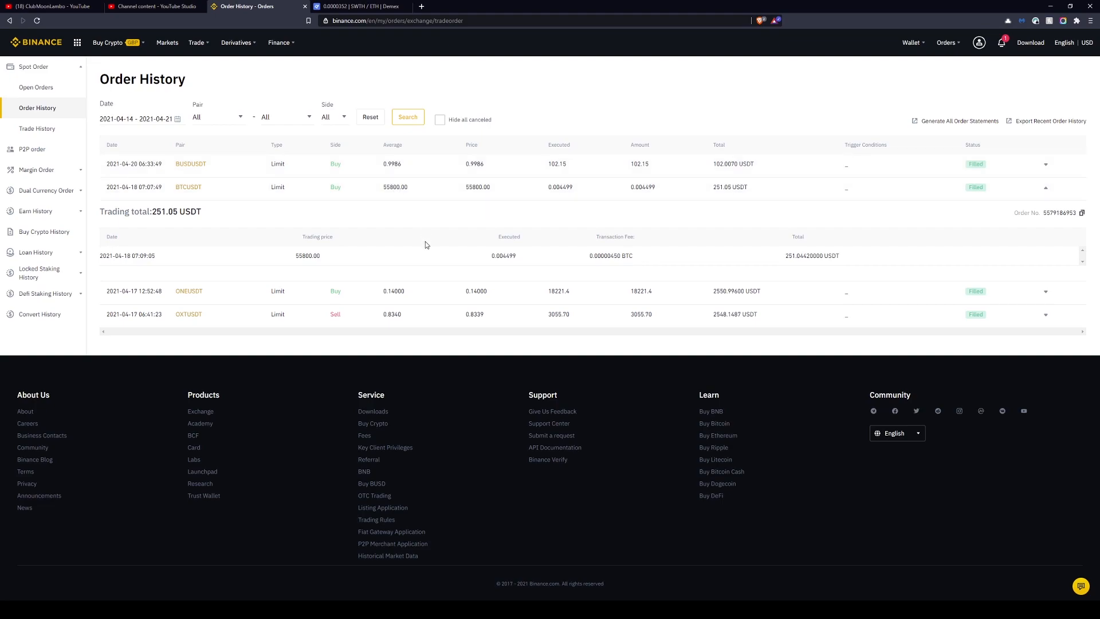
mouse_move(635, 548)
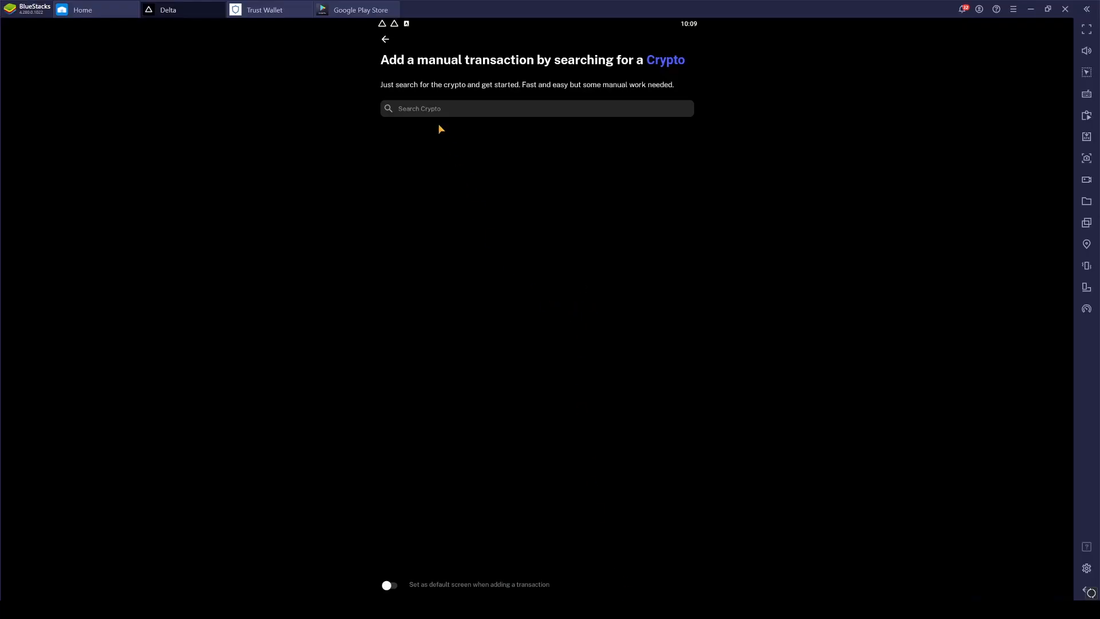
Search 'btc' and choose Bitcoin as the crypto for the transaction.
click(537, 108)
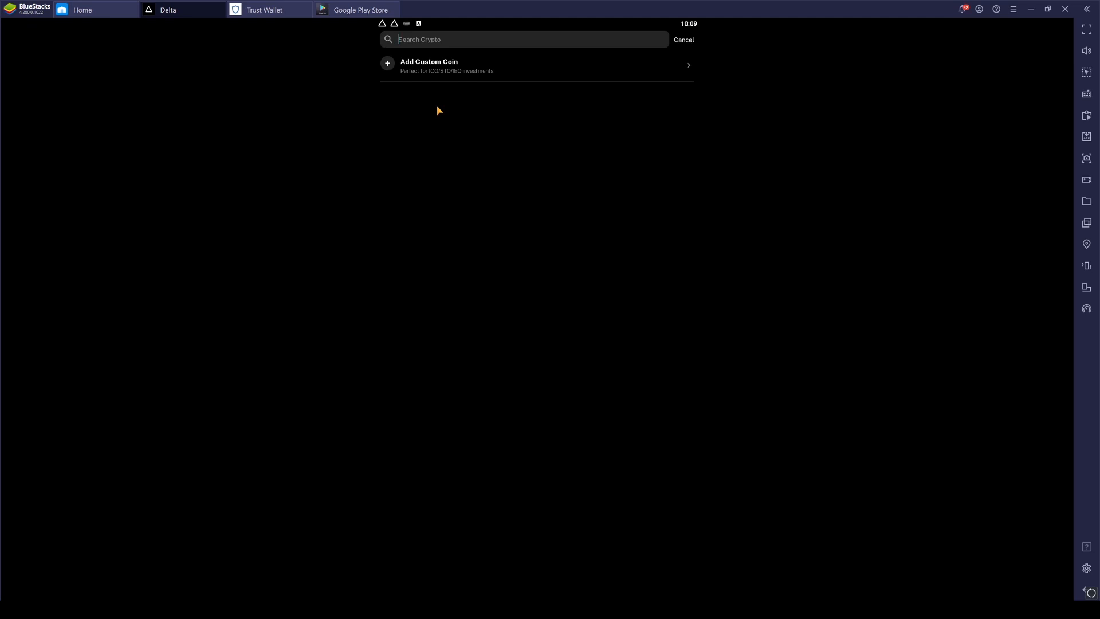
text(btc)
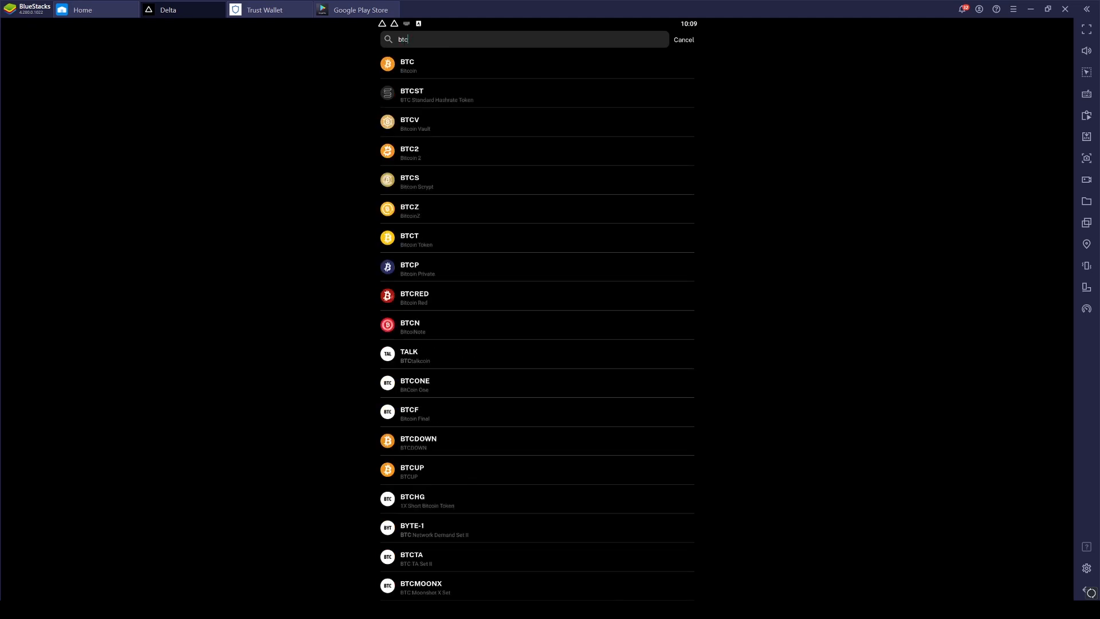
click(407, 65)
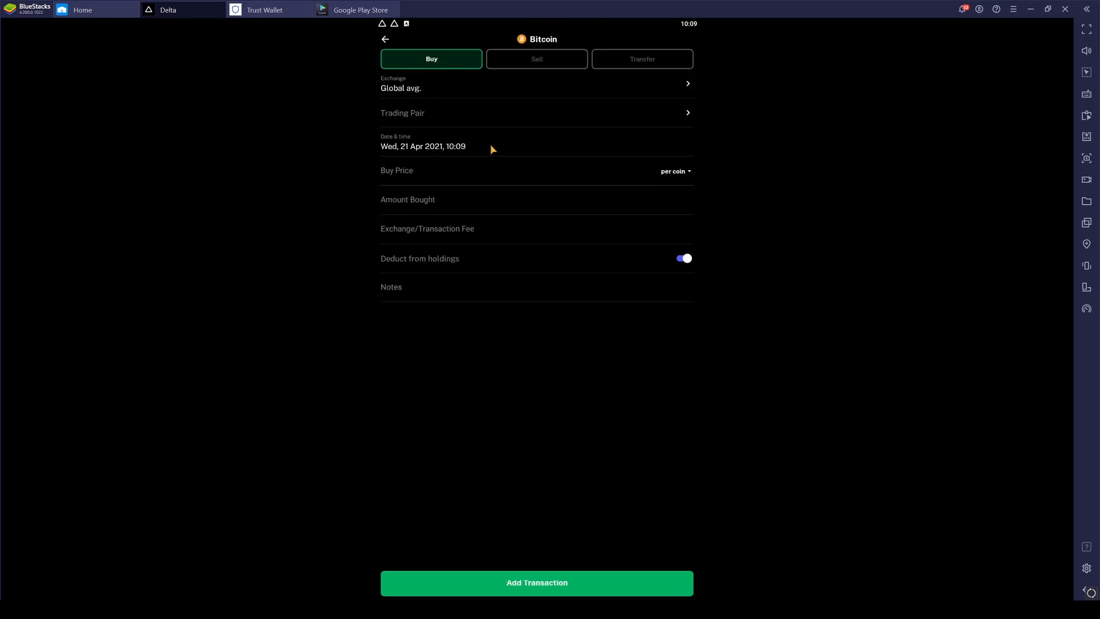
Set the exchange to Binance and the trading pair to BTC/USDT.
click(536, 84)
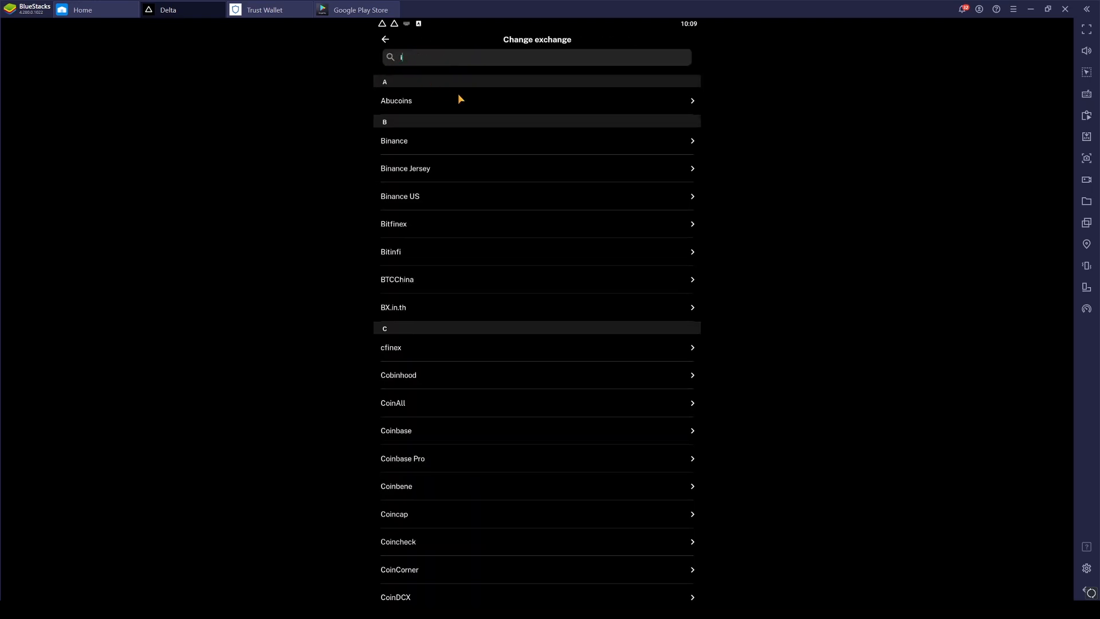
text(bin)
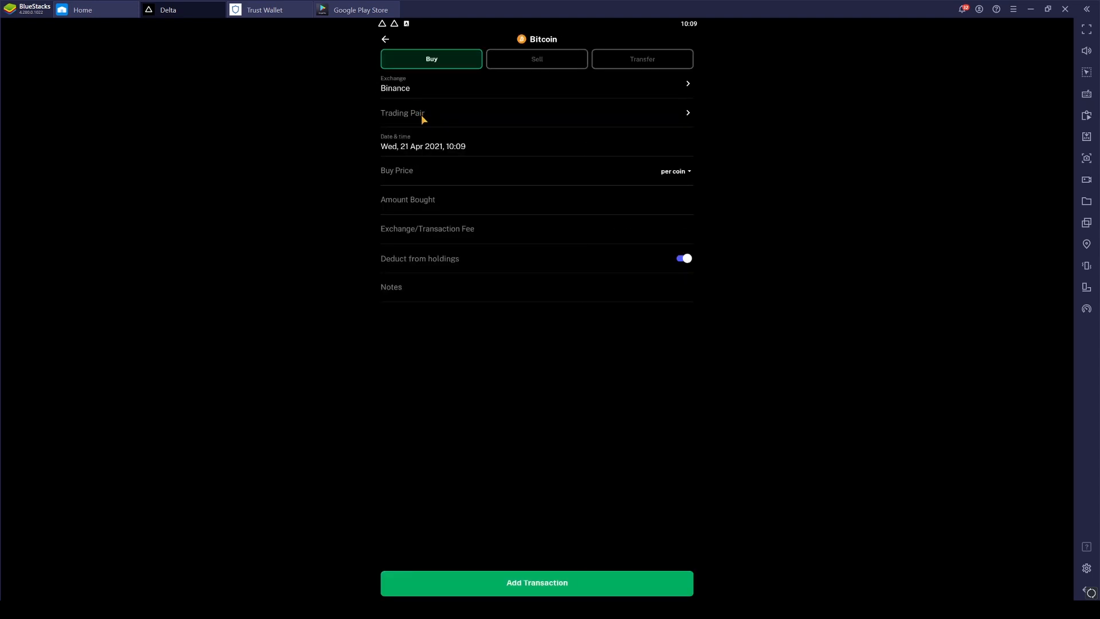
mouse_move(418, 117)
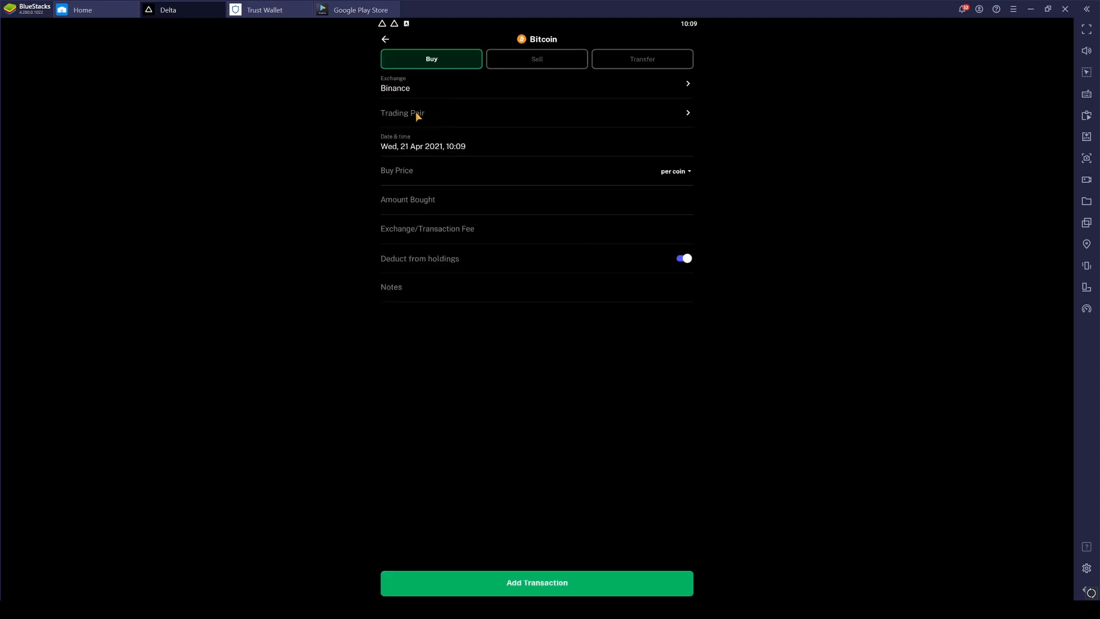
click(536, 113)
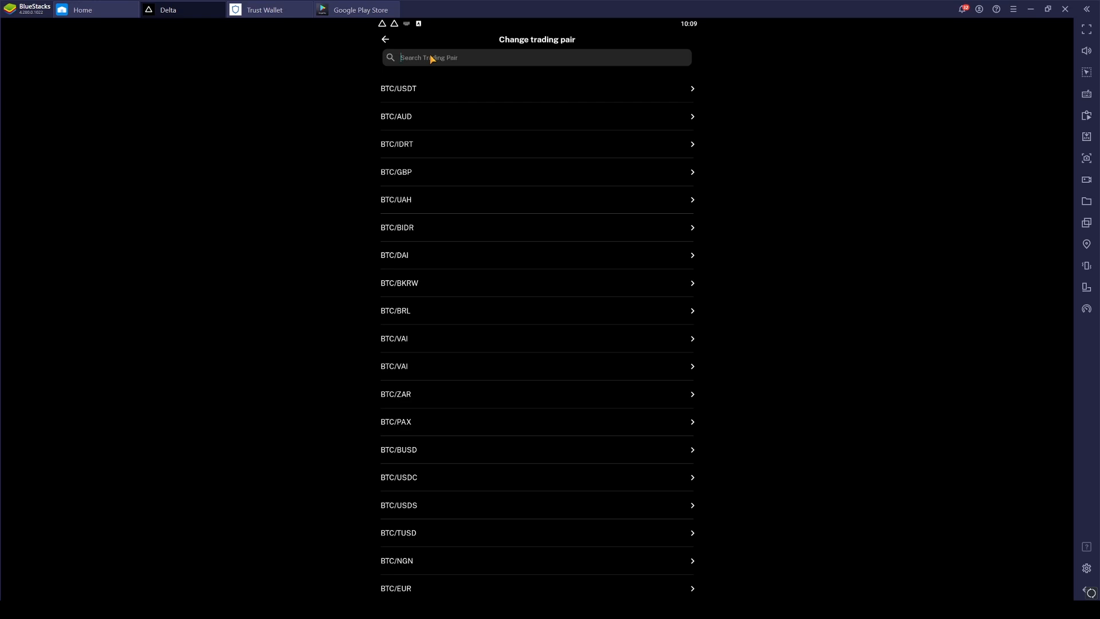
text(usdt)
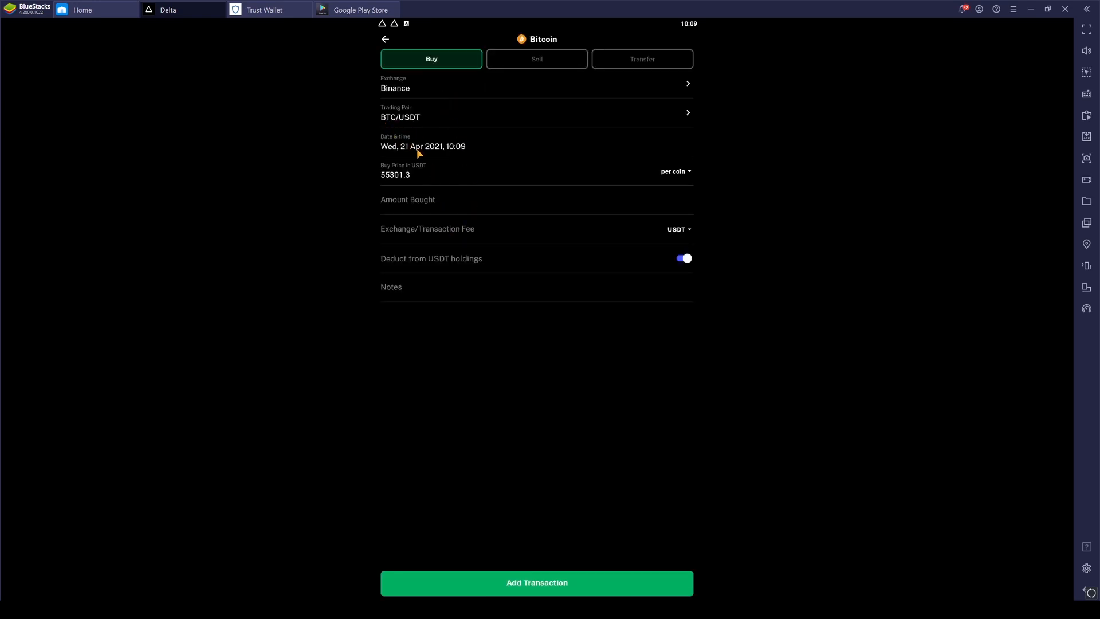
Set the transaction date to 18 Apr 2021 and time to 07:01.
click(423, 146)
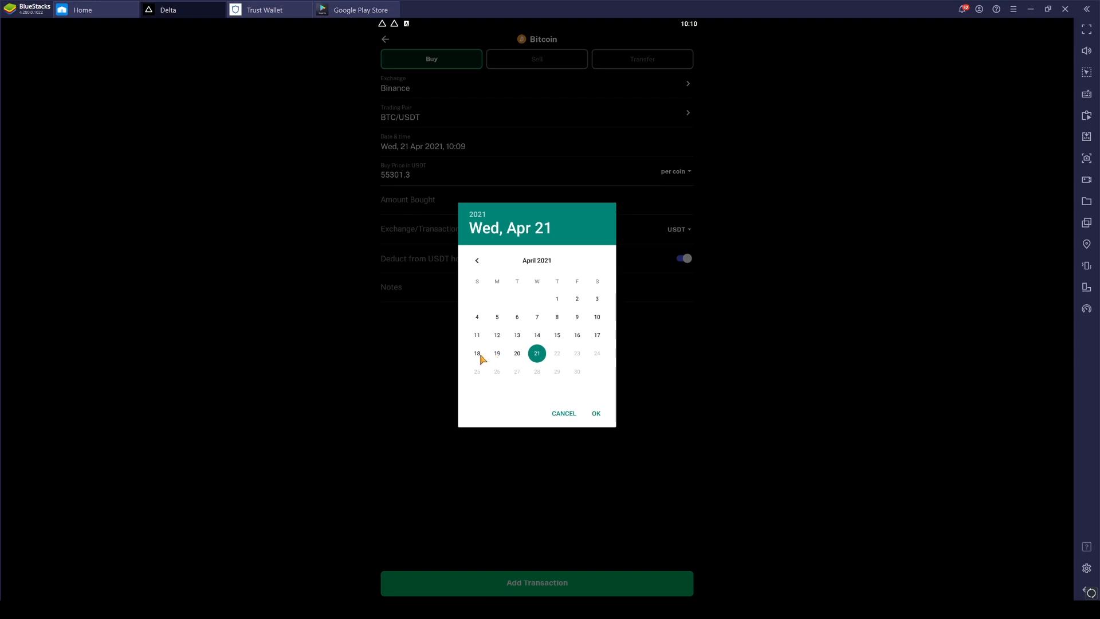
click(477, 353)
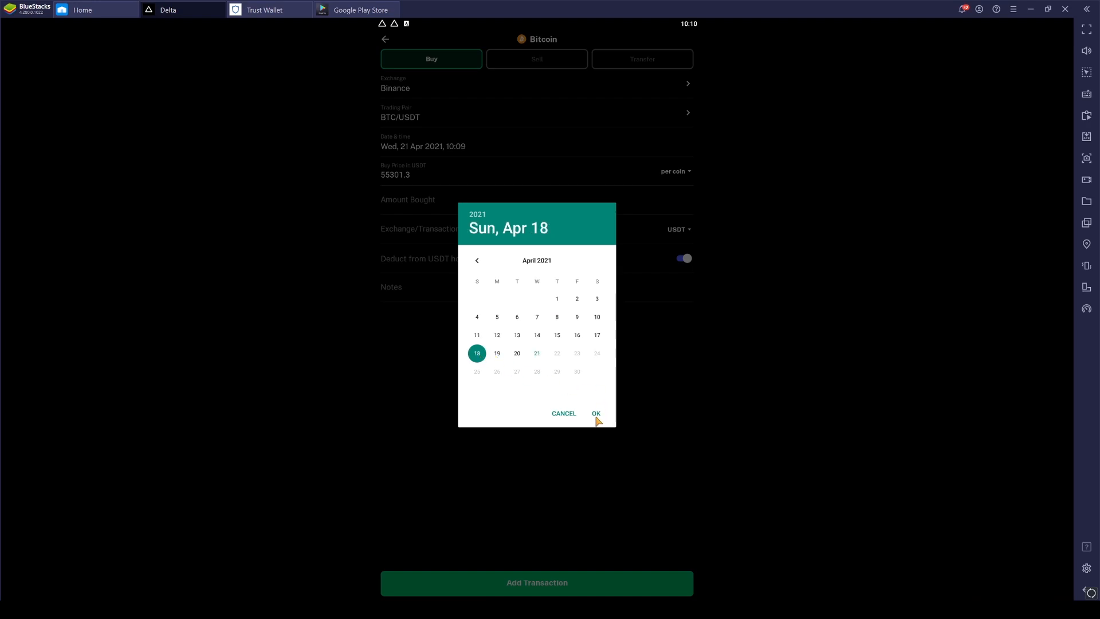
click(596, 414)
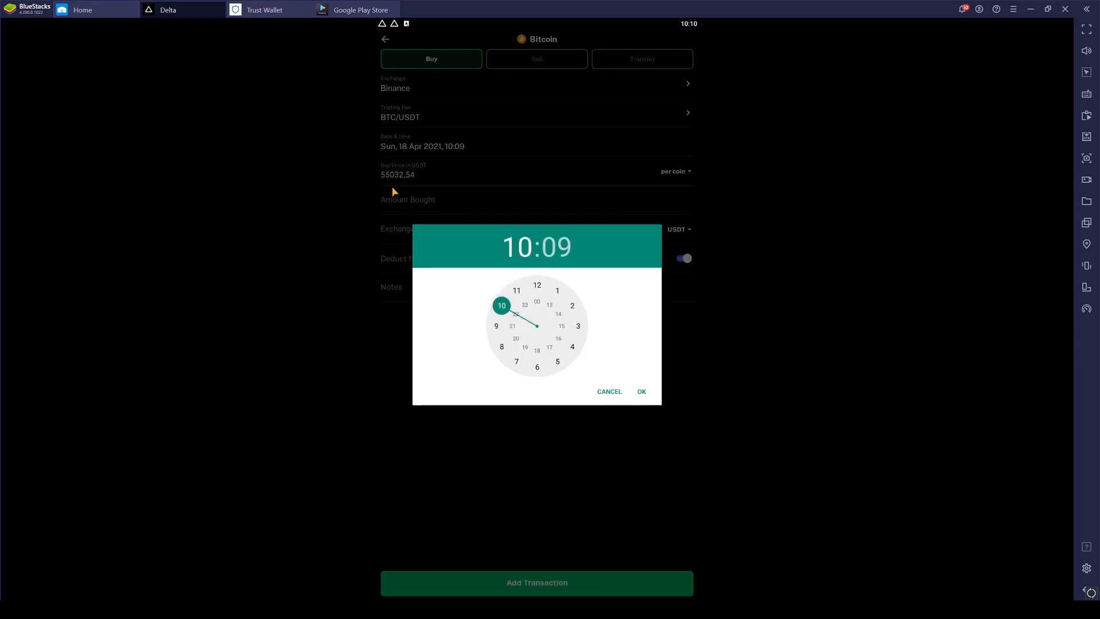
mouse_move(459, 311)
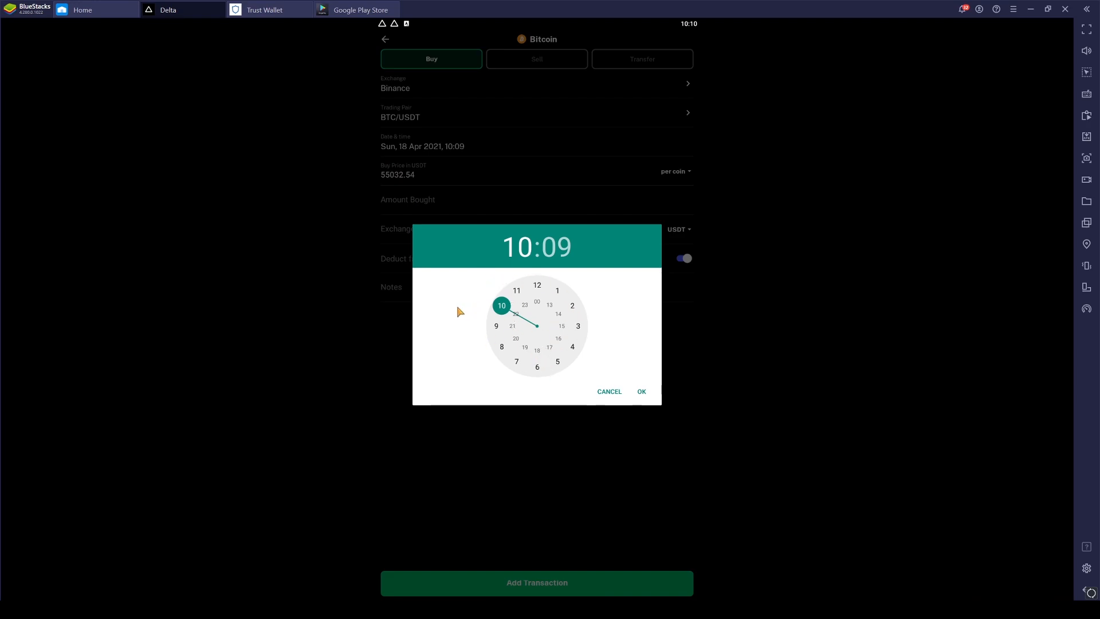
click(639, 392)
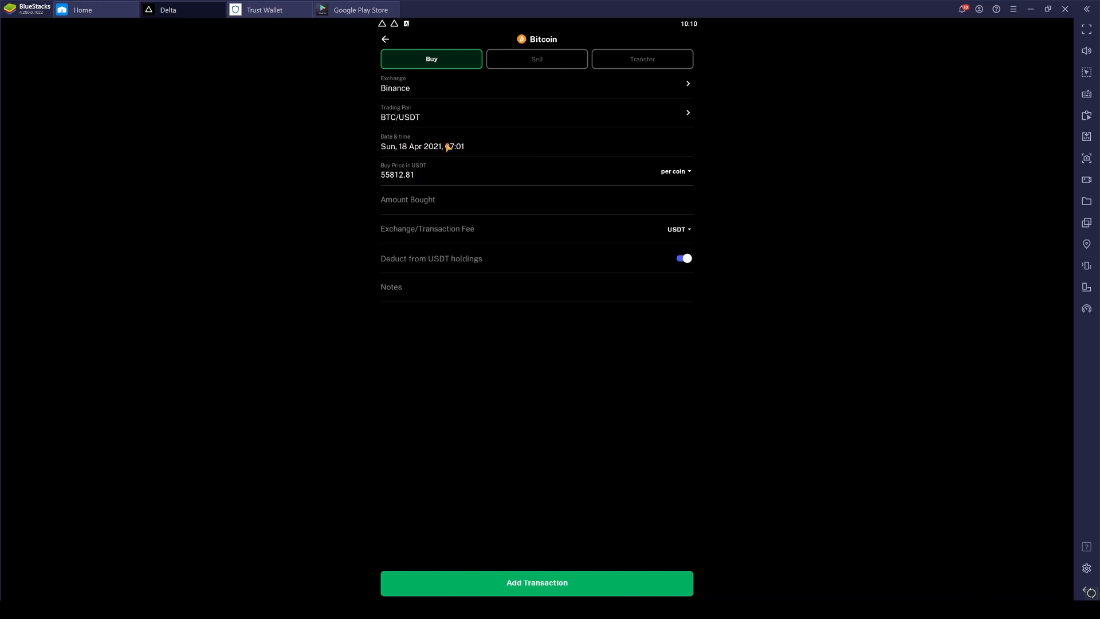
mouse_move(414, 150)
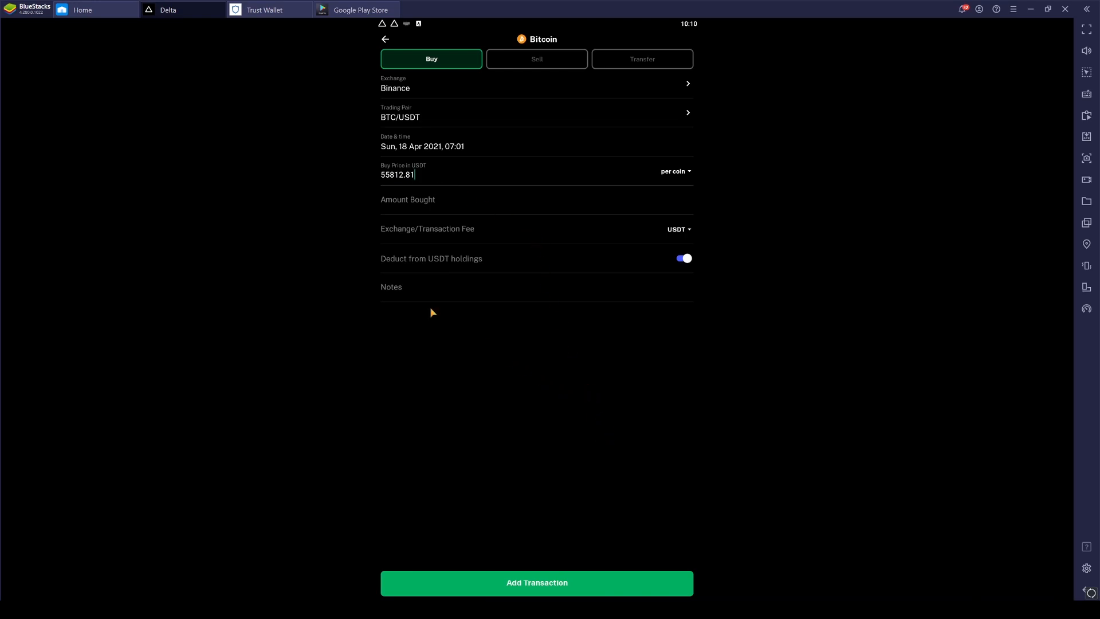
mouse_move(418, 537)
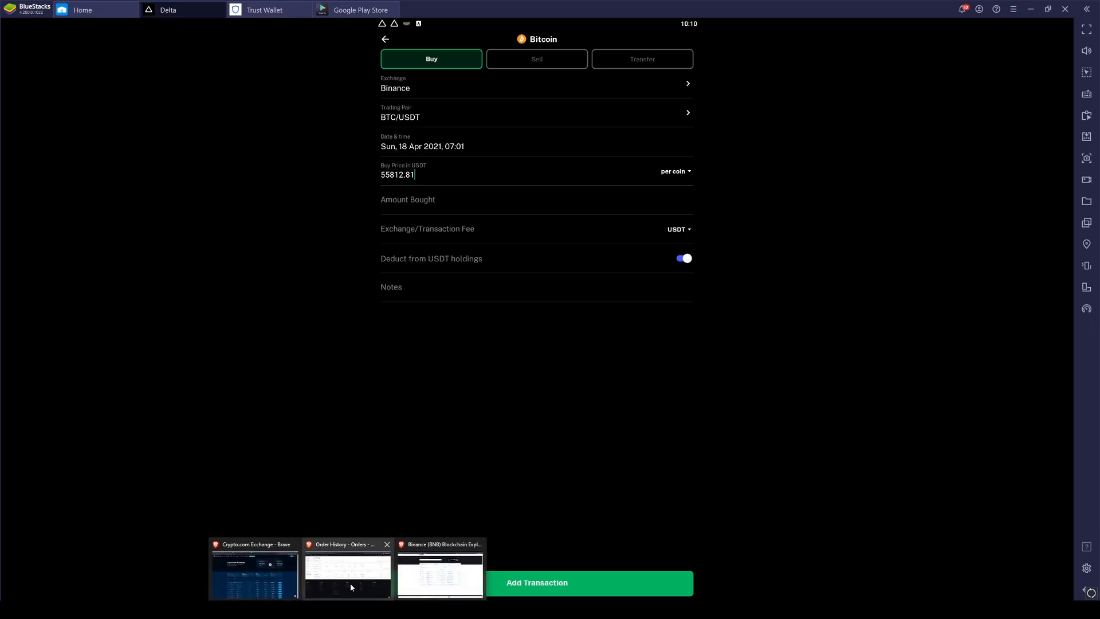
Read the BTCUSDT order details in Binance and enter price 55800, amount 0.004499, fee 0.00000450 in BTC.
click(346, 568)
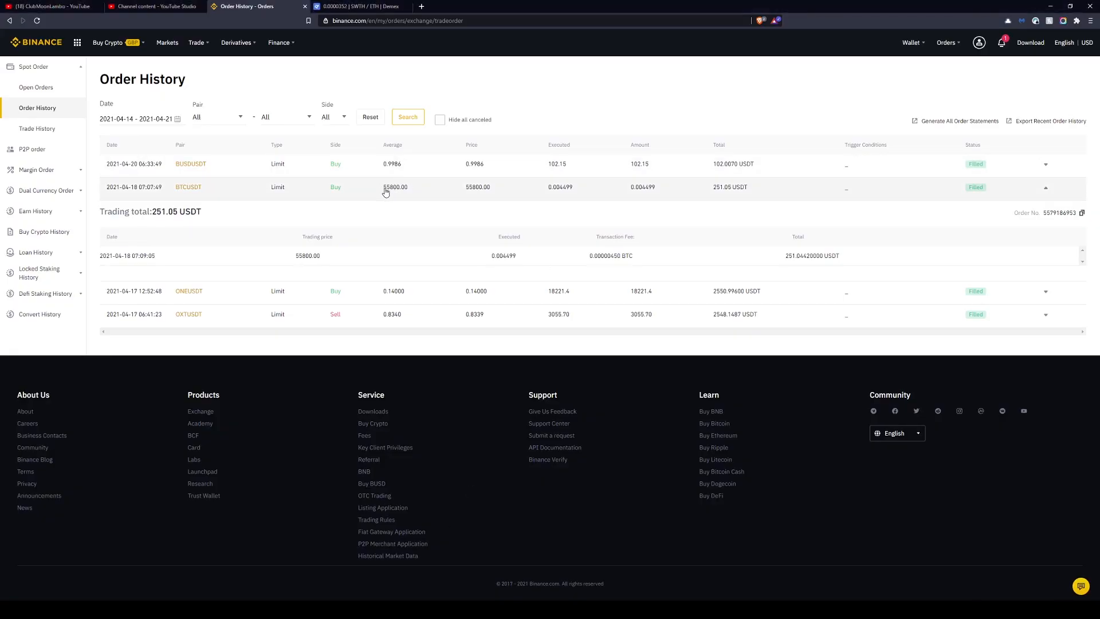
click(1045, 187)
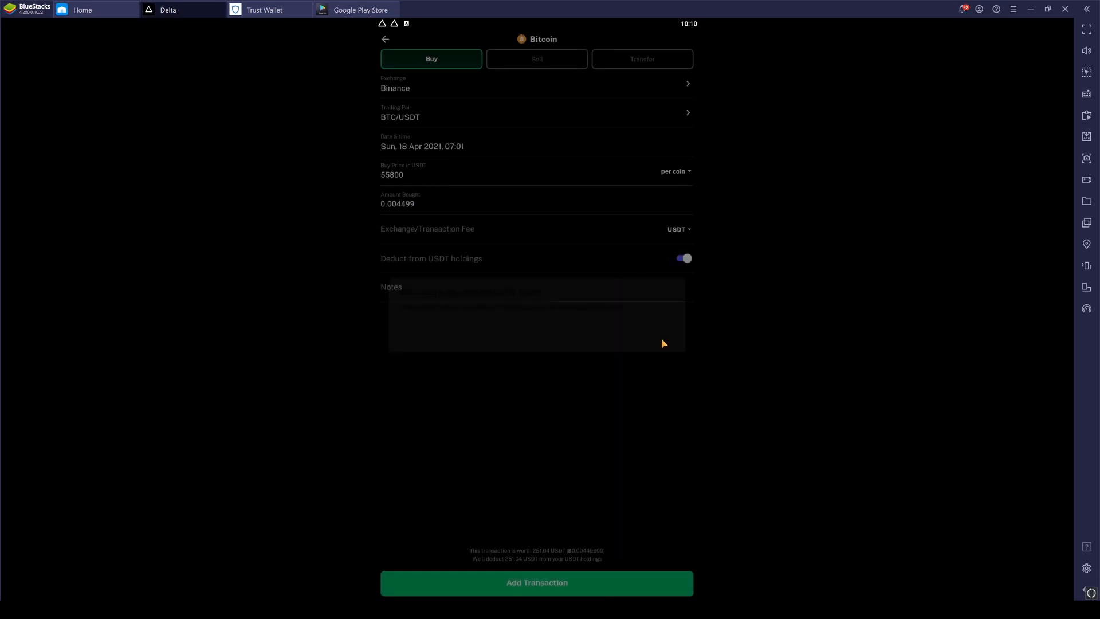
click(677, 229)
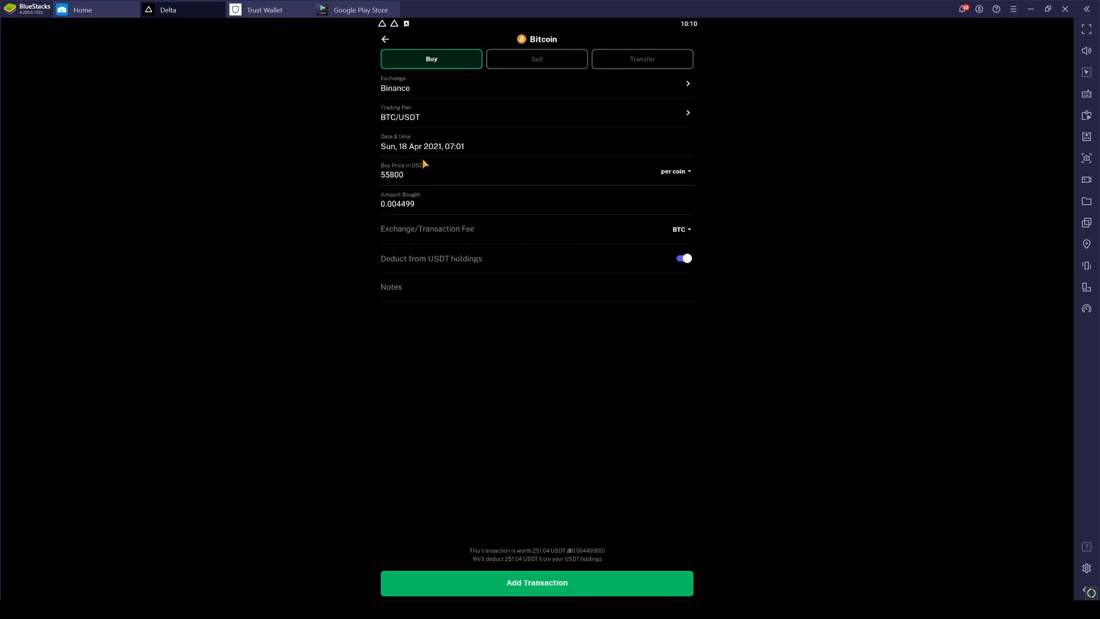
mouse_move(441, 246)
text(0.00000450)
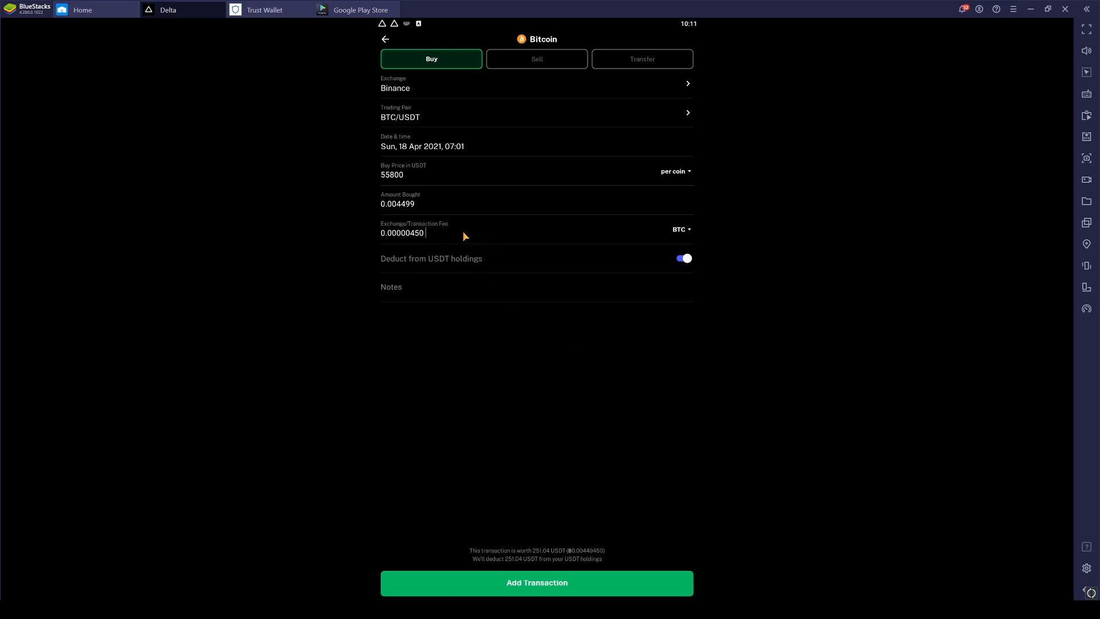
mouse_move(499, 274)
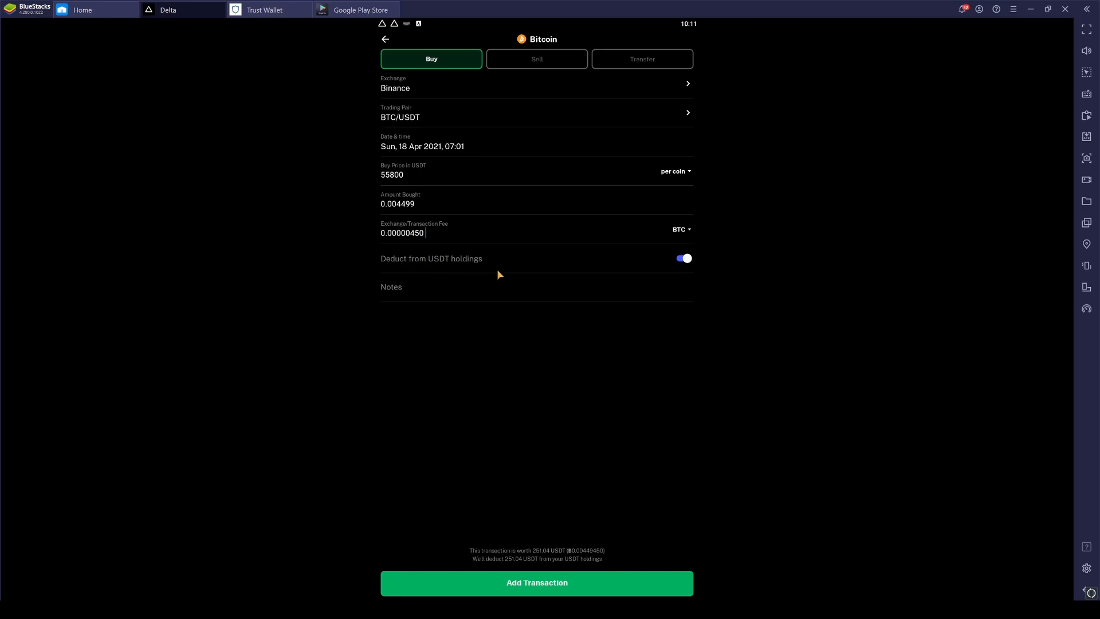
mouse_move(639, 591)
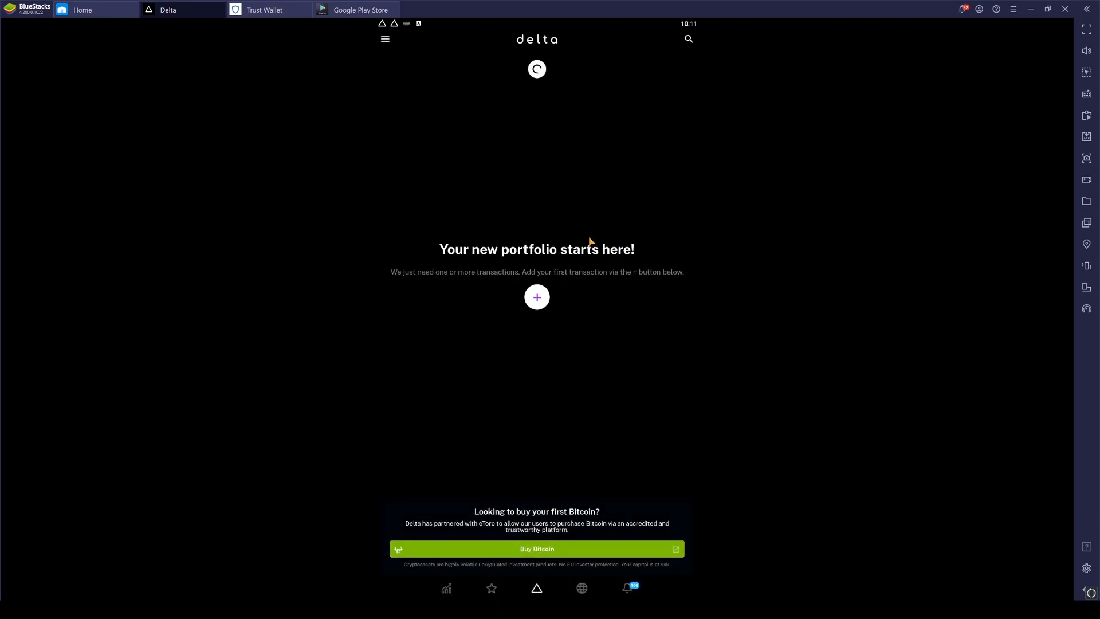
mouse_move(508, 139)
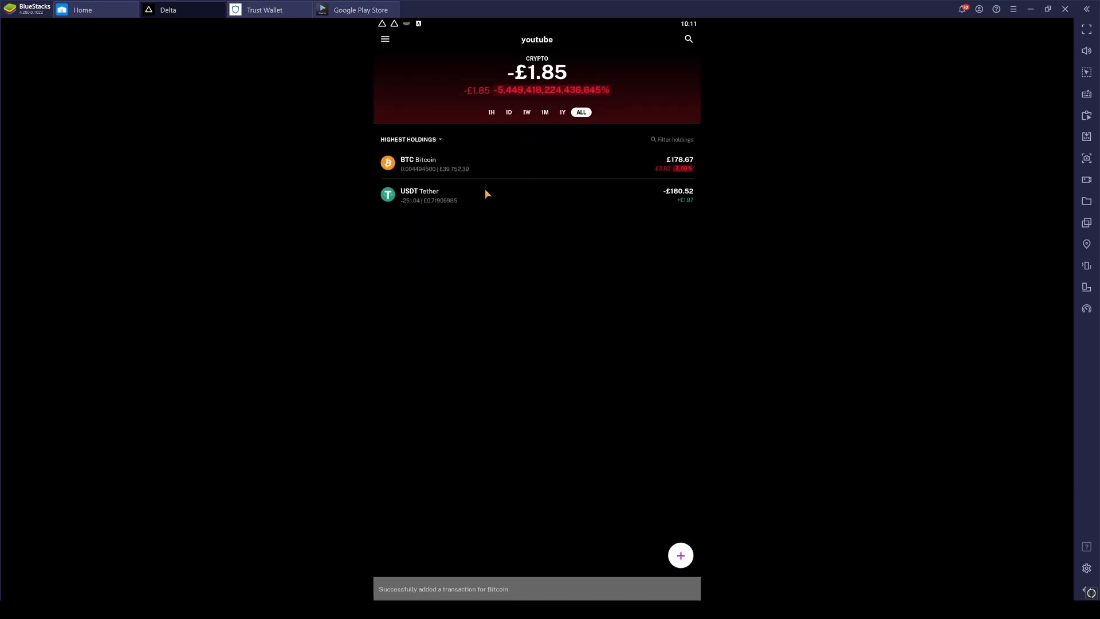
mouse_move(505, 206)
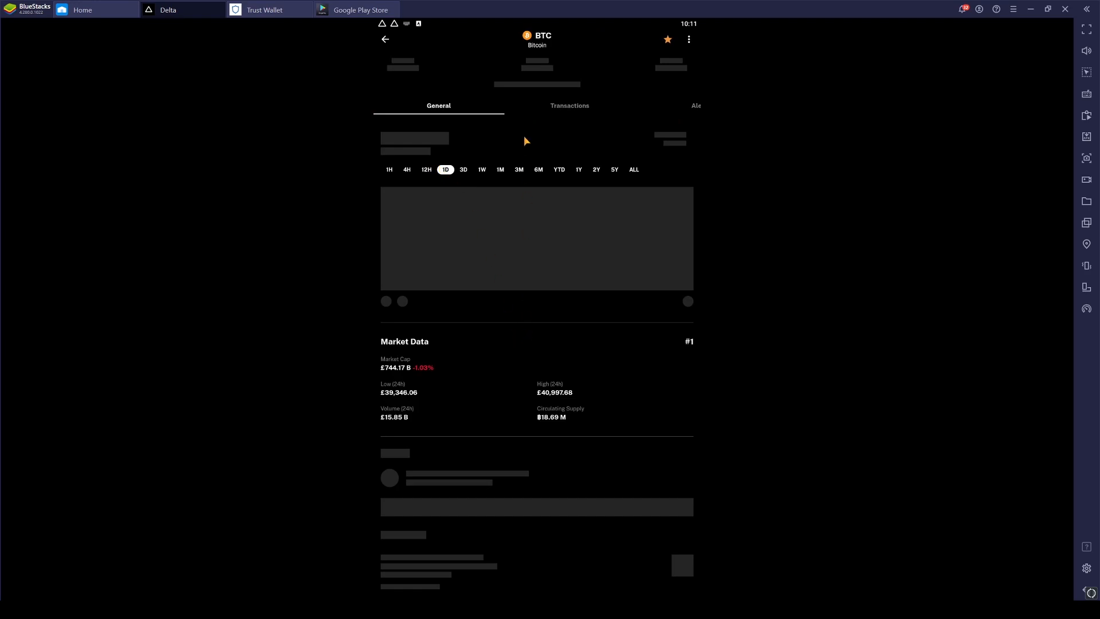
Edit the saved Bitcoin buy to stop deducting USDT holdings, update it and return to the portfolio.
click(569, 106)
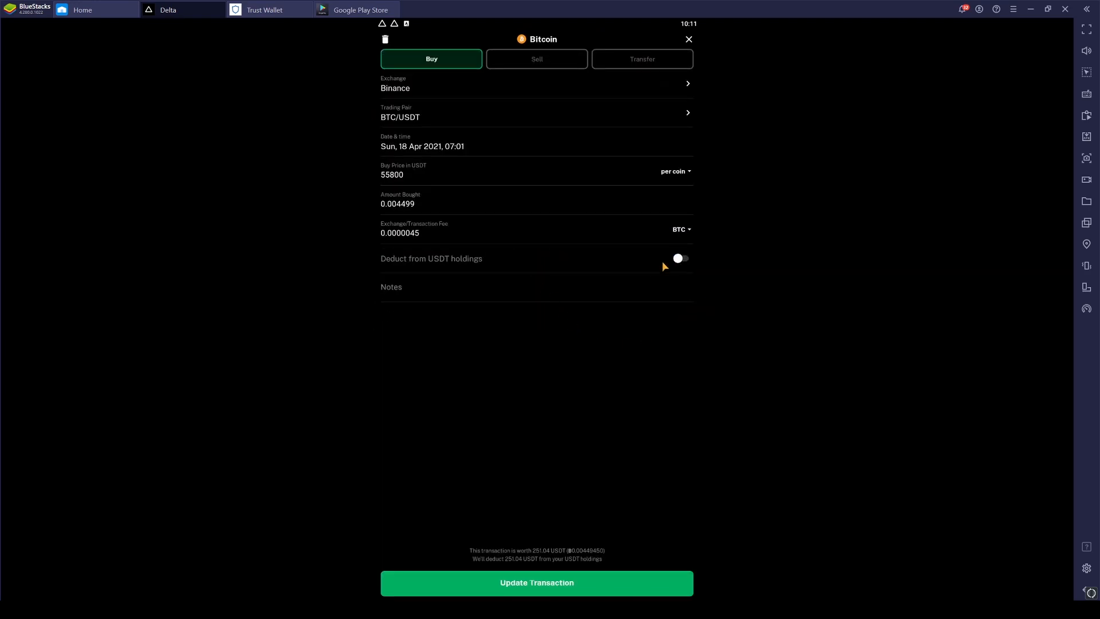
click(536, 582)
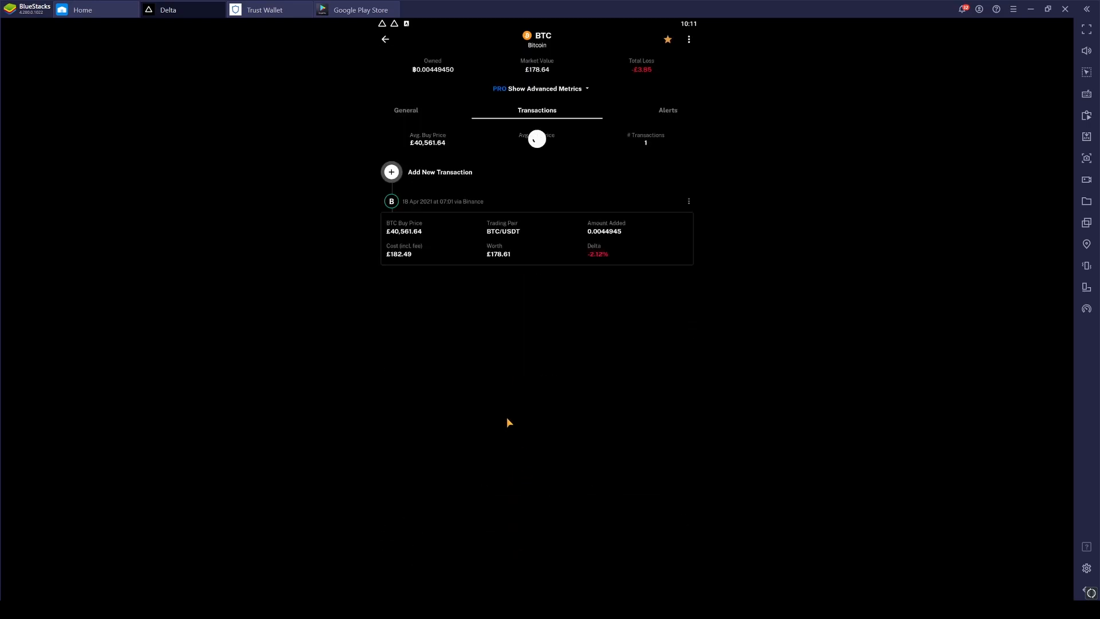
mouse_move(544, 295)
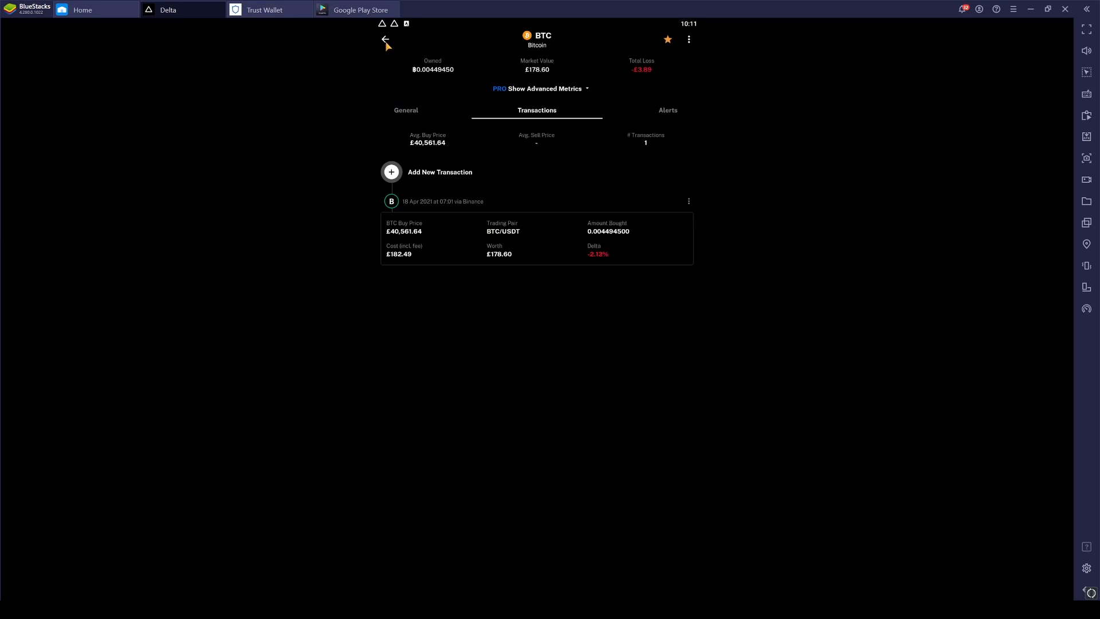
click(385, 39)
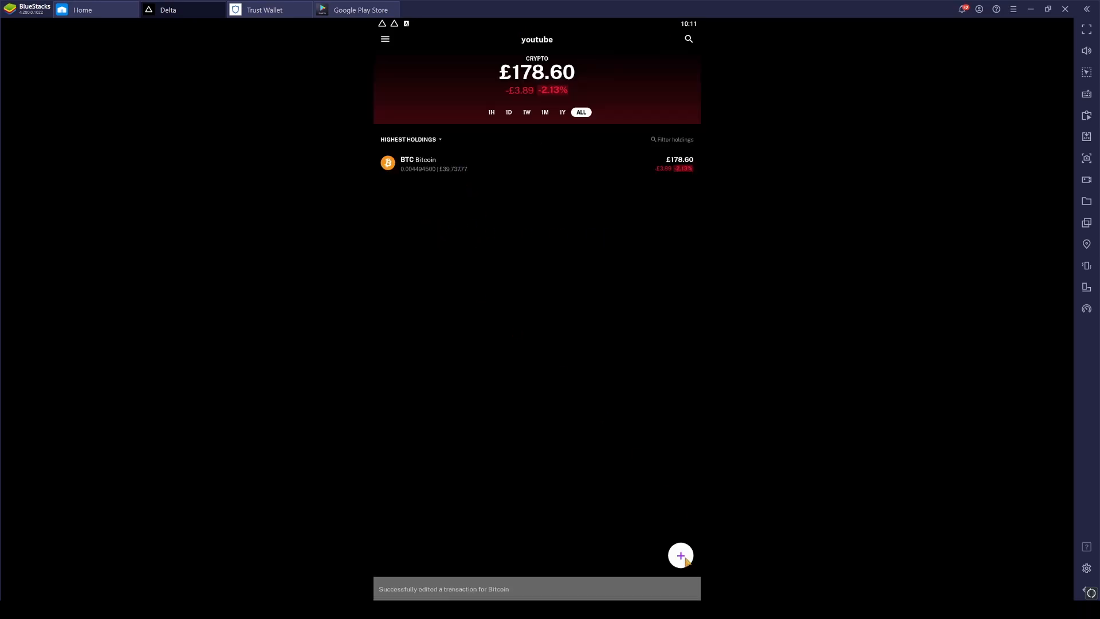
Start a new manual crypto transaction and select Tether (USDT).
click(679, 555)
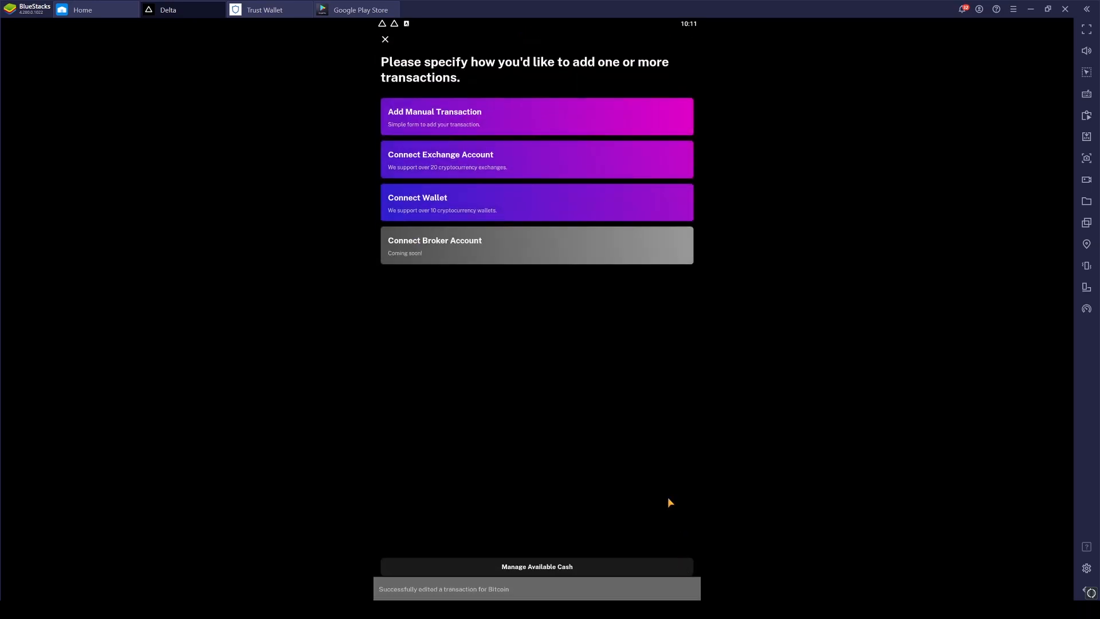
click(536, 116)
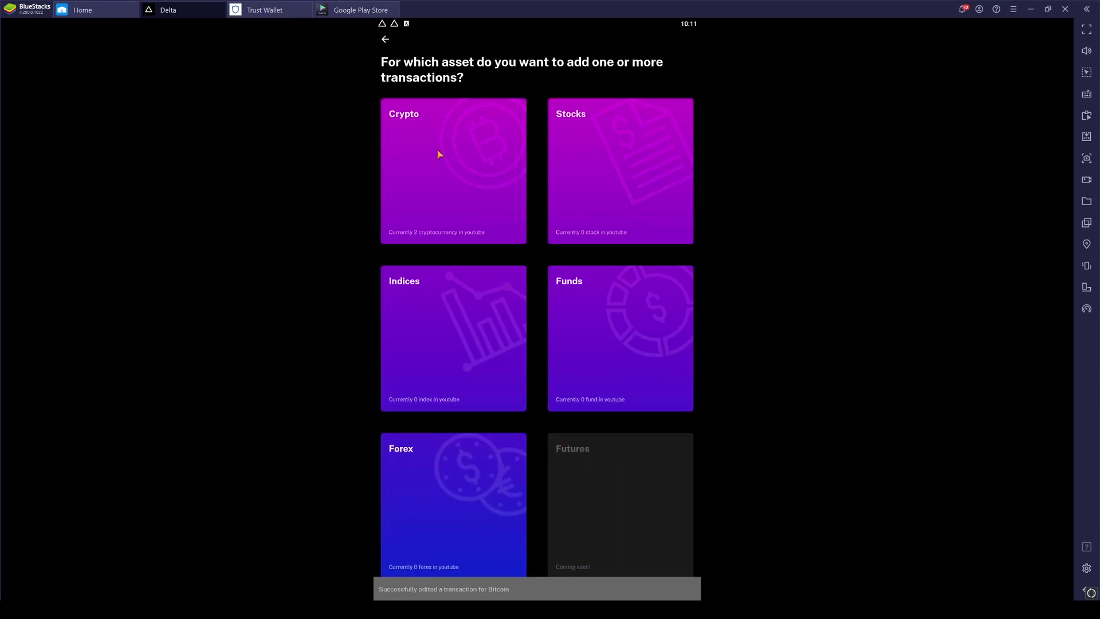
click(453, 171)
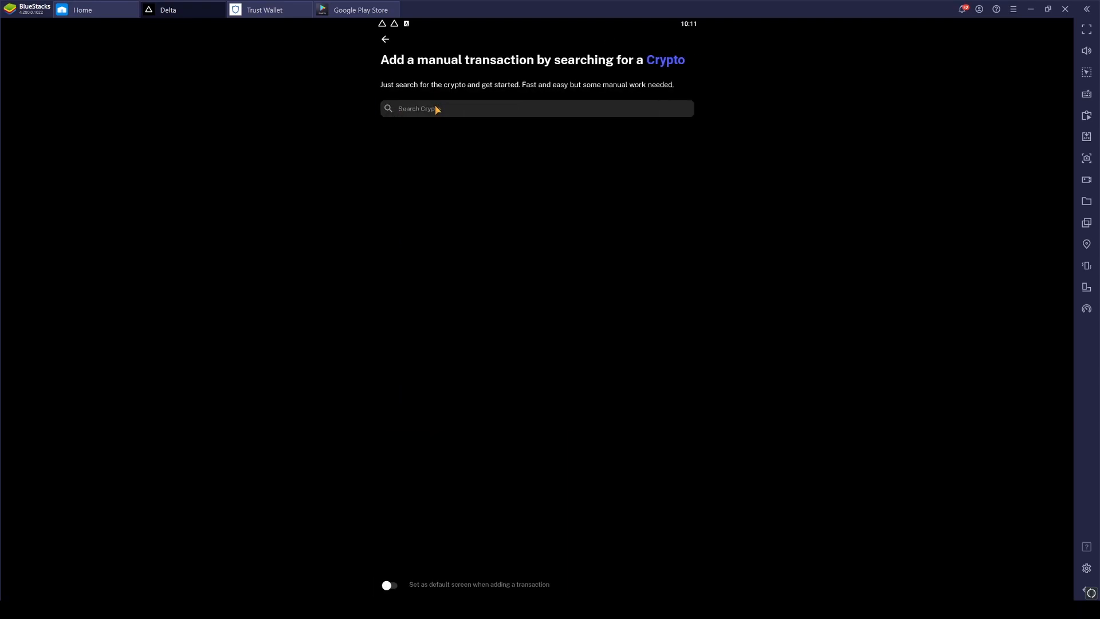
text(usdt)
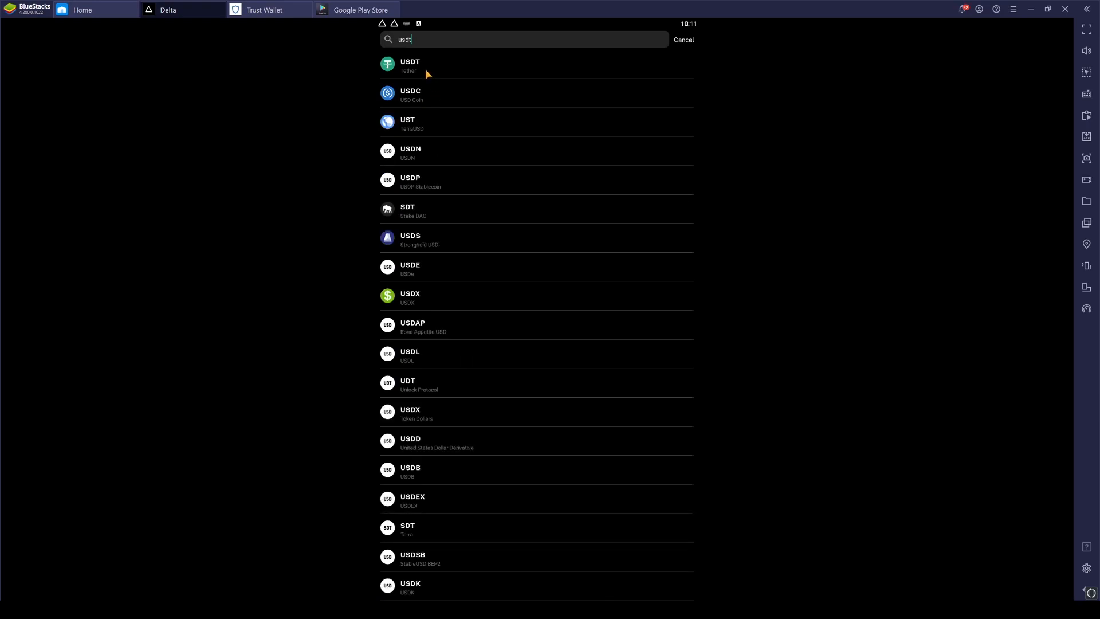
click(682, 38)
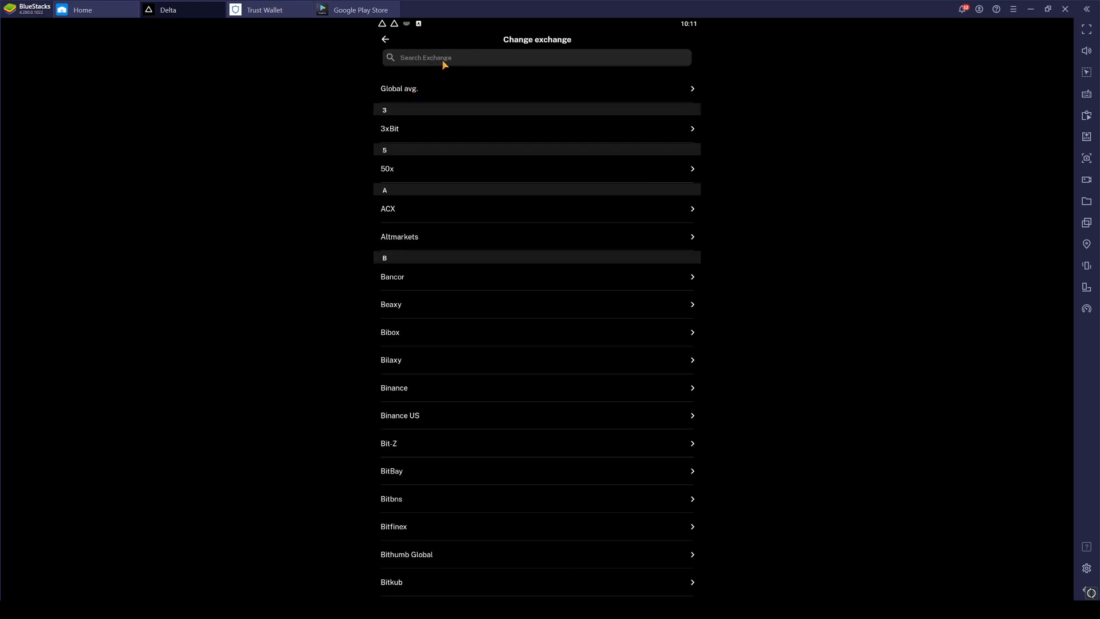
Choose KuCoin as the exchange for the Tether transaction.
text(coi)
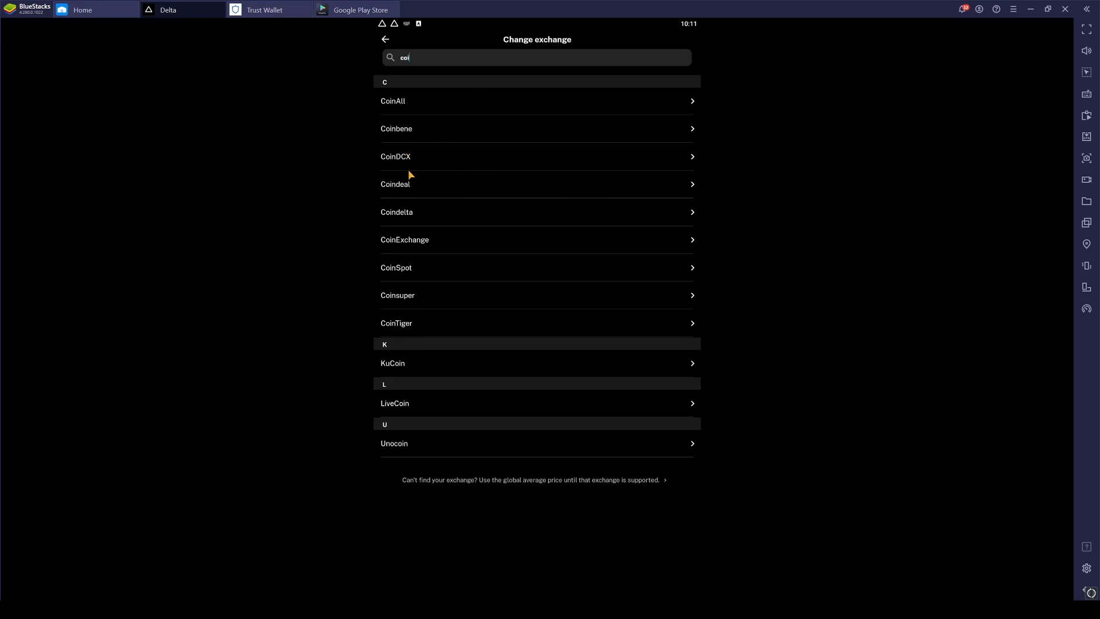
mouse_move(440, 261)
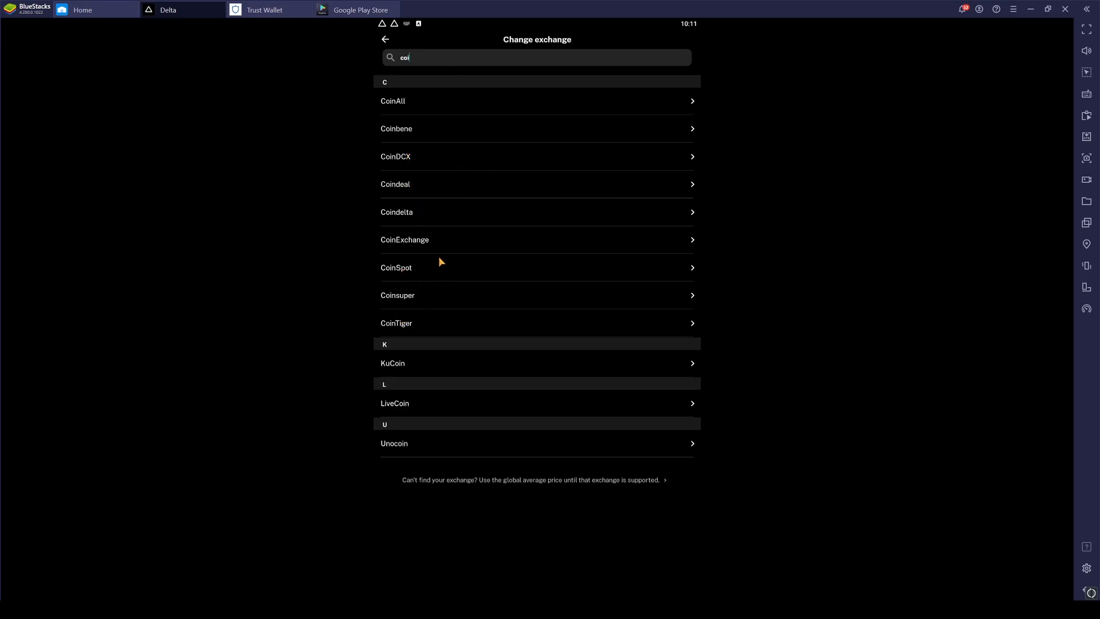
mouse_move(432, 306)
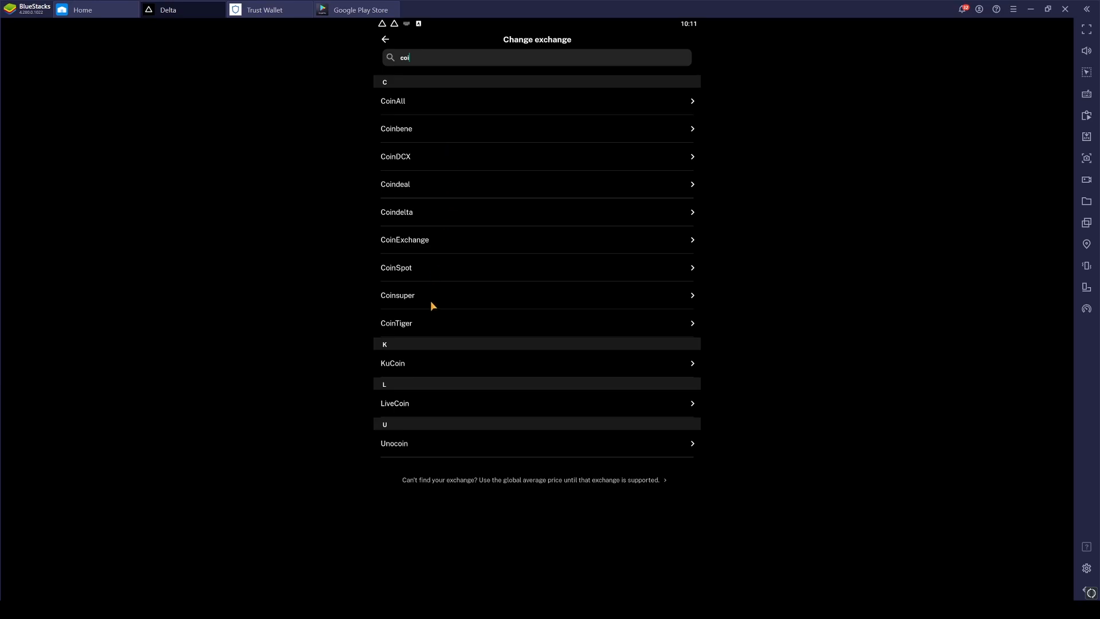
click(392, 363)
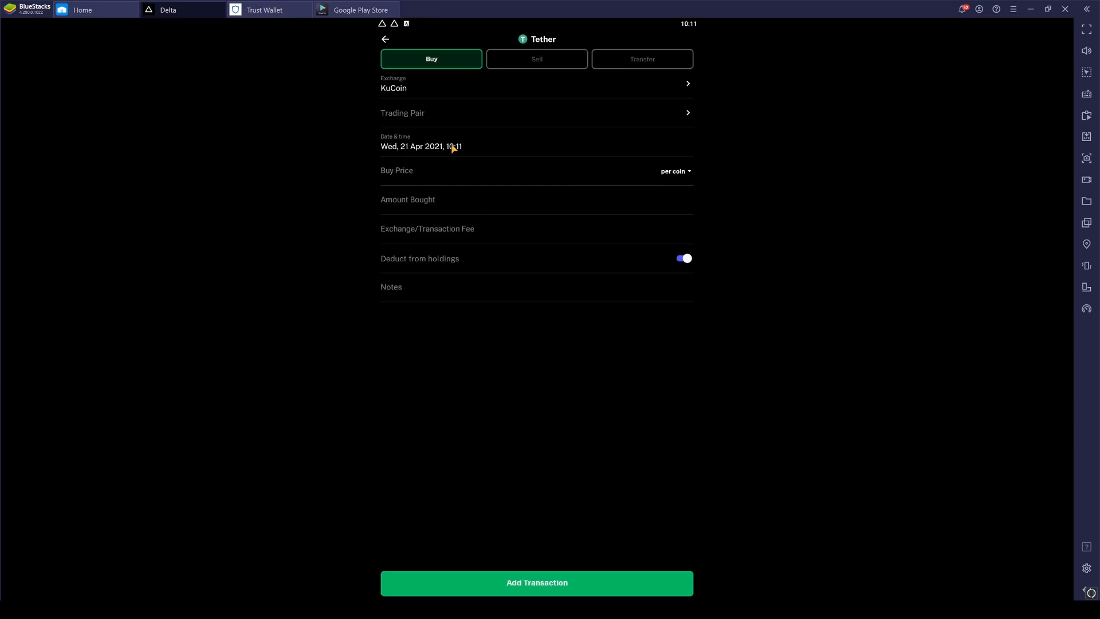
Choose the USDT/TUSD trading pair and set the transaction date to 16 Apr 2021.
click(537, 113)
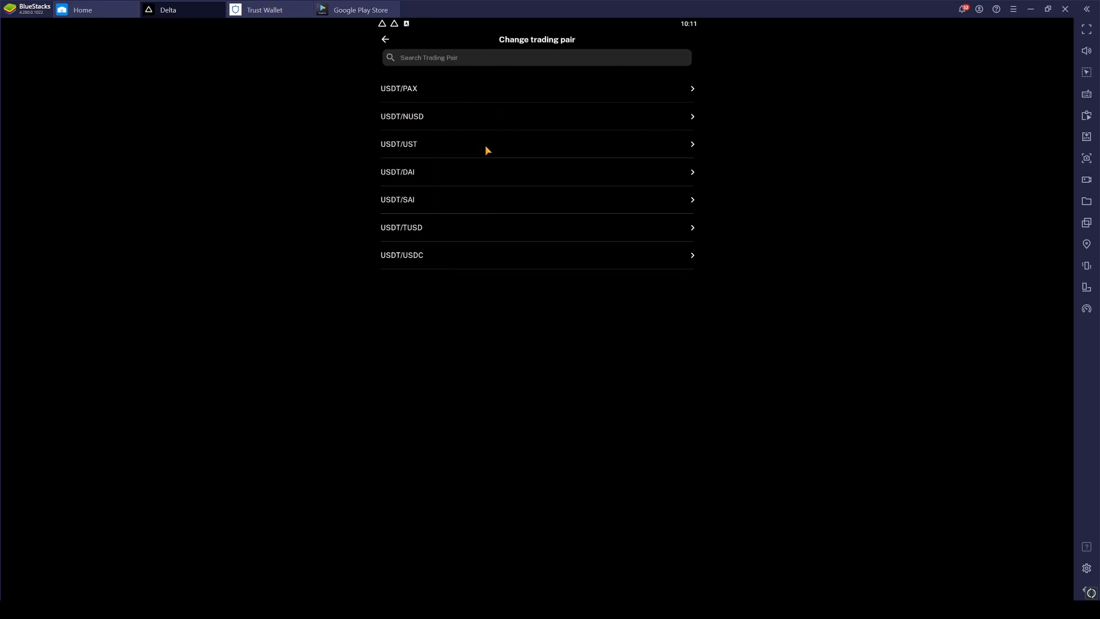
mouse_move(412, 170)
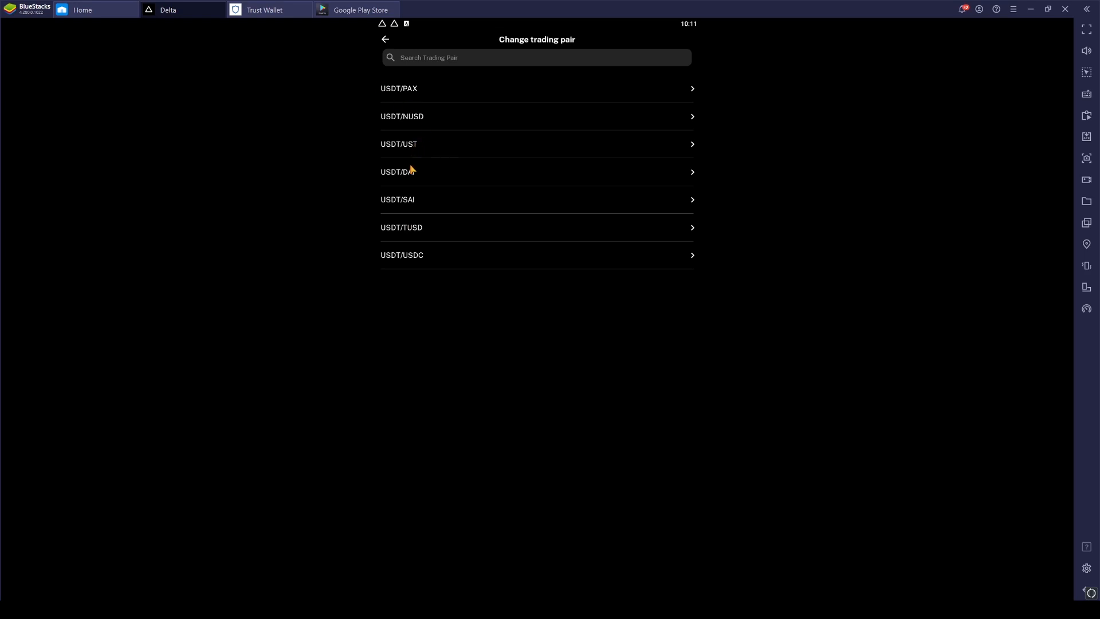
click(536, 227)
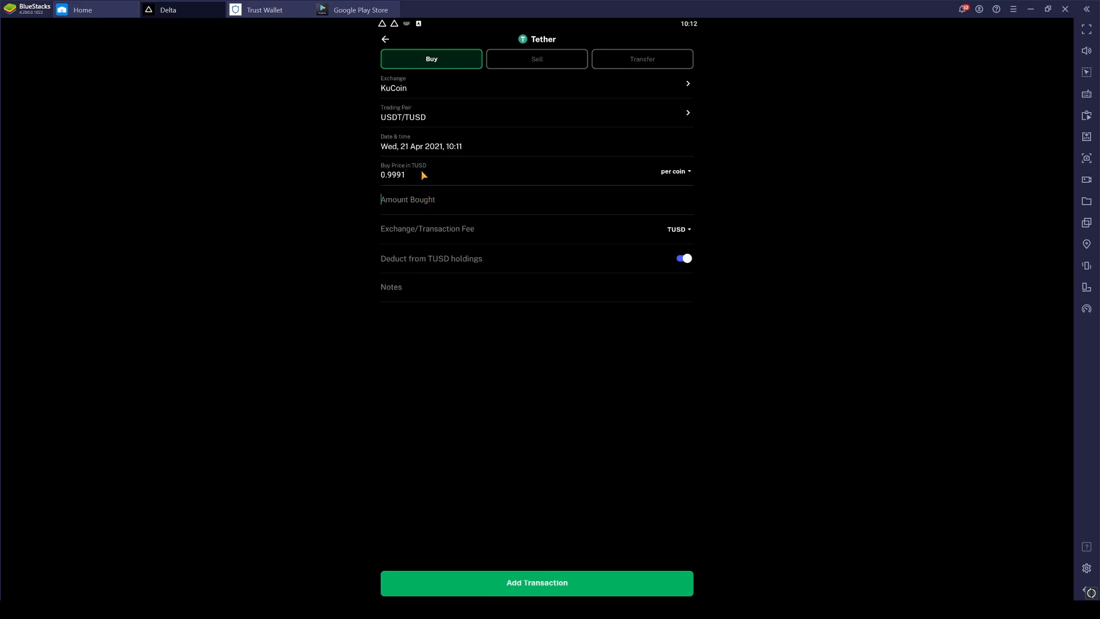
click(421, 146)
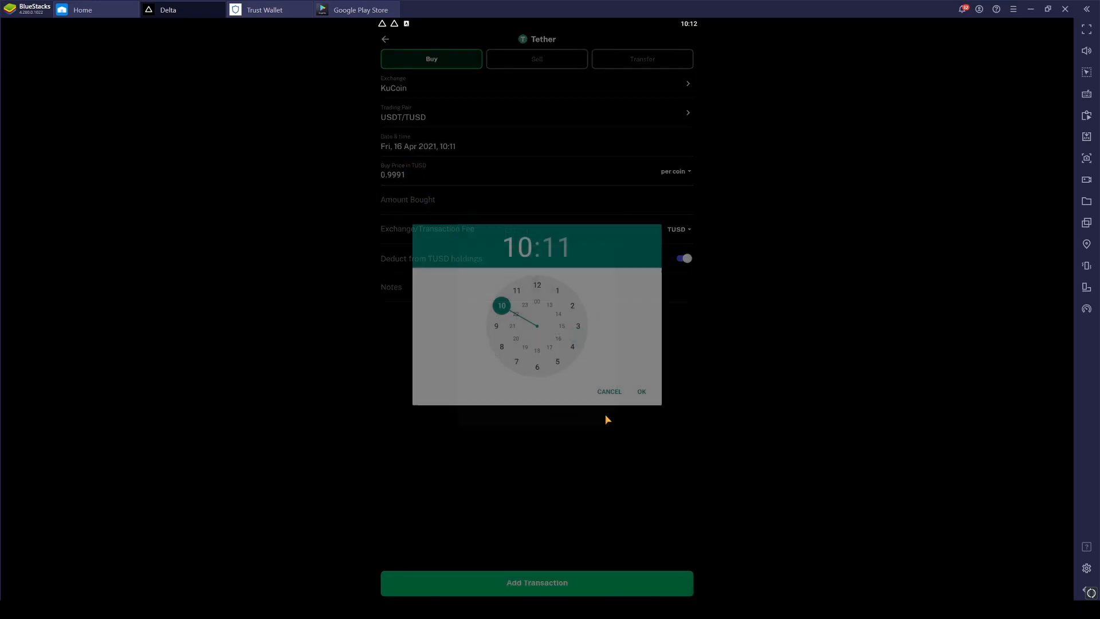
click(640, 392)
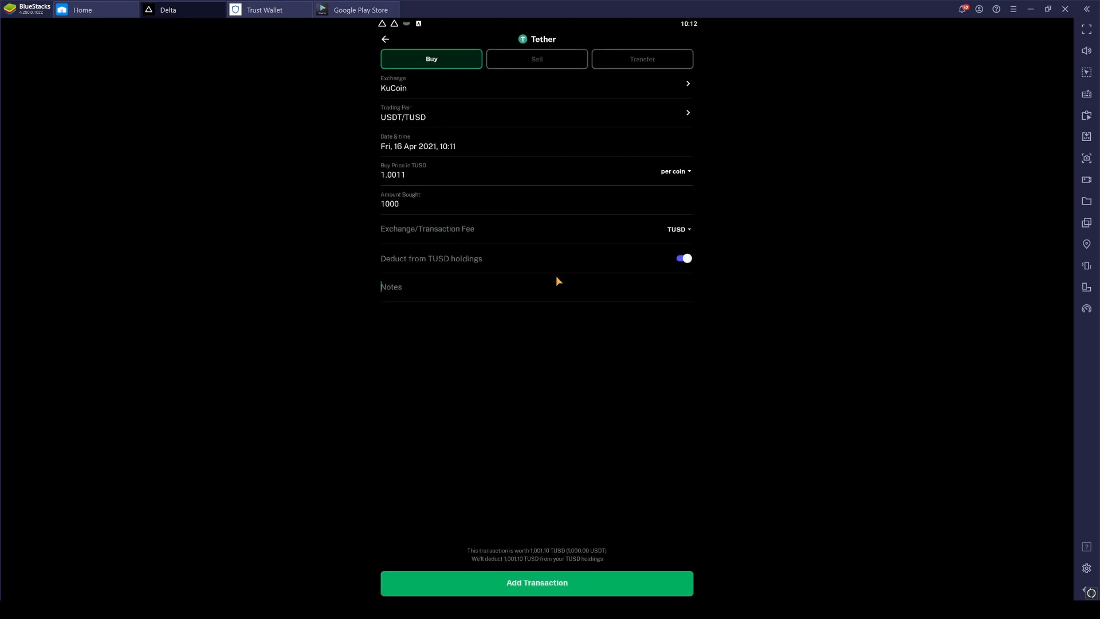
mouse_move(479, 264)
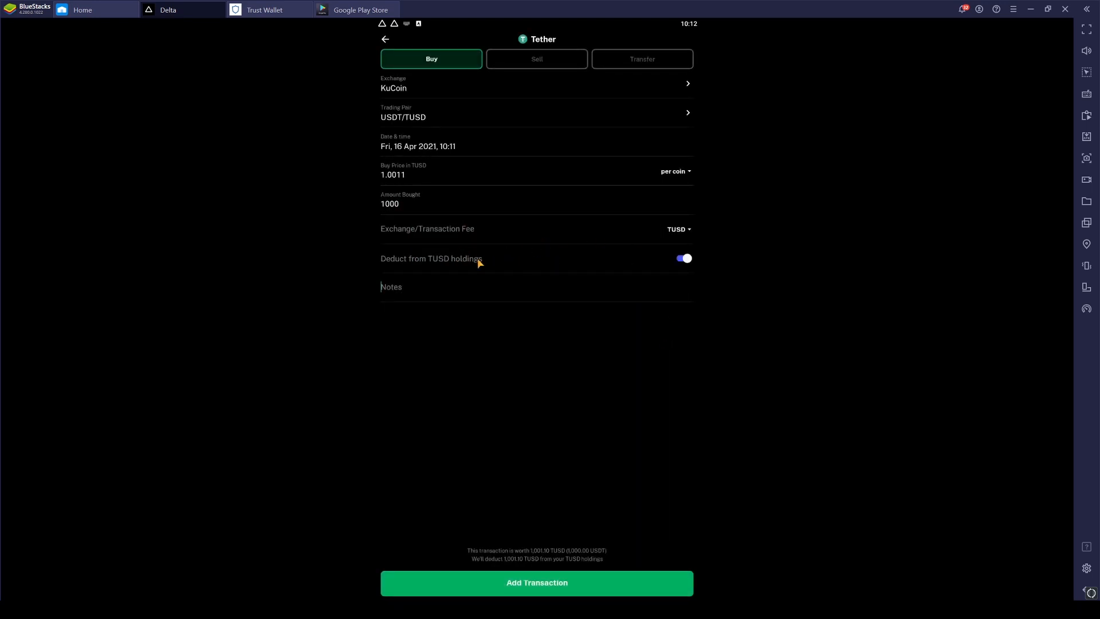
mouse_move(443, 261)
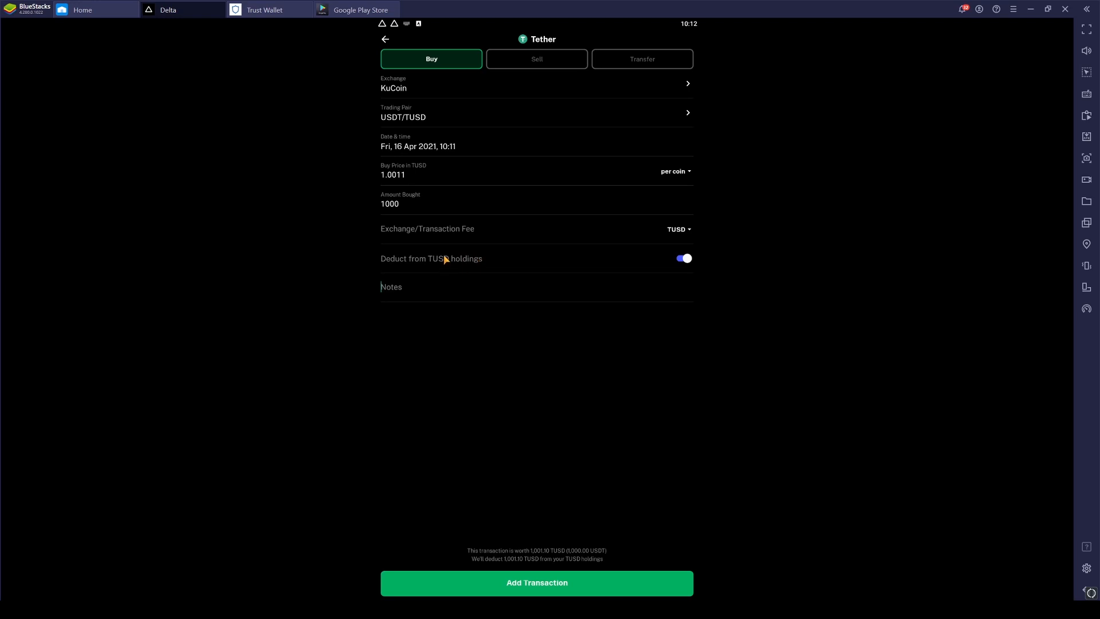
mouse_move(447, 268)
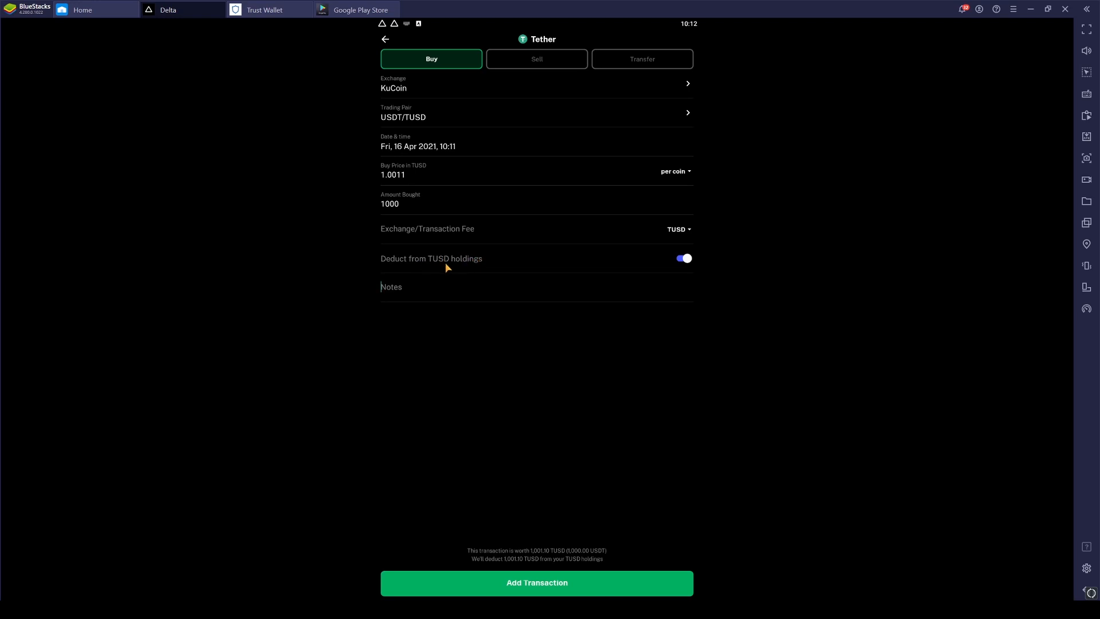
Stop deducting from TUSD holdings and save the 1000 USDT purchase.
click(683, 258)
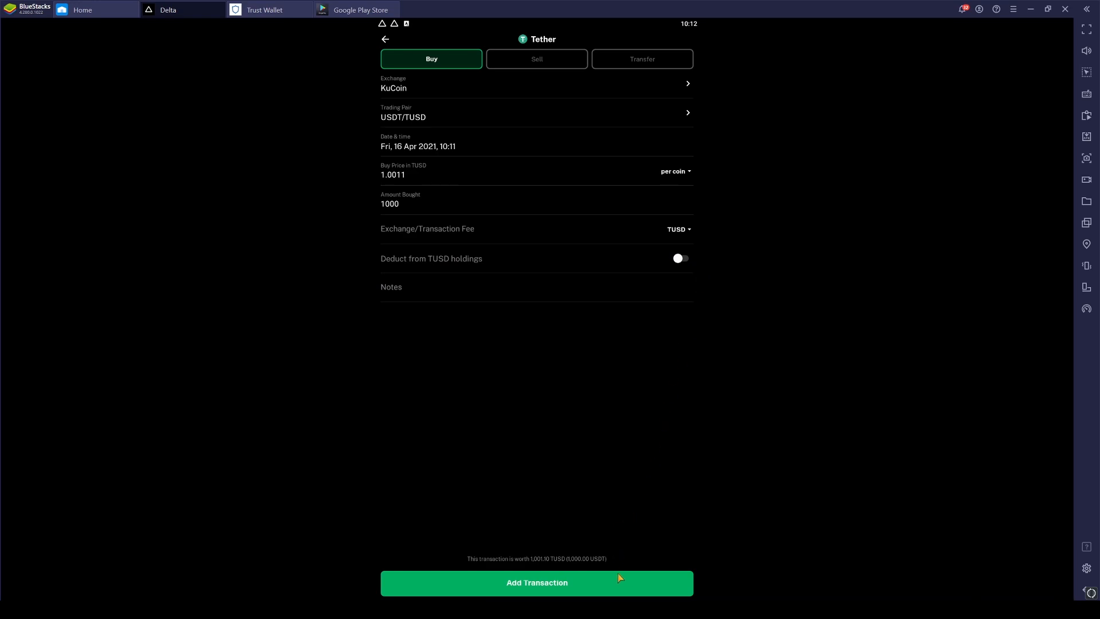
click(537, 582)
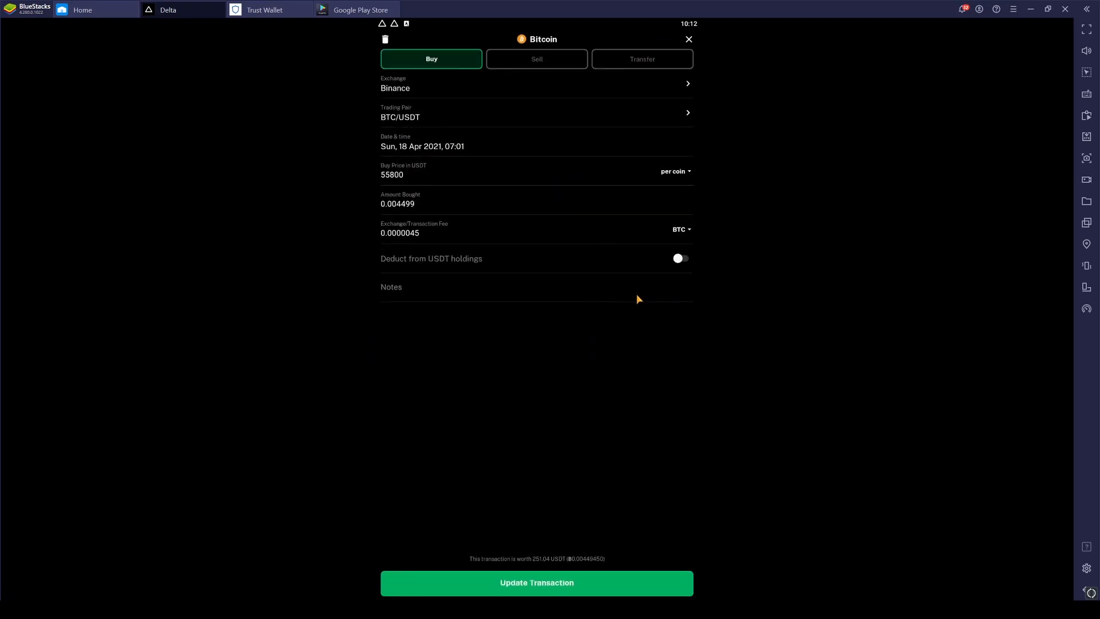
Save the edited Bitcoin transaction and return to the portfolio overview.
click(536, 584)
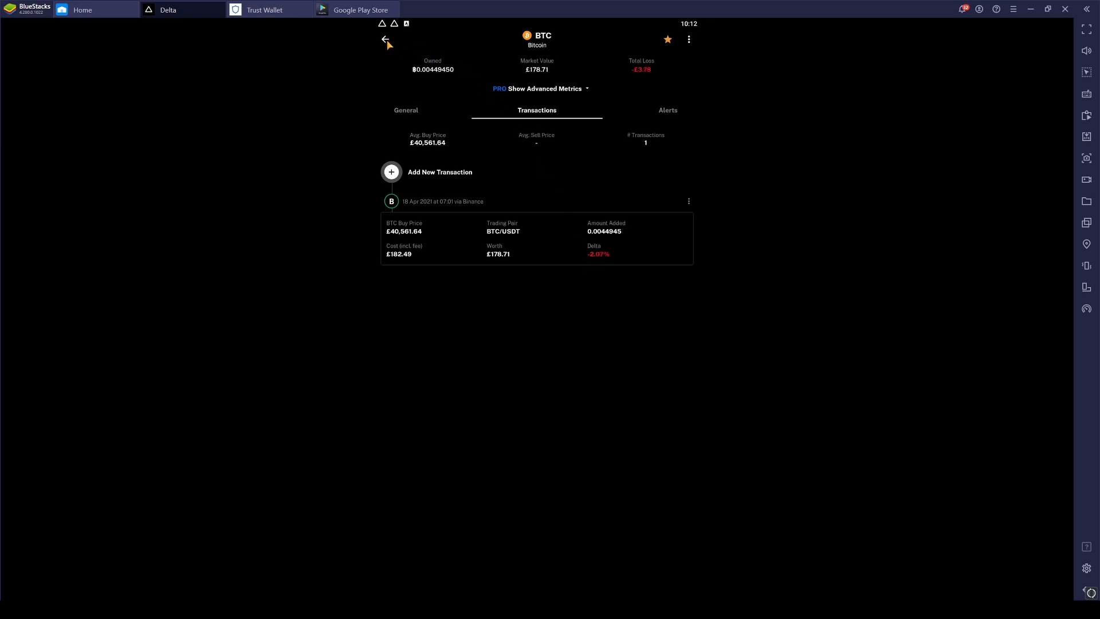
click(386, 39)
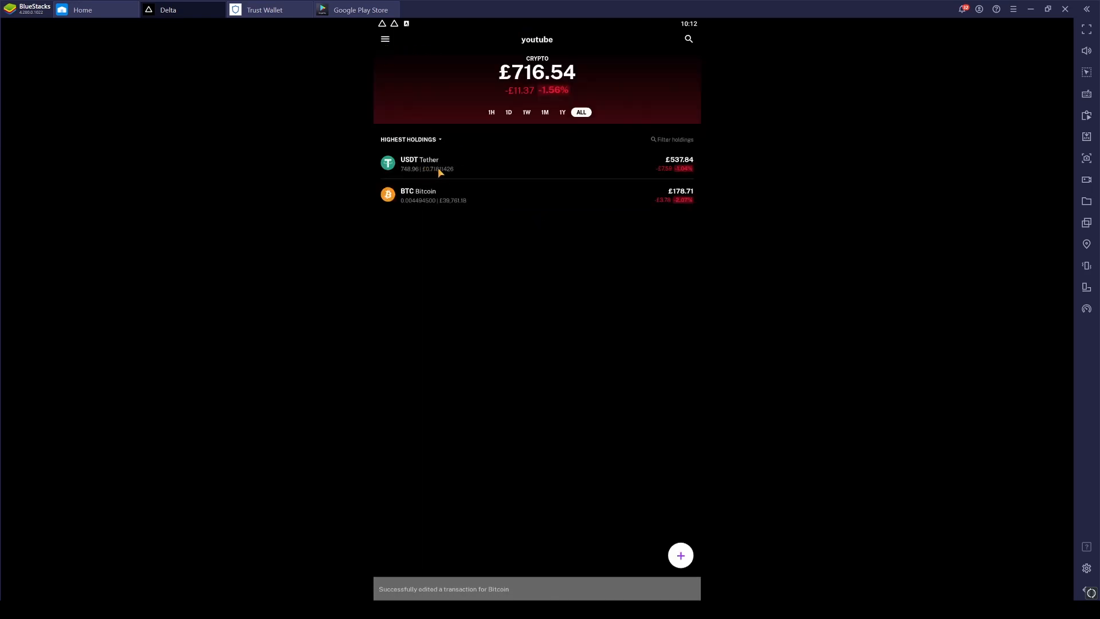
mouse_move(746, 340)
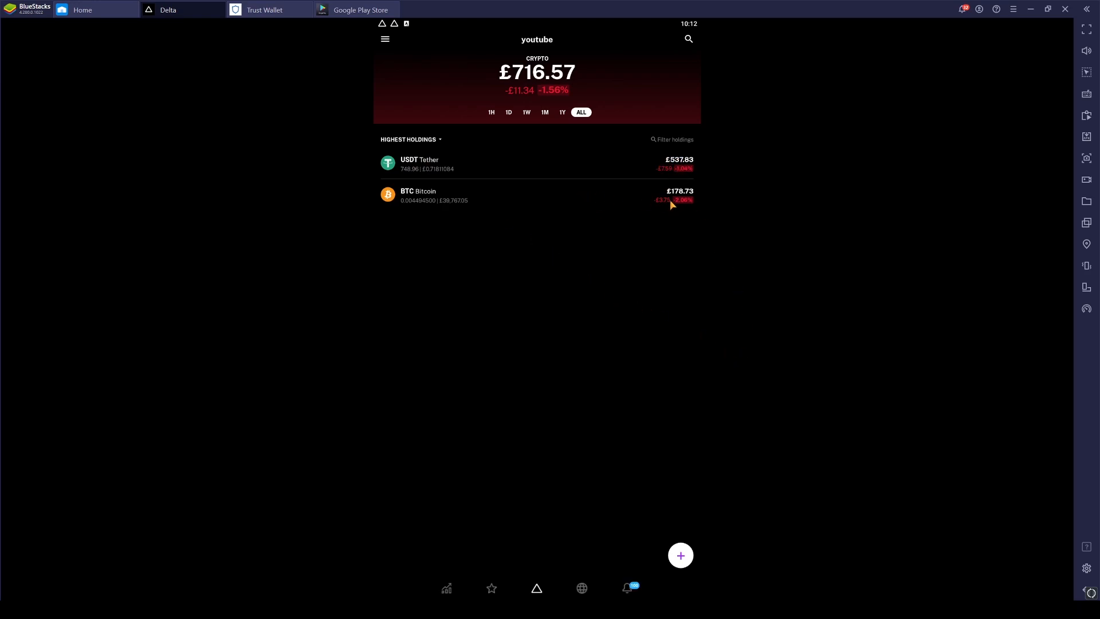
mouse_move(662, 208)
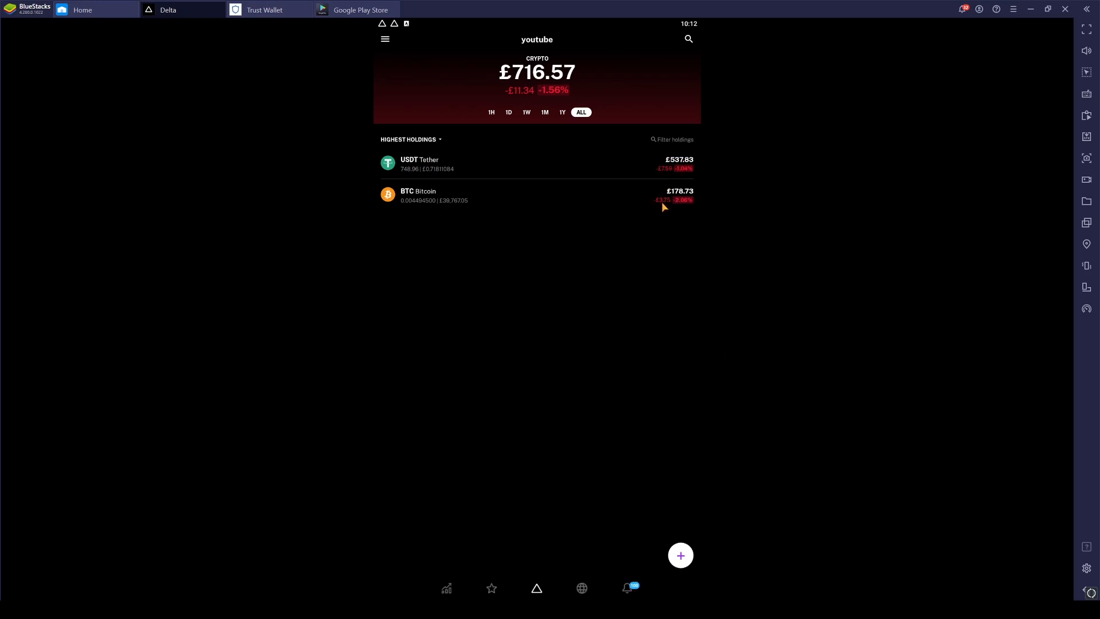
mouse_move(633, 230)
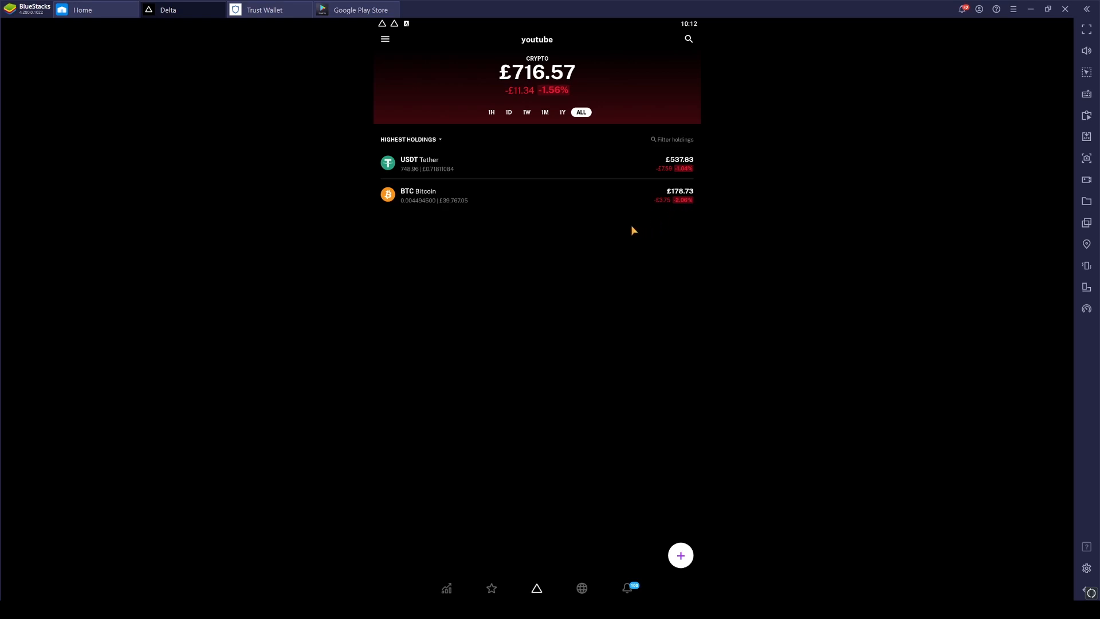
mouse_move(664, 207)
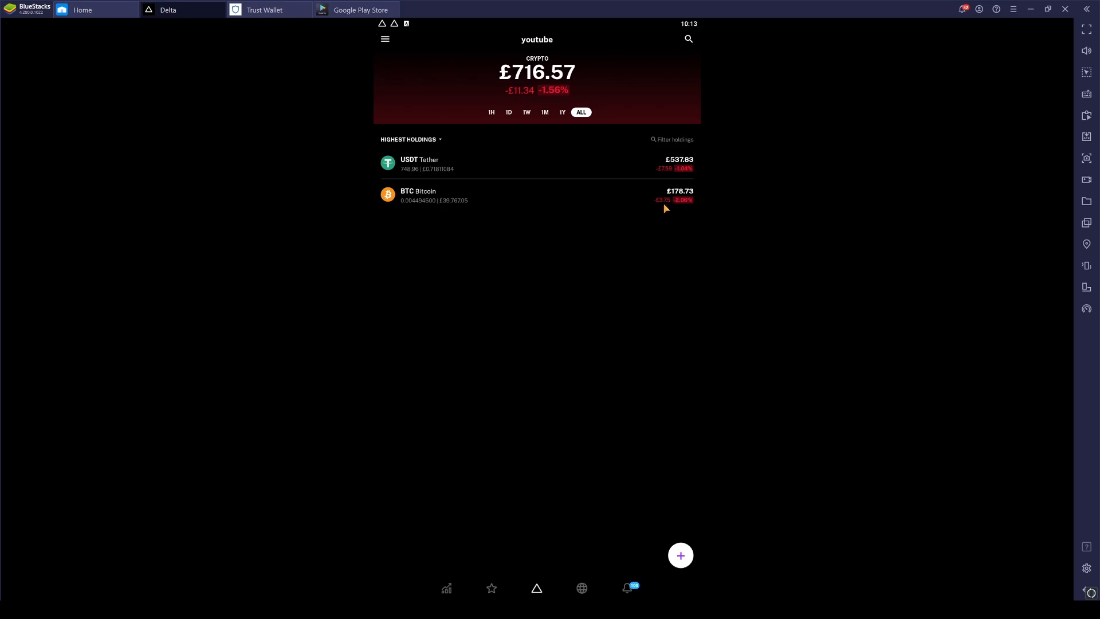
mouse_move(403, 175)
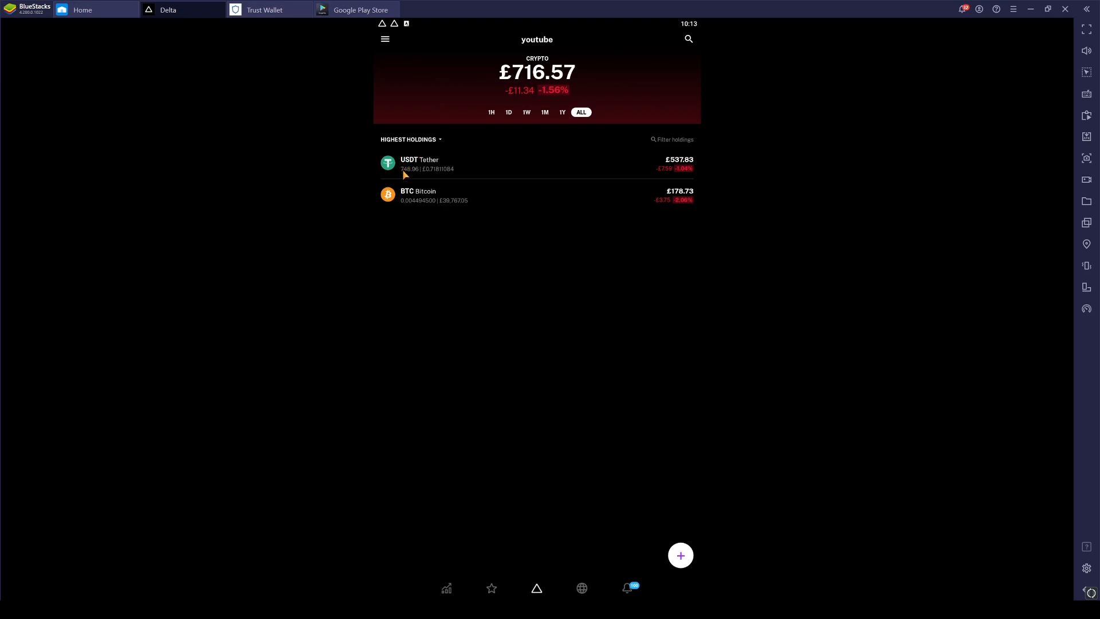
mouse_move(492, 115)
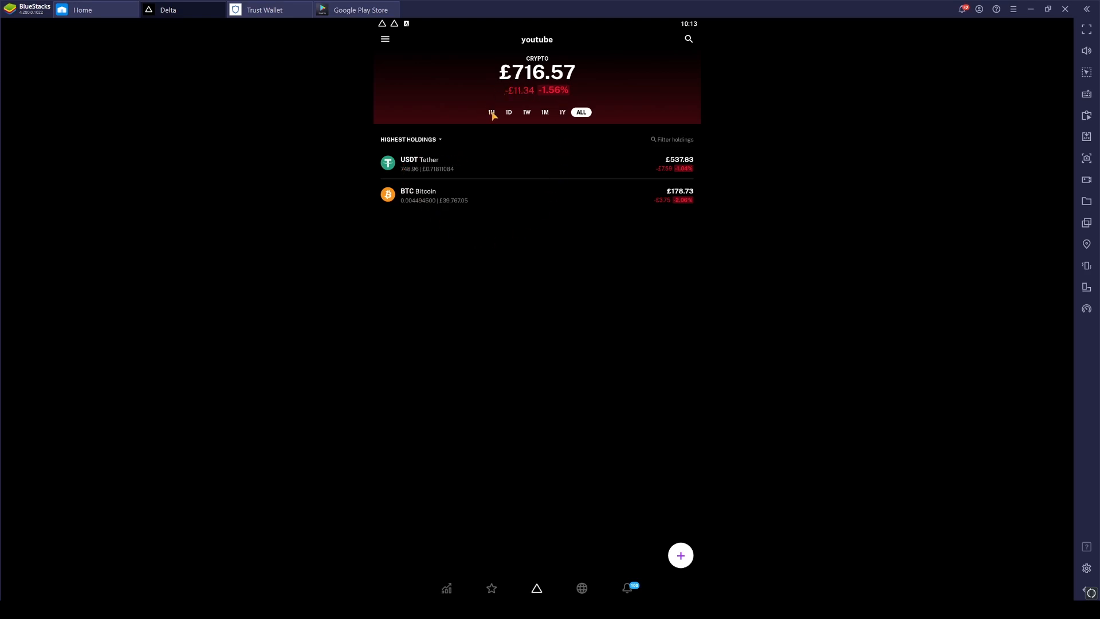
View portfolio change over 1H, 1D, 1W, 1M and ALL, then go to Settings.
click(492, 113)
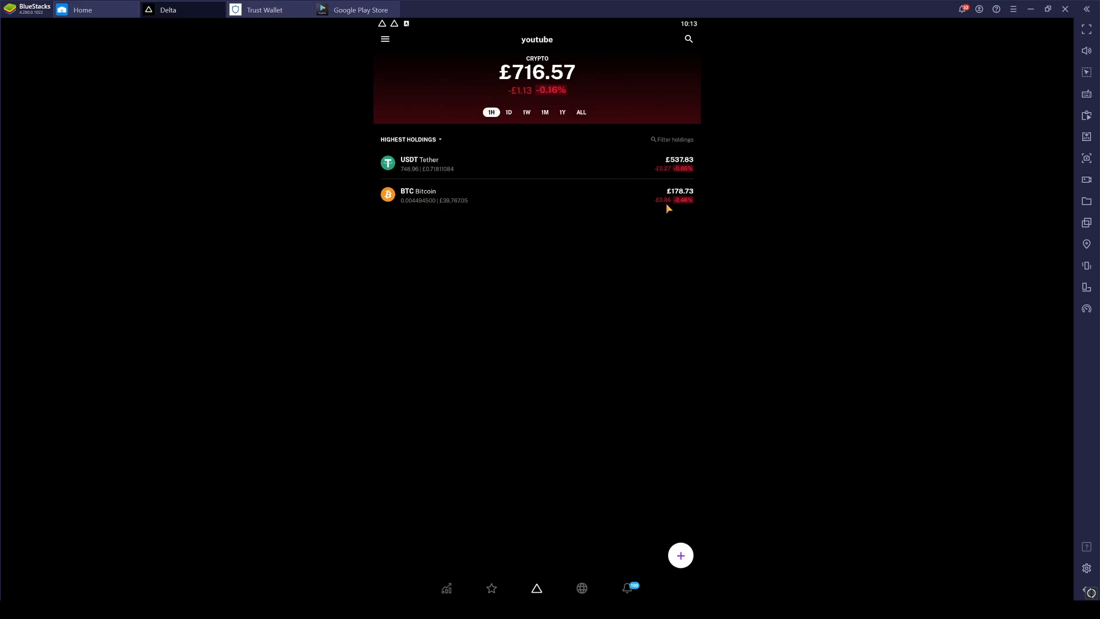
click(507, 112)
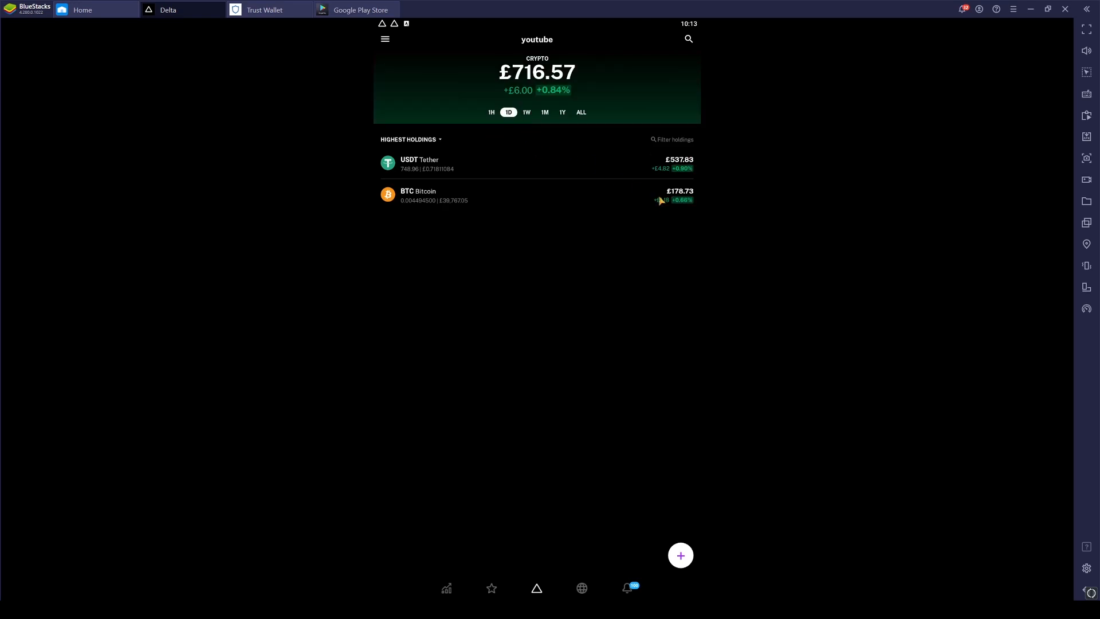
click(526, 112)
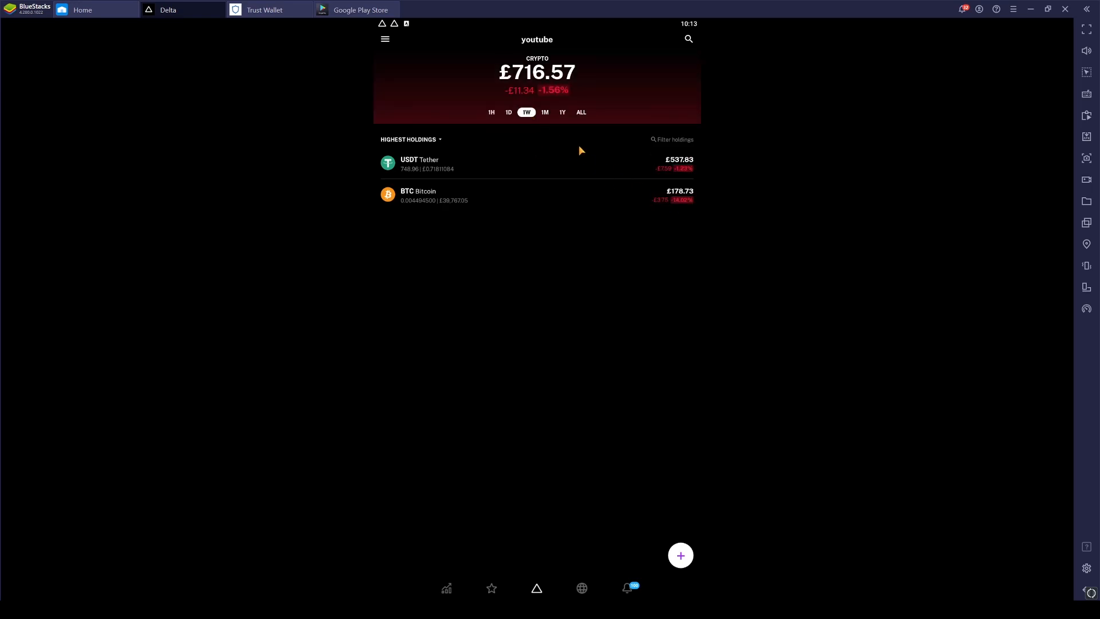
click(545, 112)
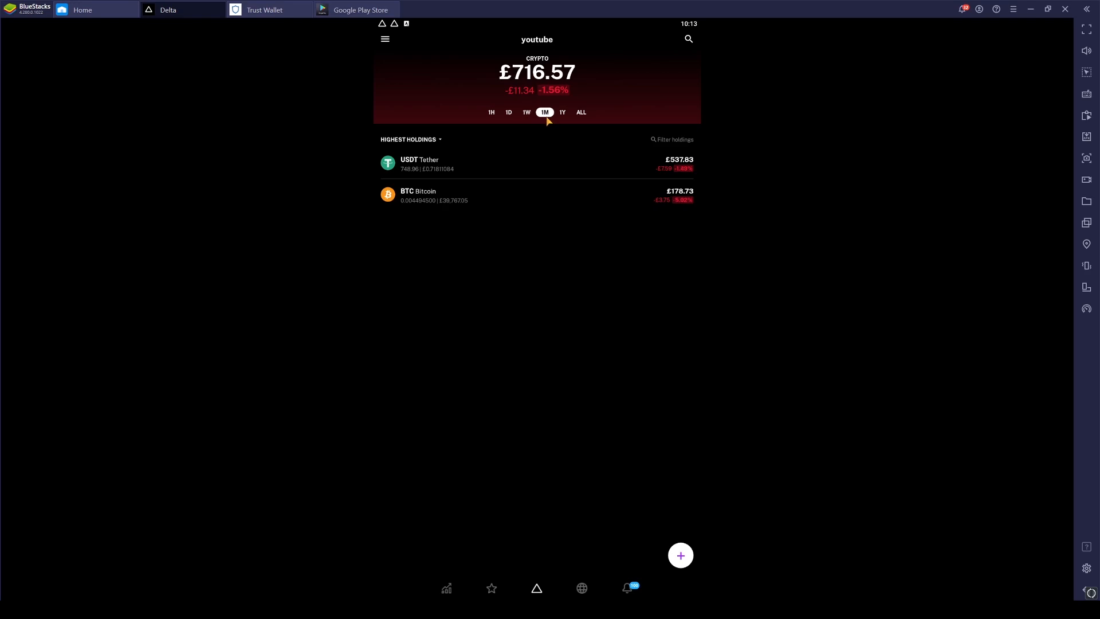
click(581, 112)
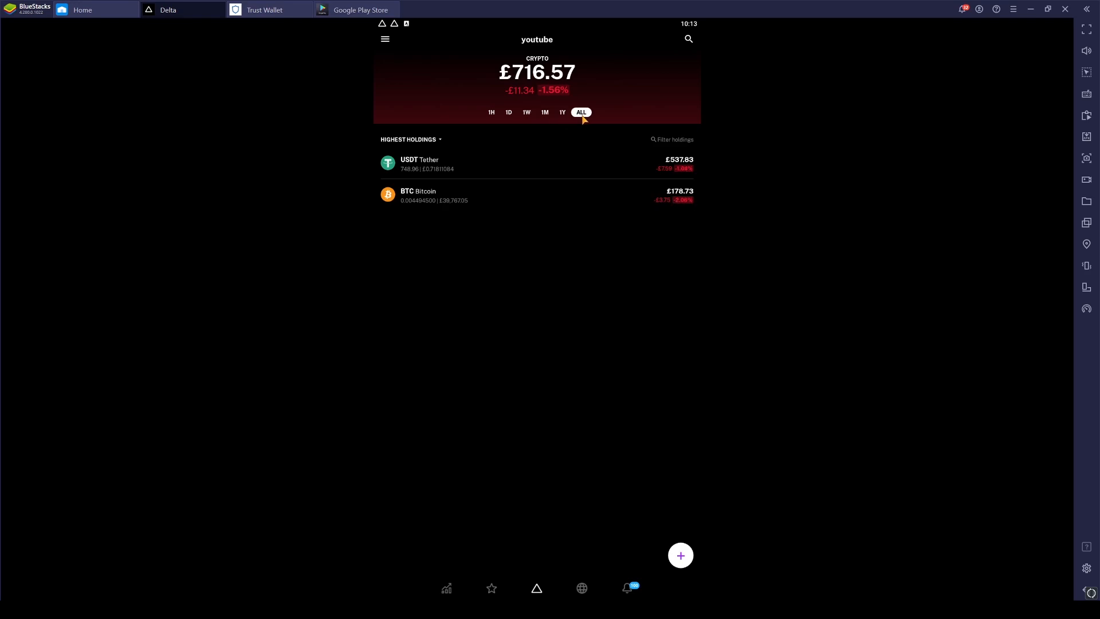
mouse_move(588, 169)
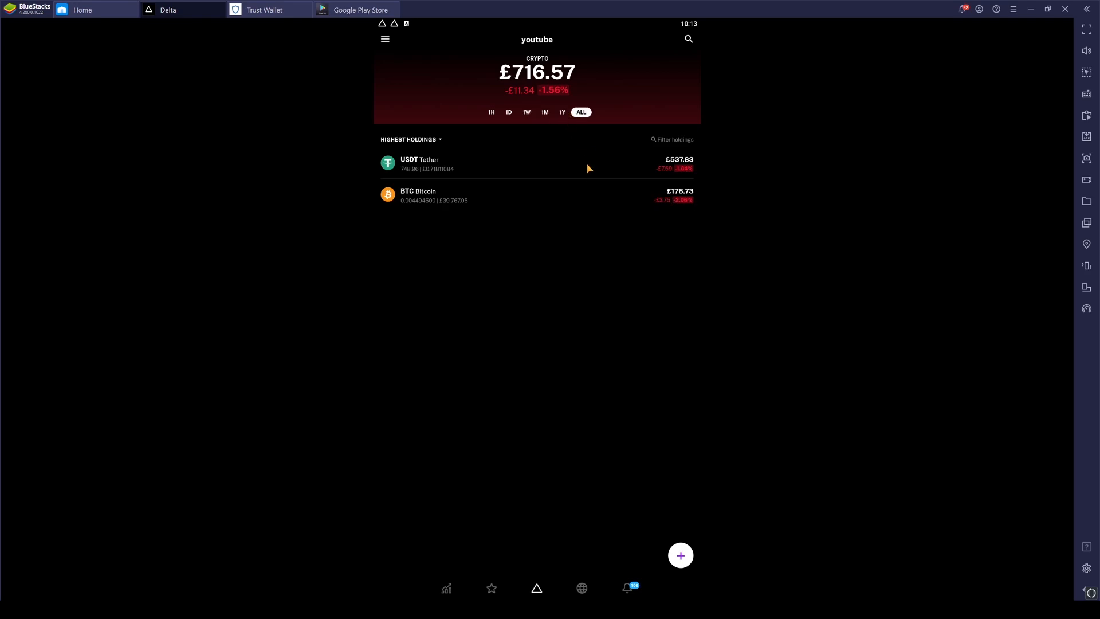
mouse_move(502, 182)
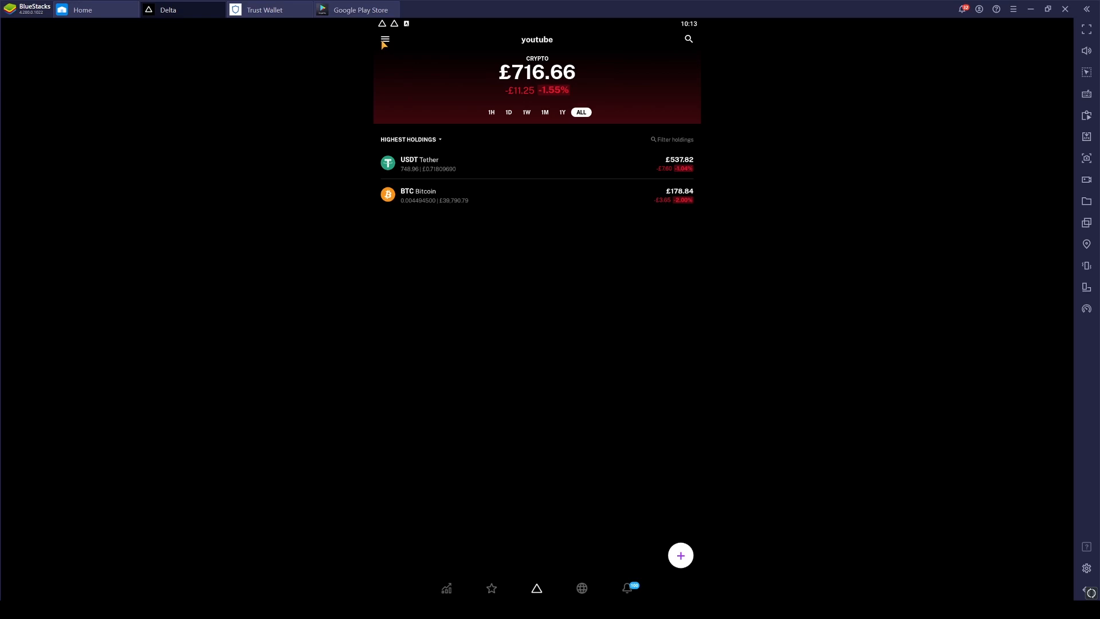
click(385, 39)
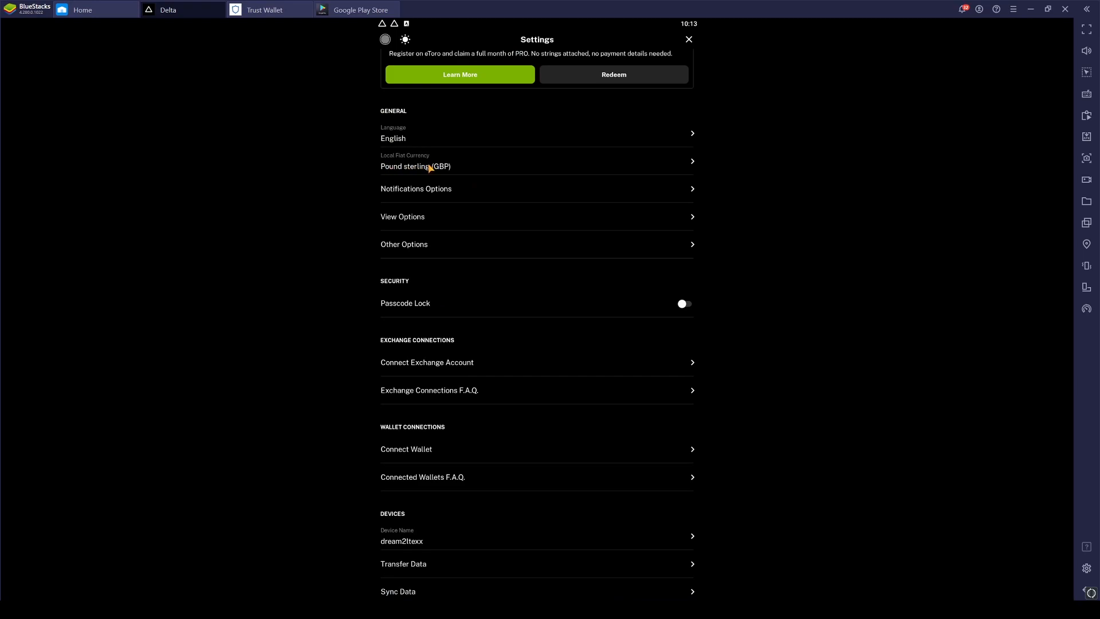
click(537, 166)
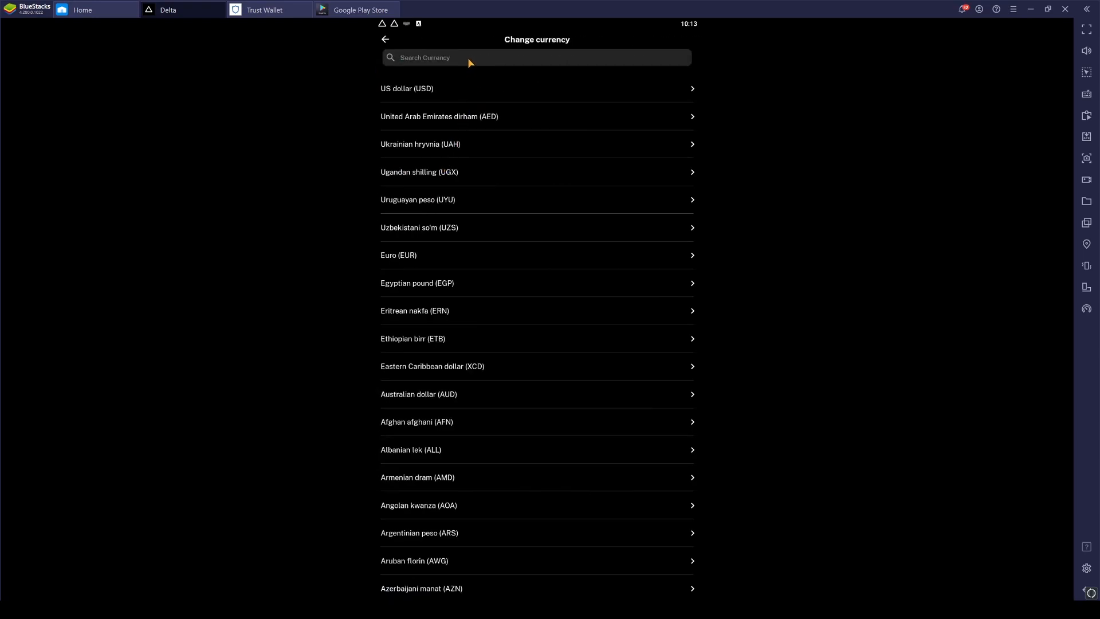
text(usd)
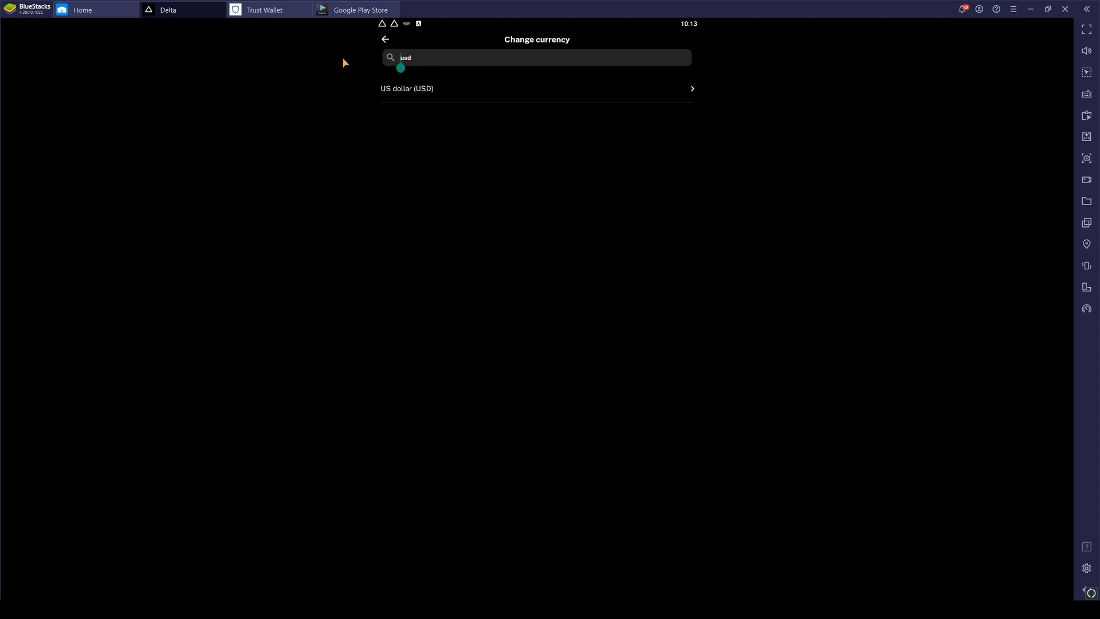
text(eu)
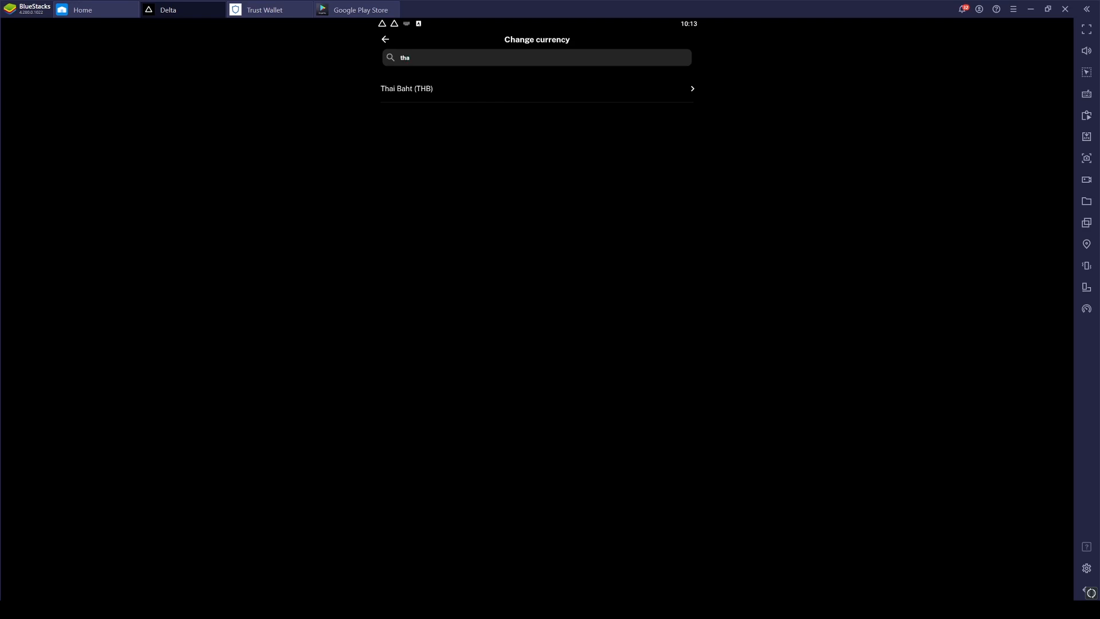
click(401, 57)
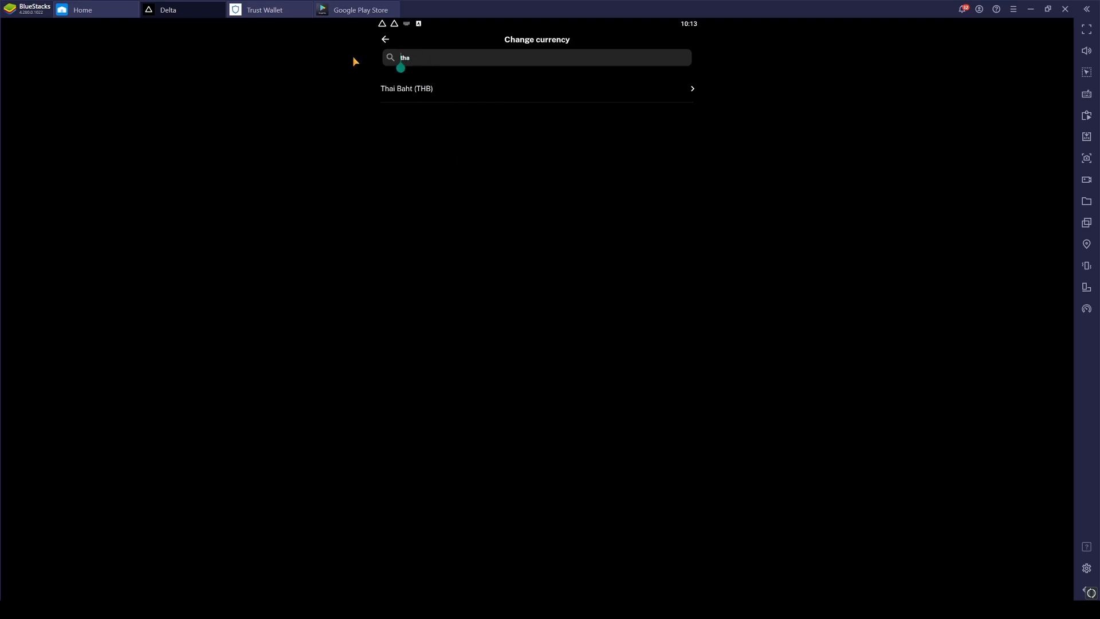
click(385, 39)
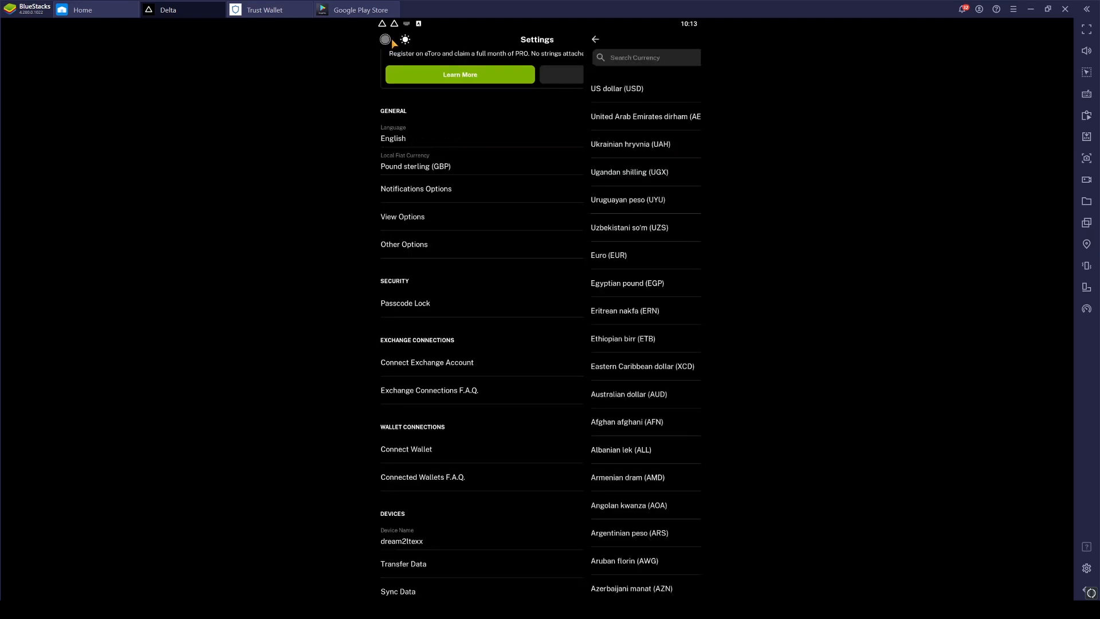
click(594, 39)
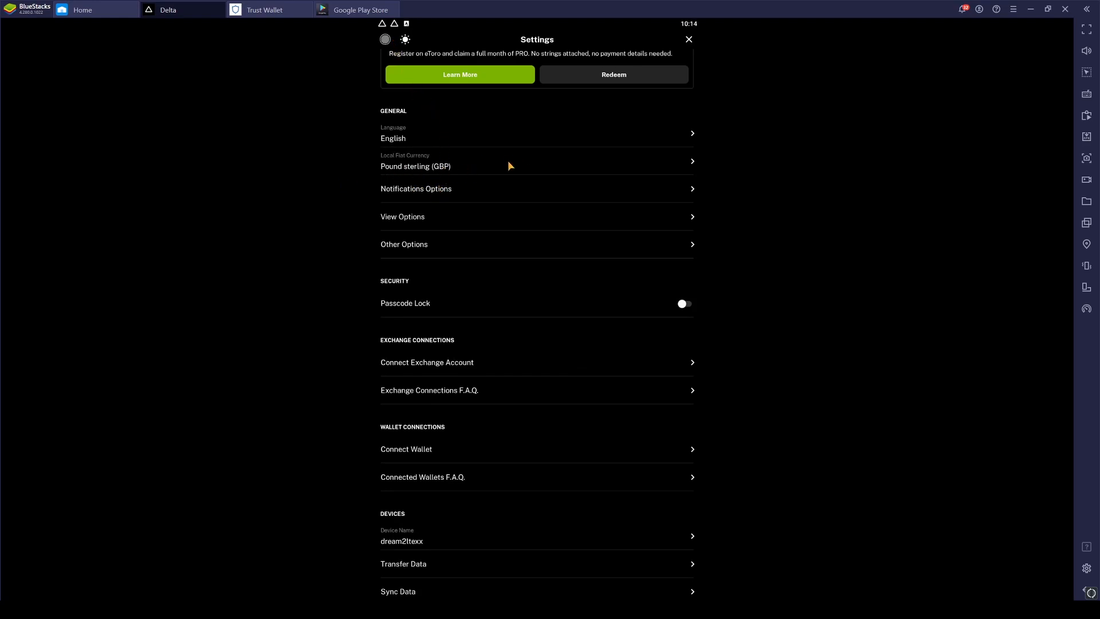
mouse_move(354, 387)
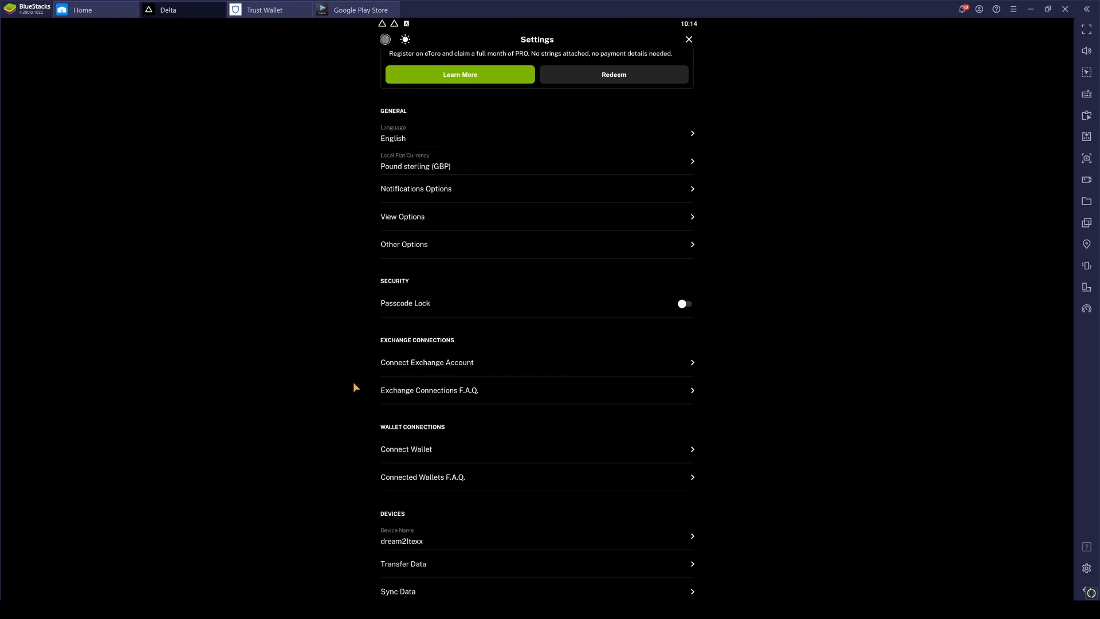
scroll(down, 3)
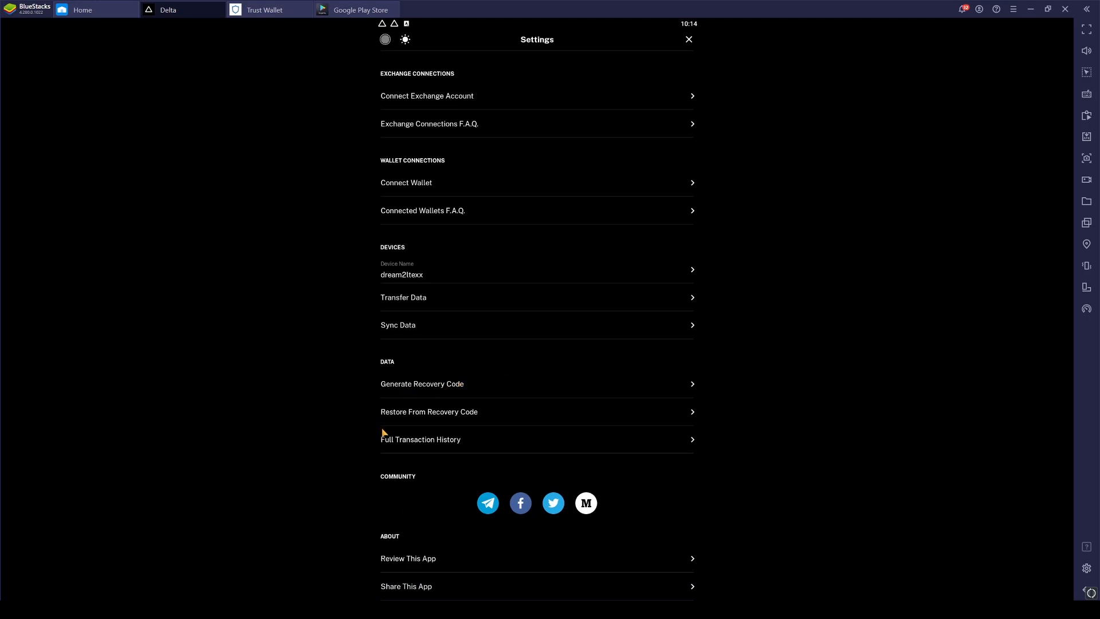
mouse_move(401, 386)
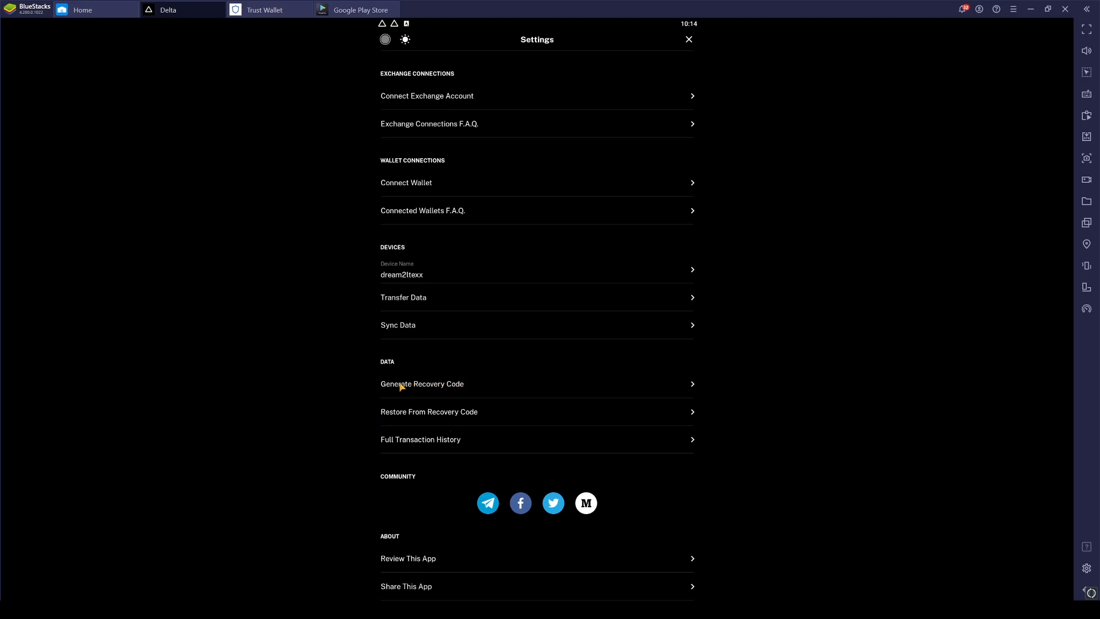
mouse_move(668, 391)
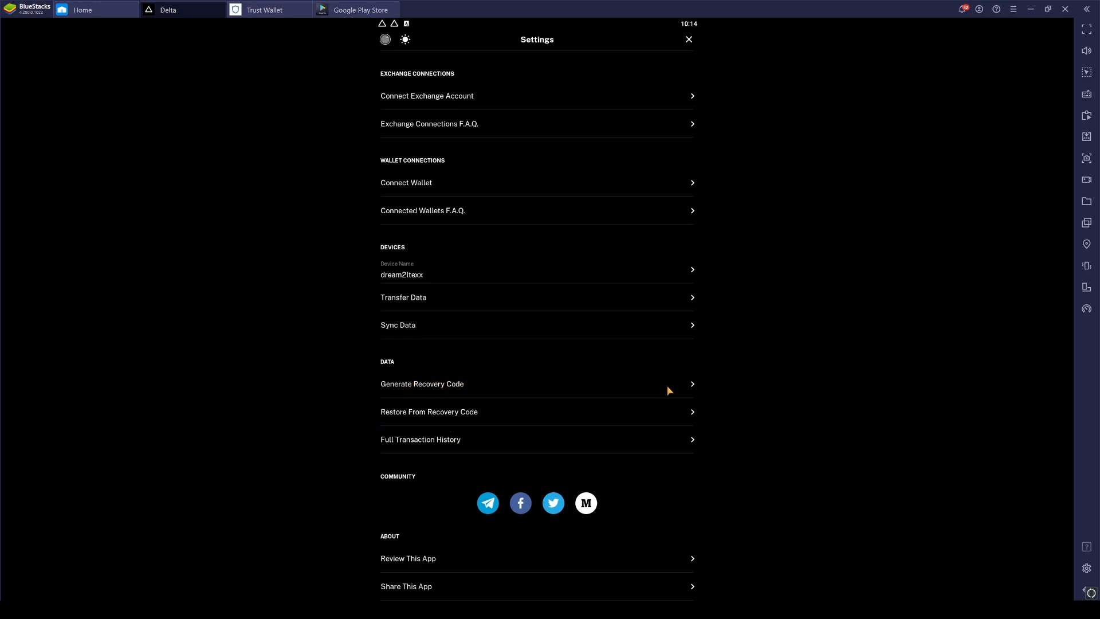
mouse_move(656, 401)
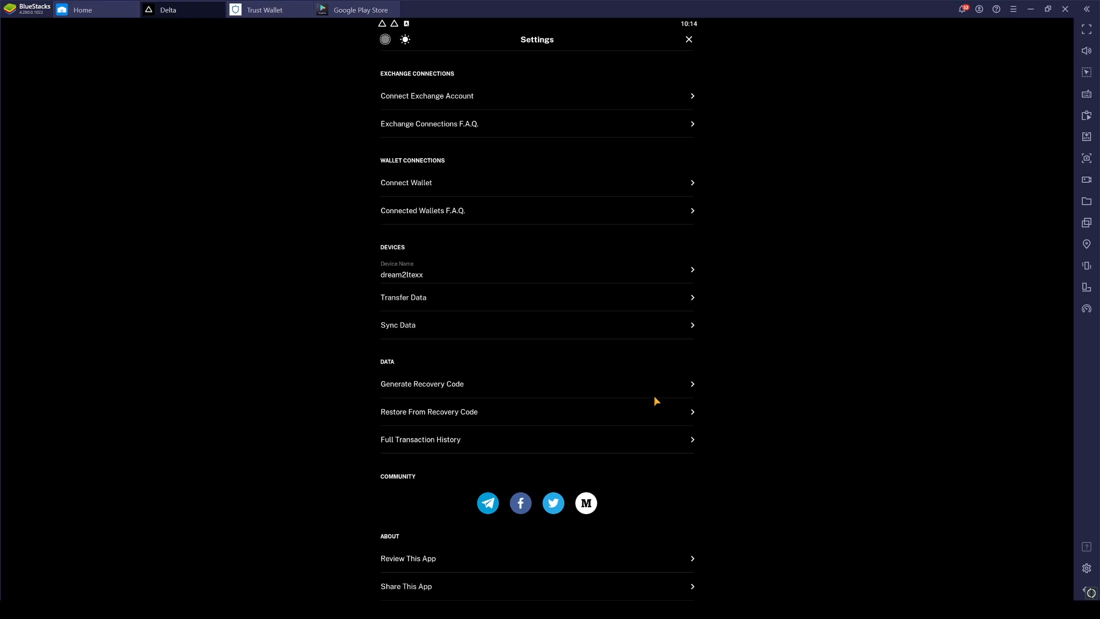
mouse_move(274, 124)
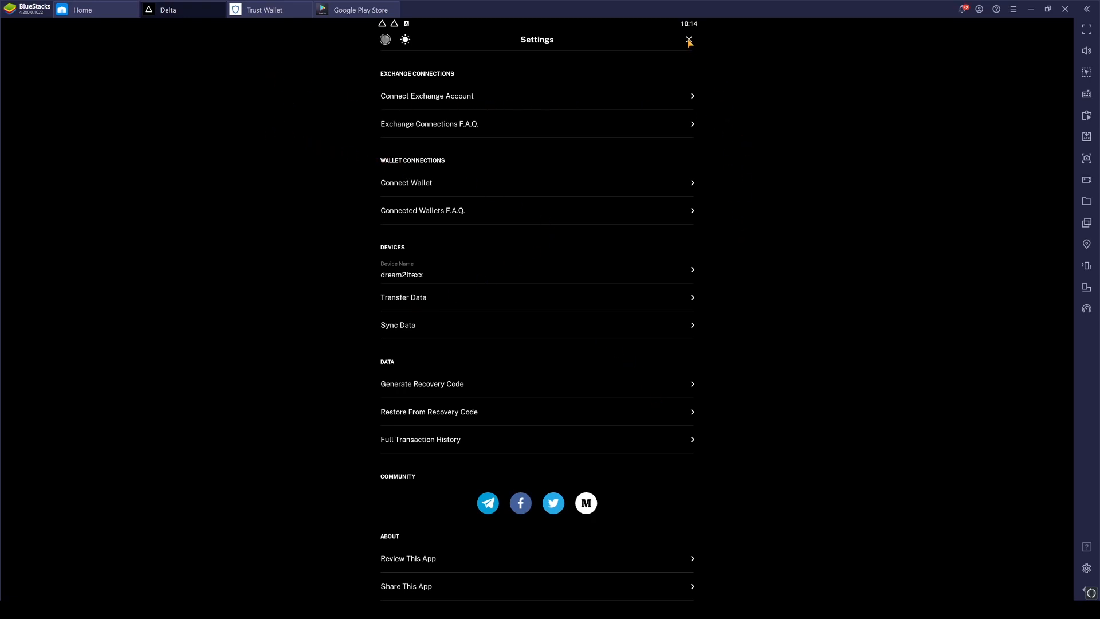
Leave Settings, briefly start a manual Dogecoin crypto transaction, and return to the portfolio.
click(689, 40)
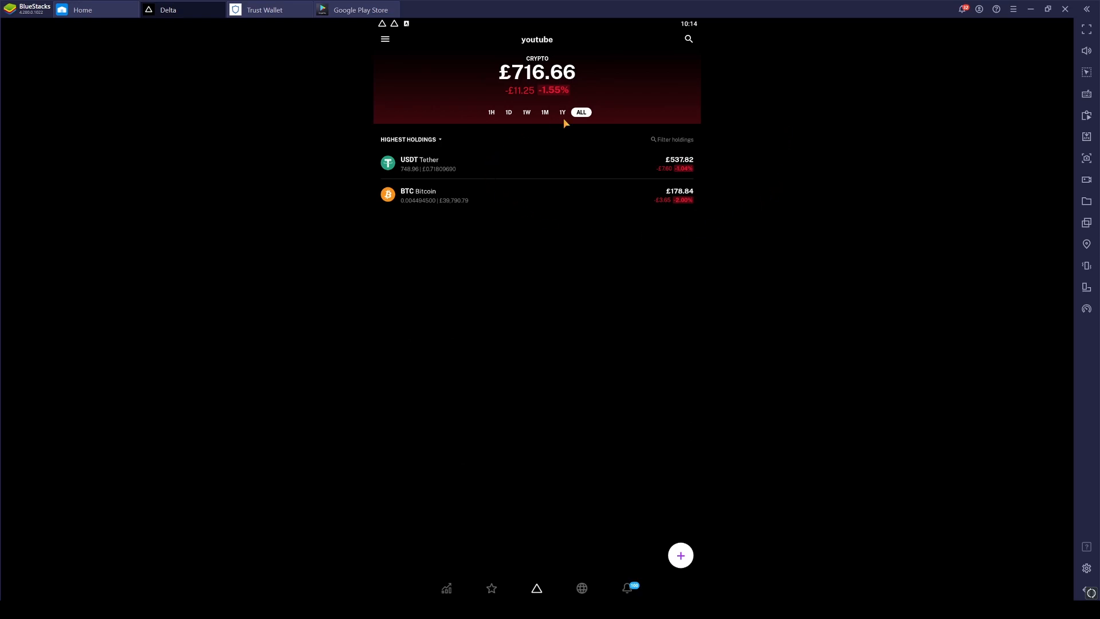
click(680, 555)
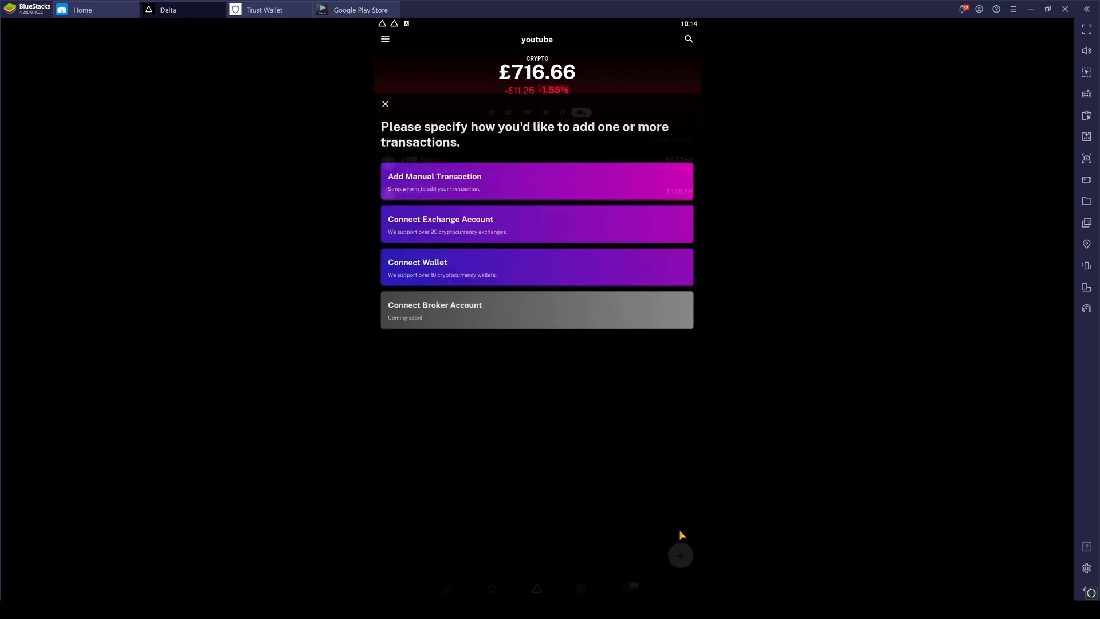
click(536, 181)
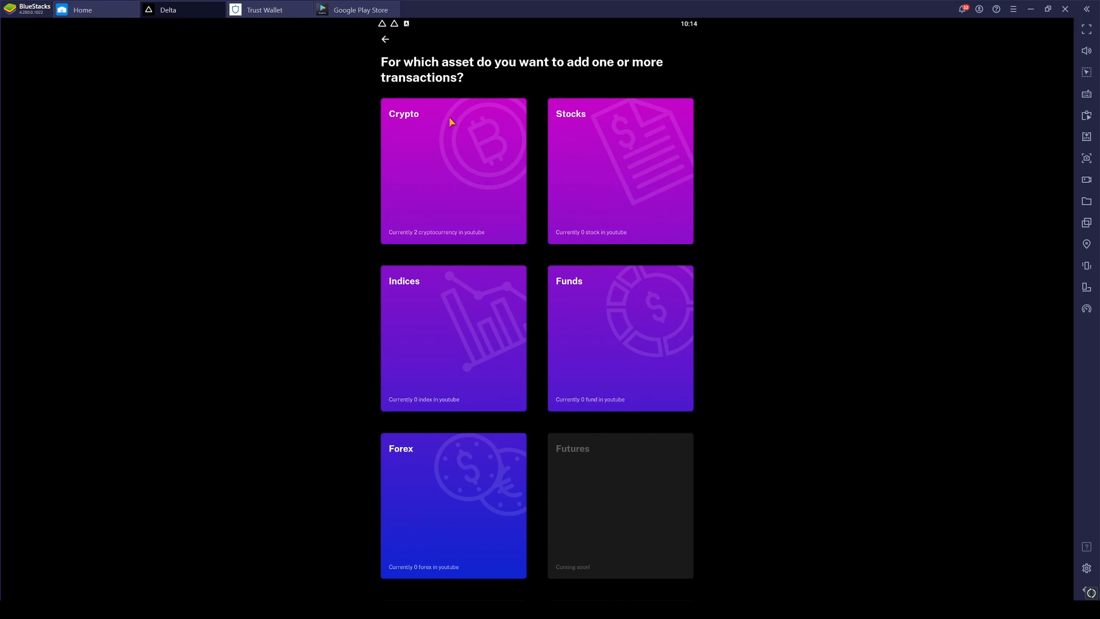
click(453, 170)
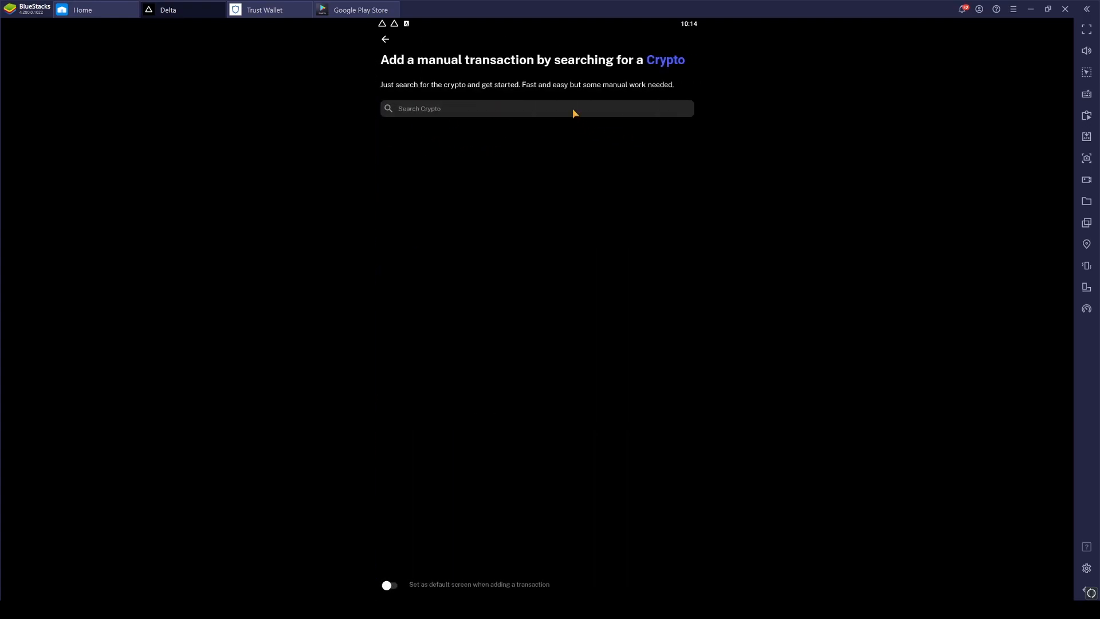
click(536, 107)
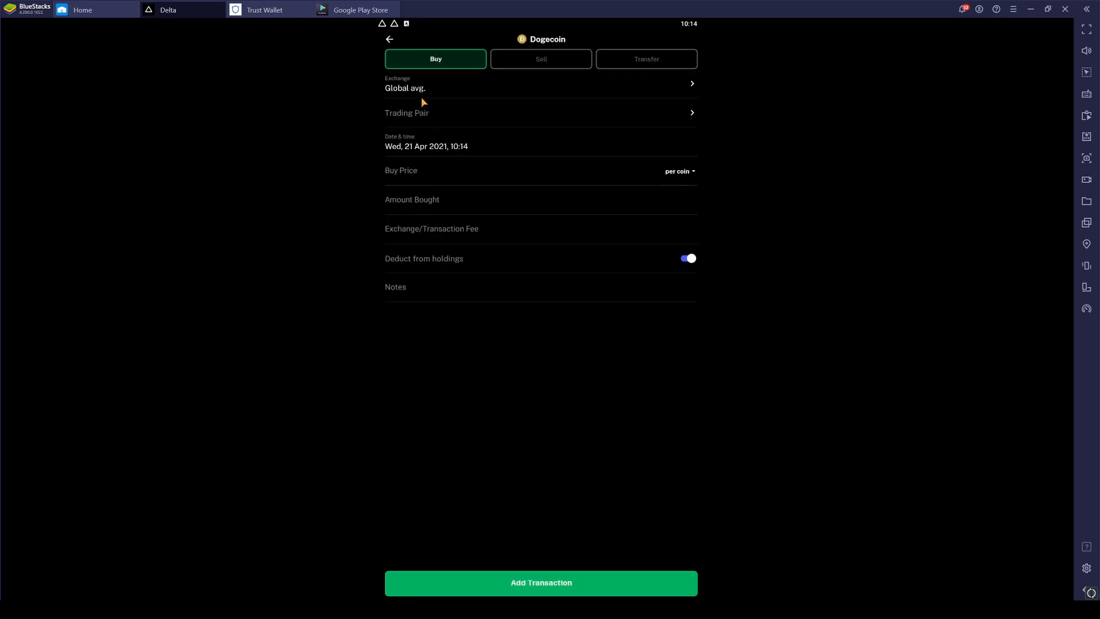
click(389, 38)
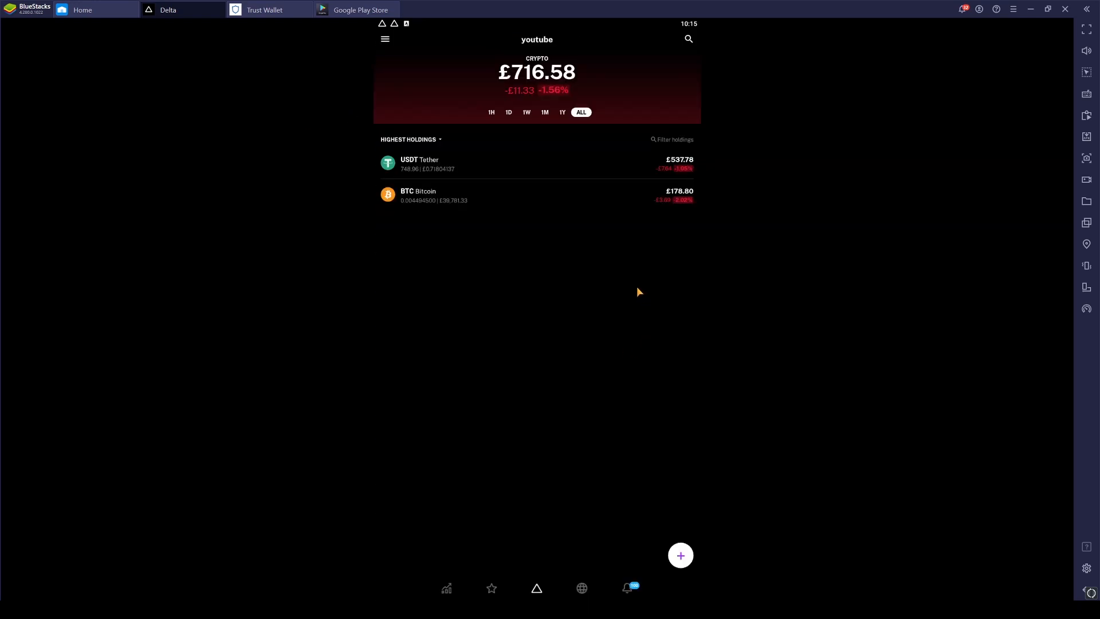
mouse_move(421, 182)
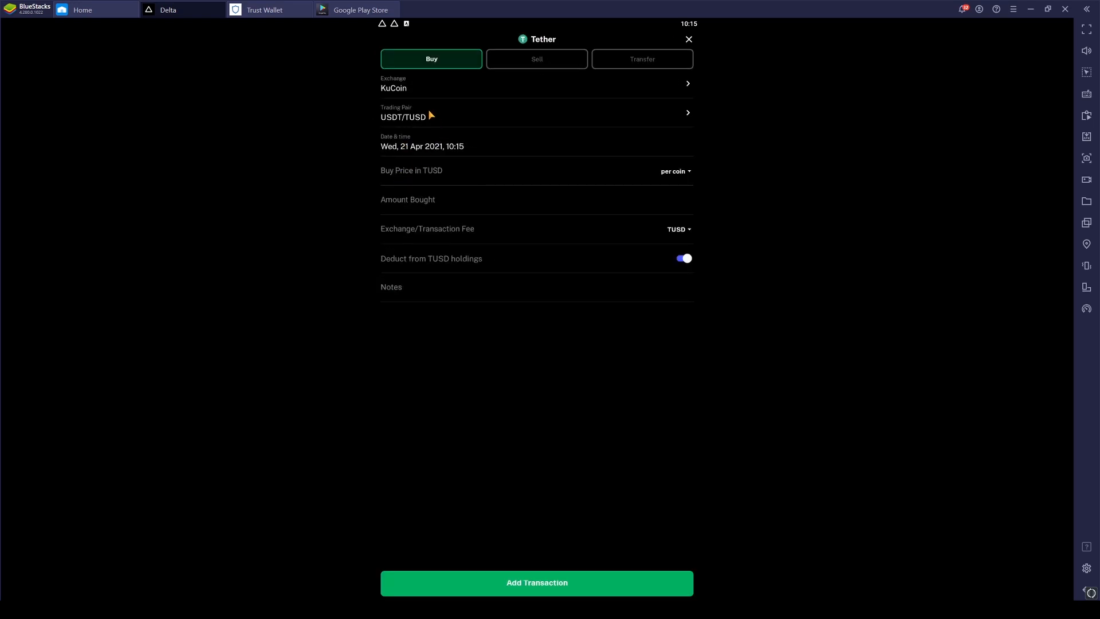
Make the Tether transaction a USDT/SAI sell of 200.
click(536, 112)
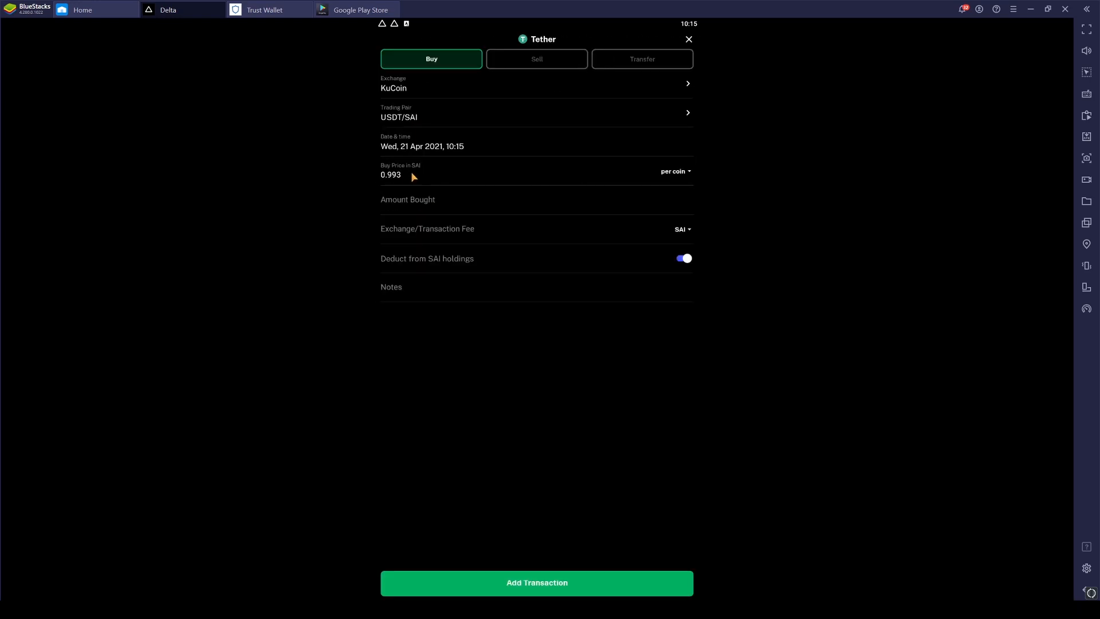
click(536, 59)
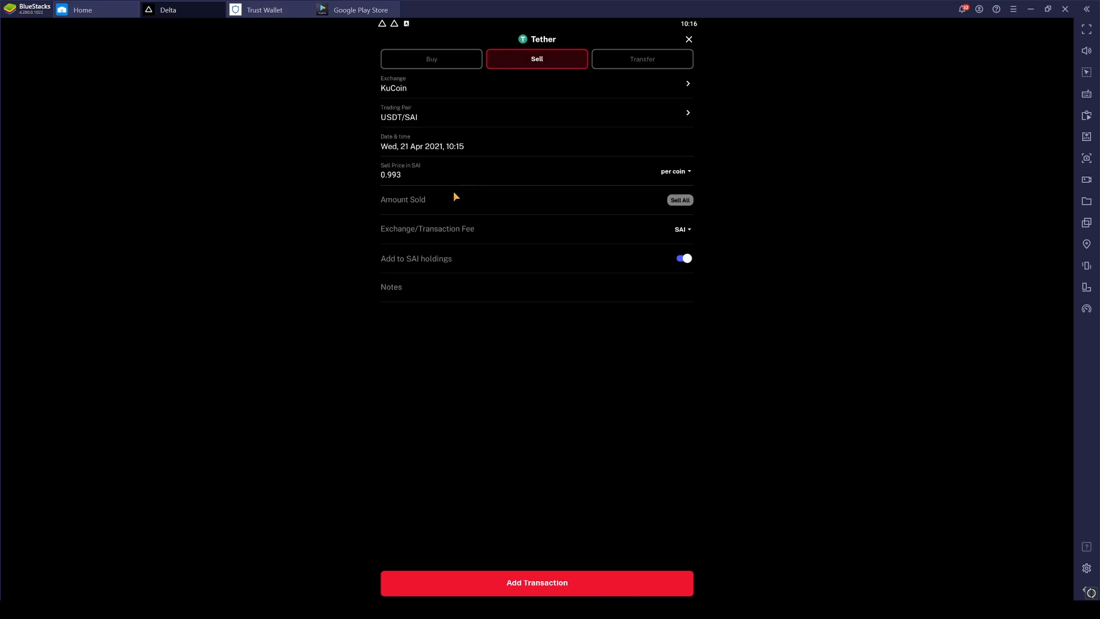
mouse_move(486, 213)
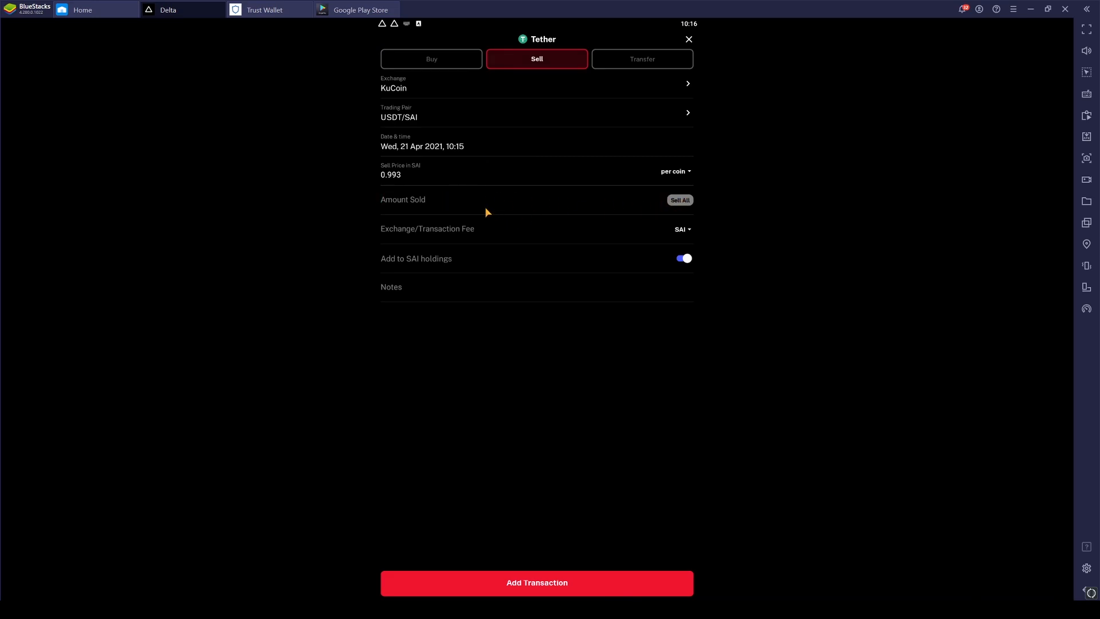
text(200)
text(1)
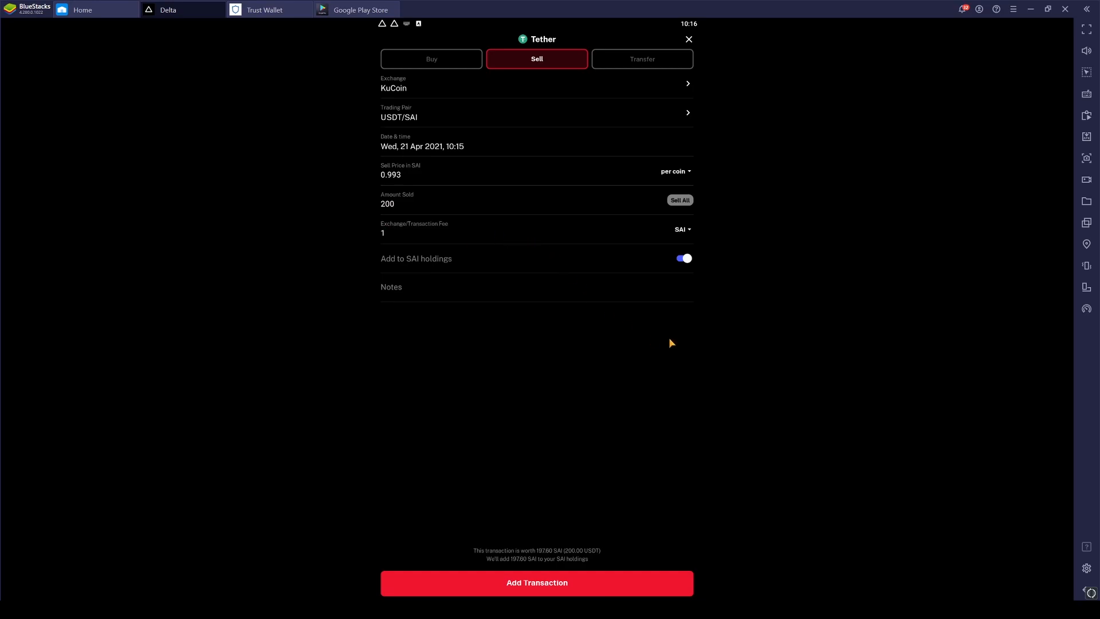
mouse_move(616, 458)
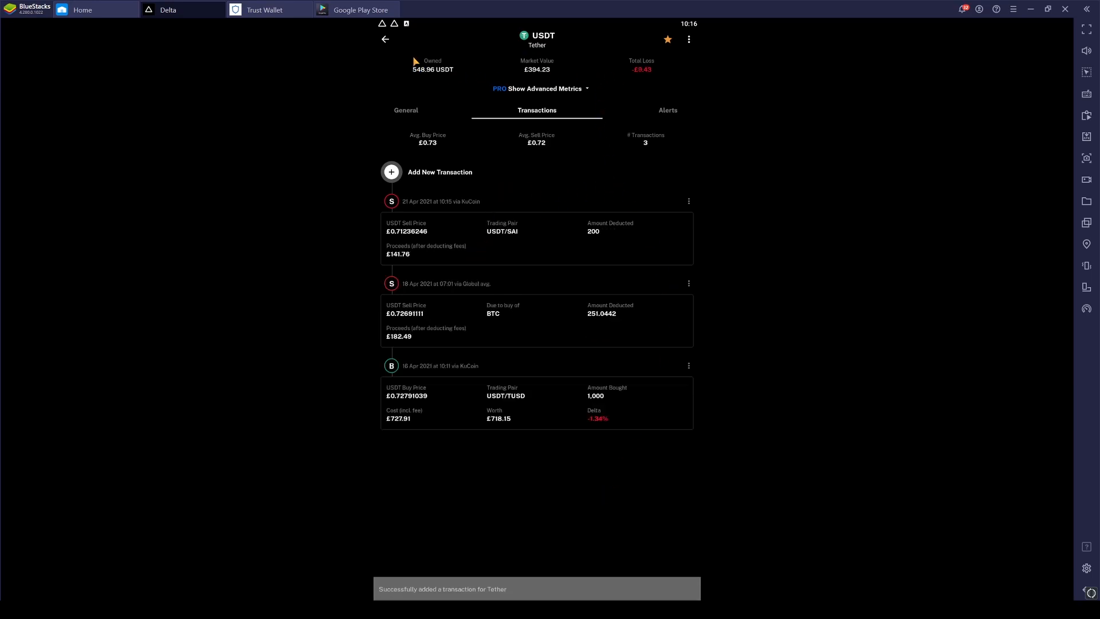
Go back to the portfolio overview now listing USDT, BTC and SAI.
click(386, 39)
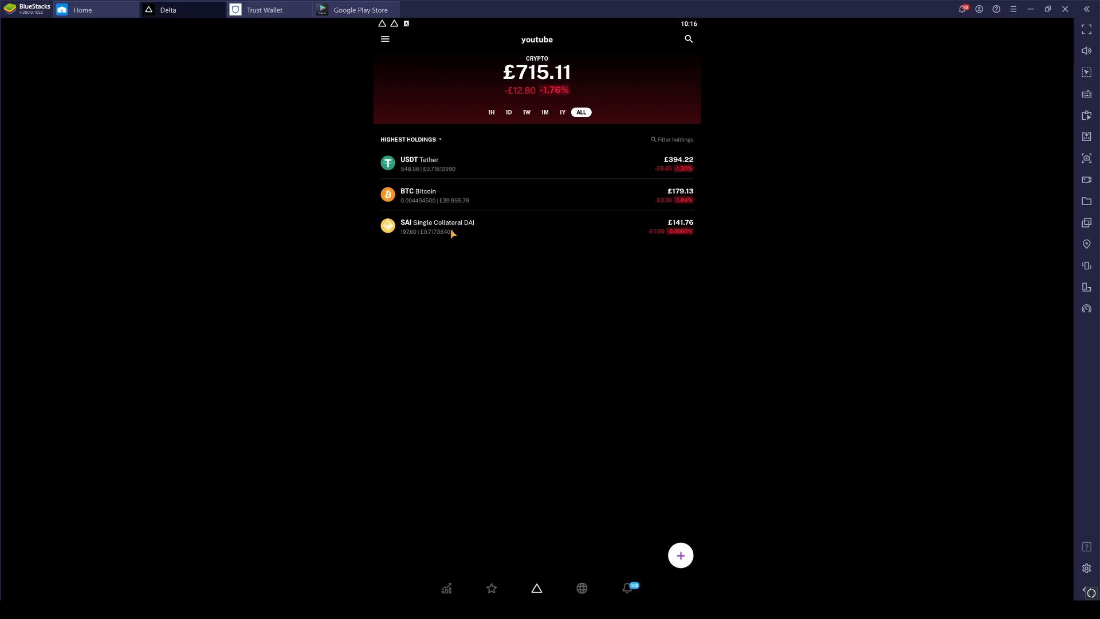
mouse_move(420, 317)
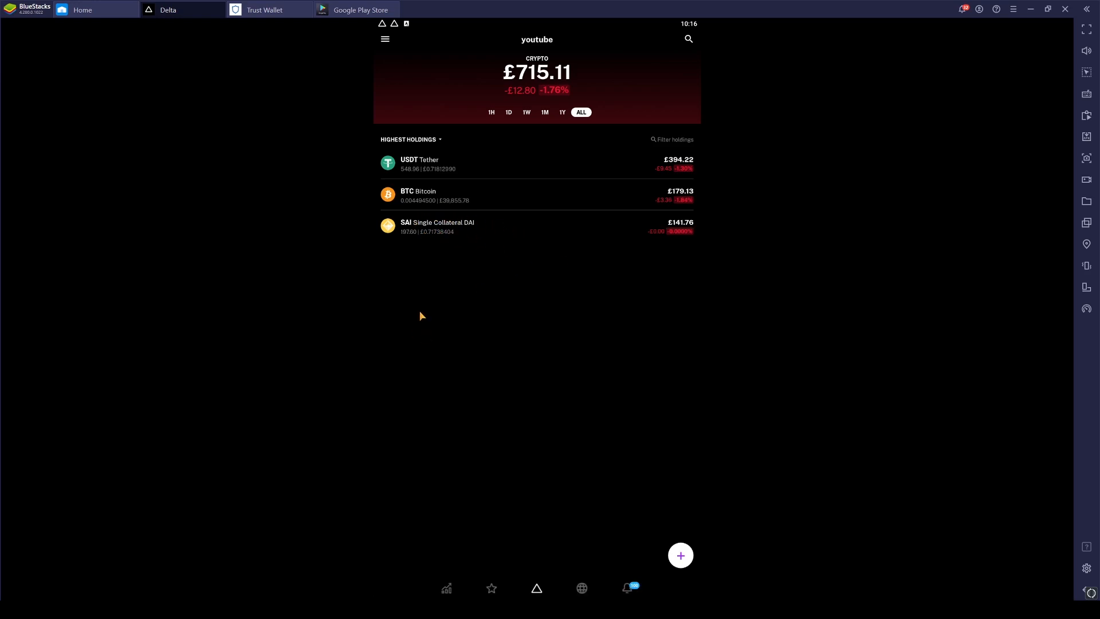
mouse_move(460, 238)
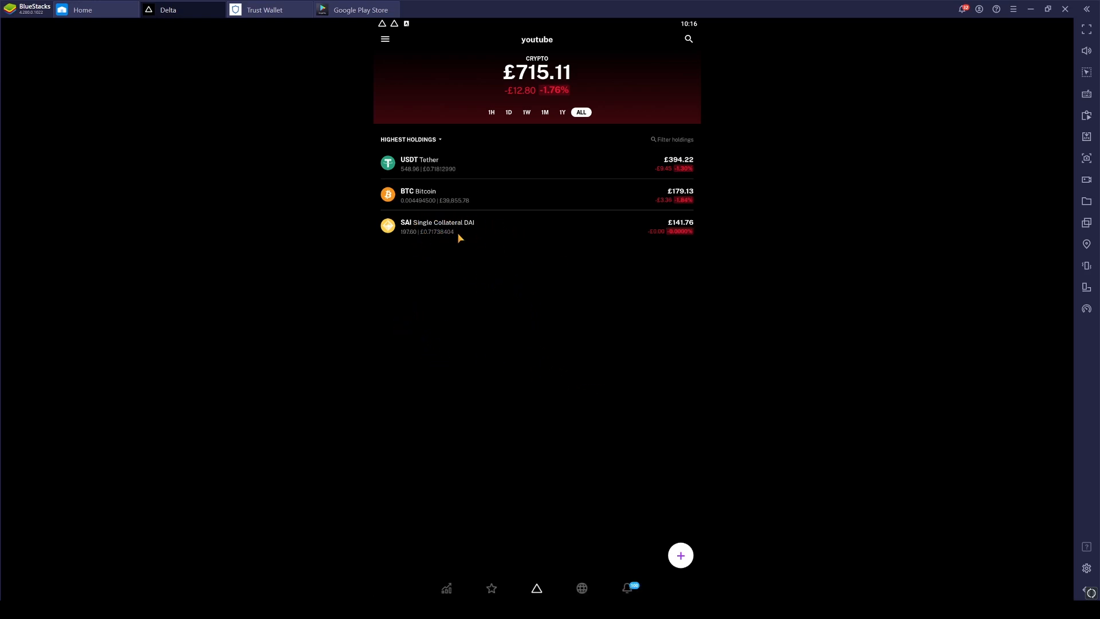
mouse_move(596, 274)
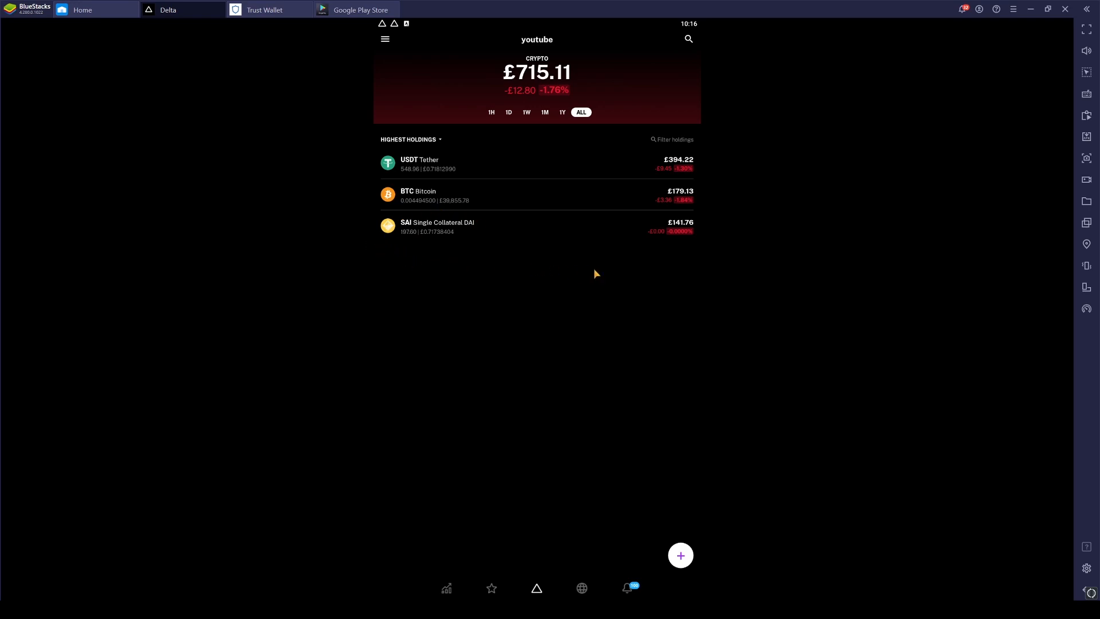
mouse_move(332, 168)
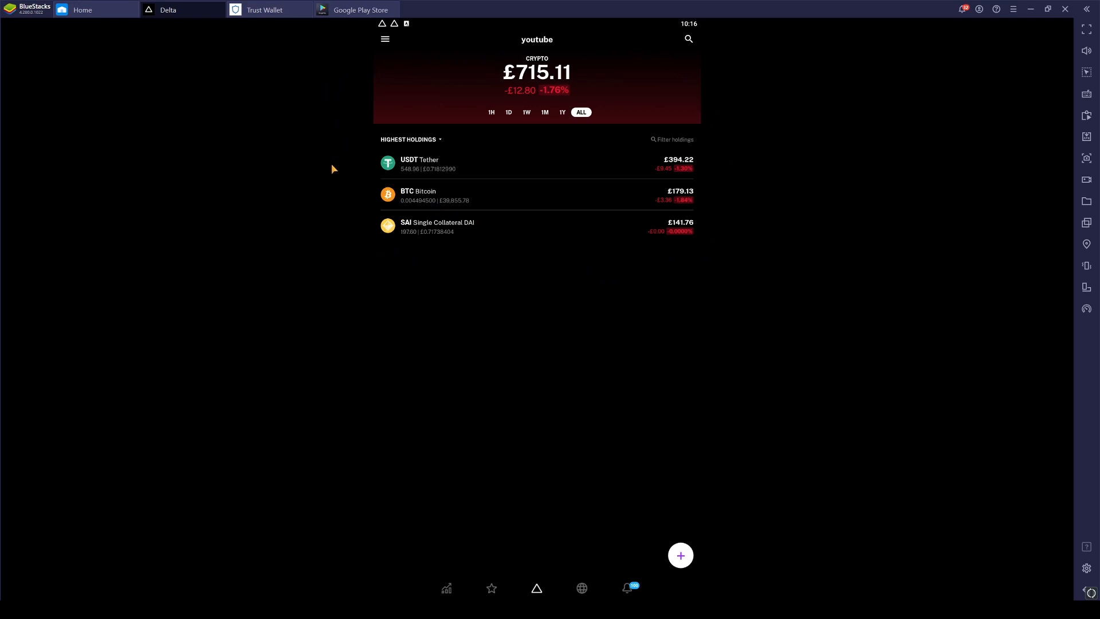
mouse_move(719, 93)
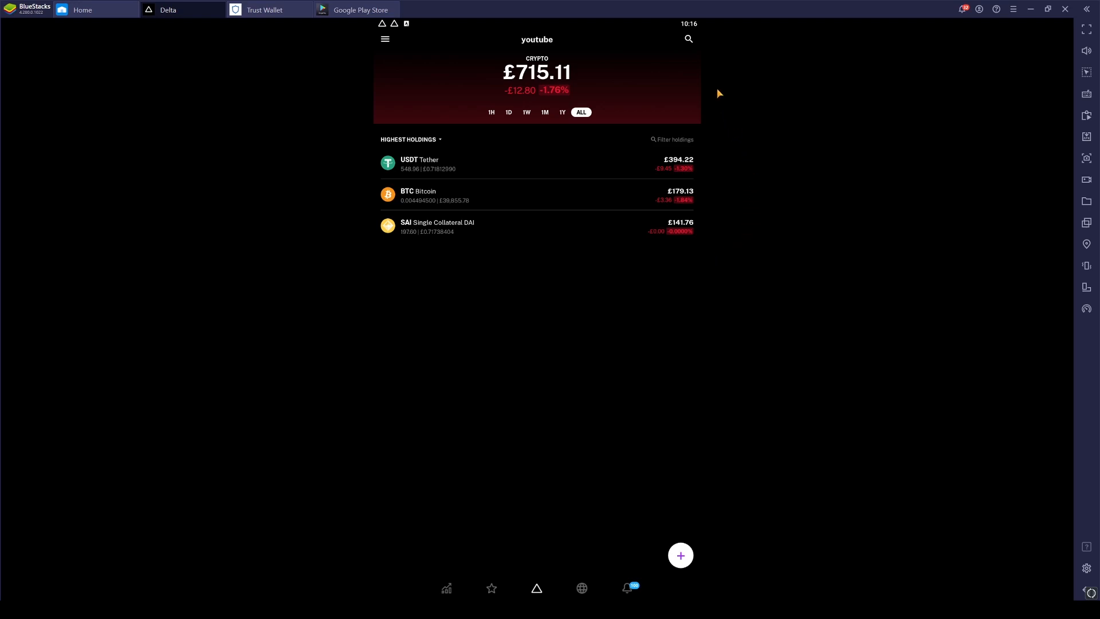
mouse_move(771, 323)
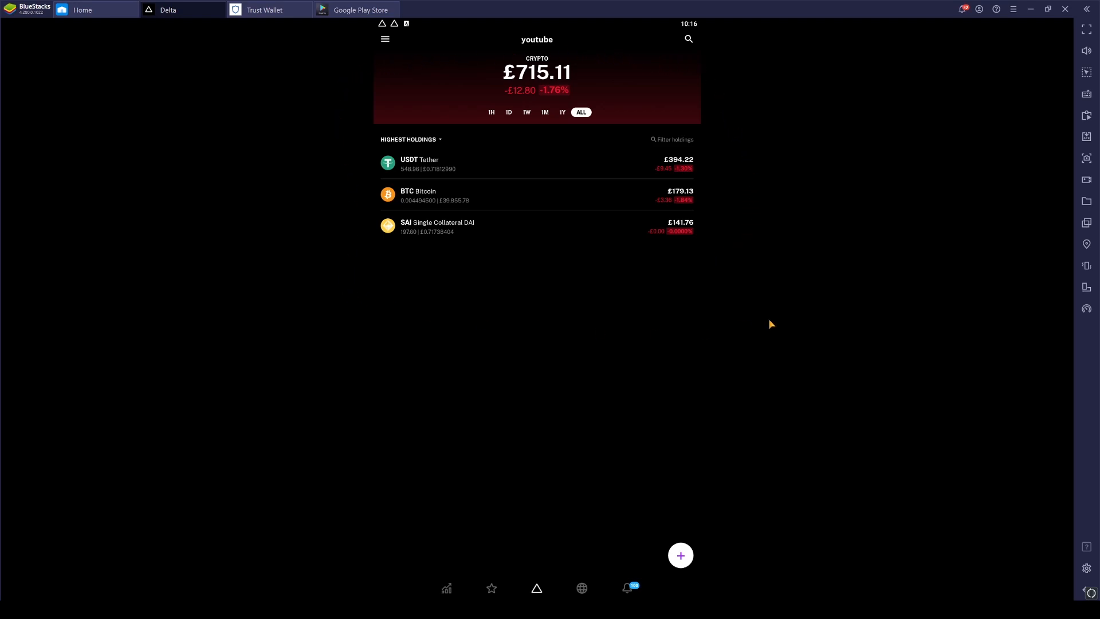
mouse_move(464, 32)
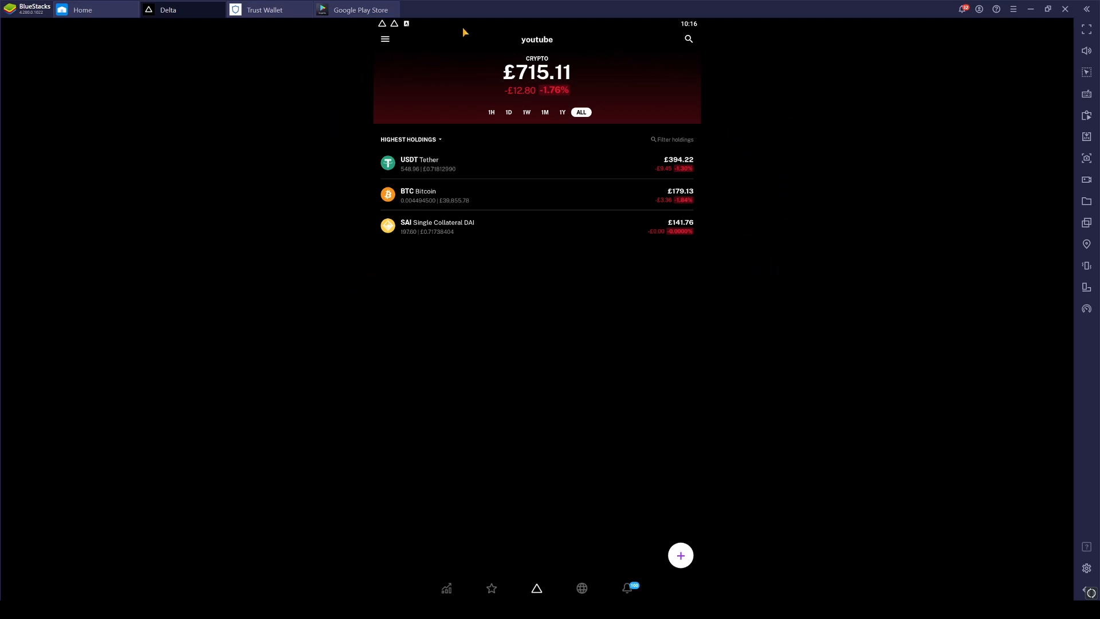
mouse_move(373, 249)
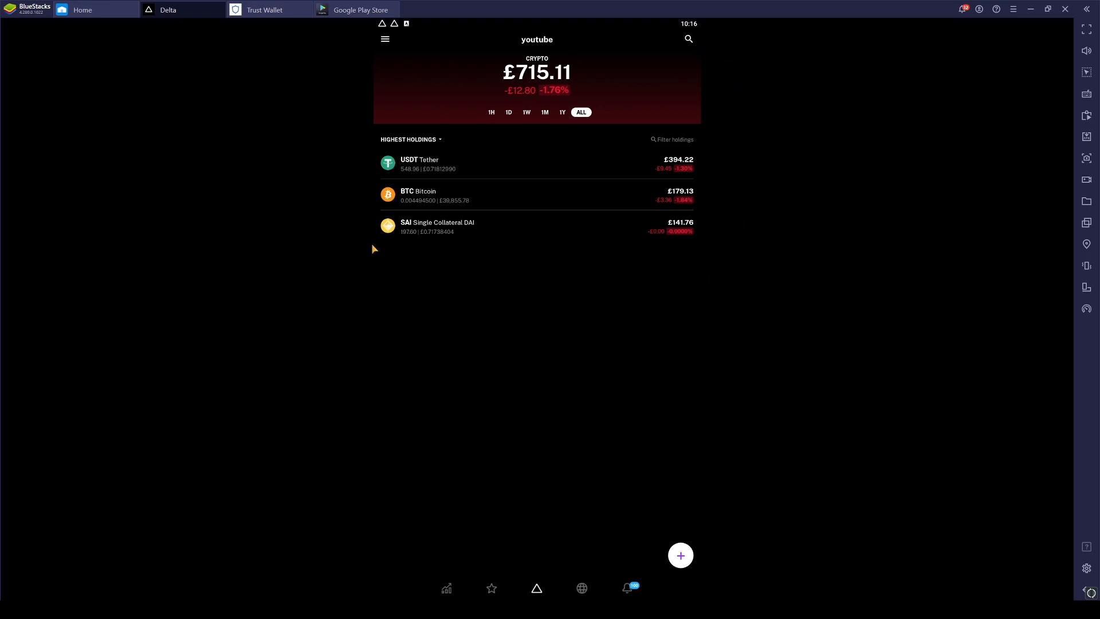
mouse_move(728, 90)
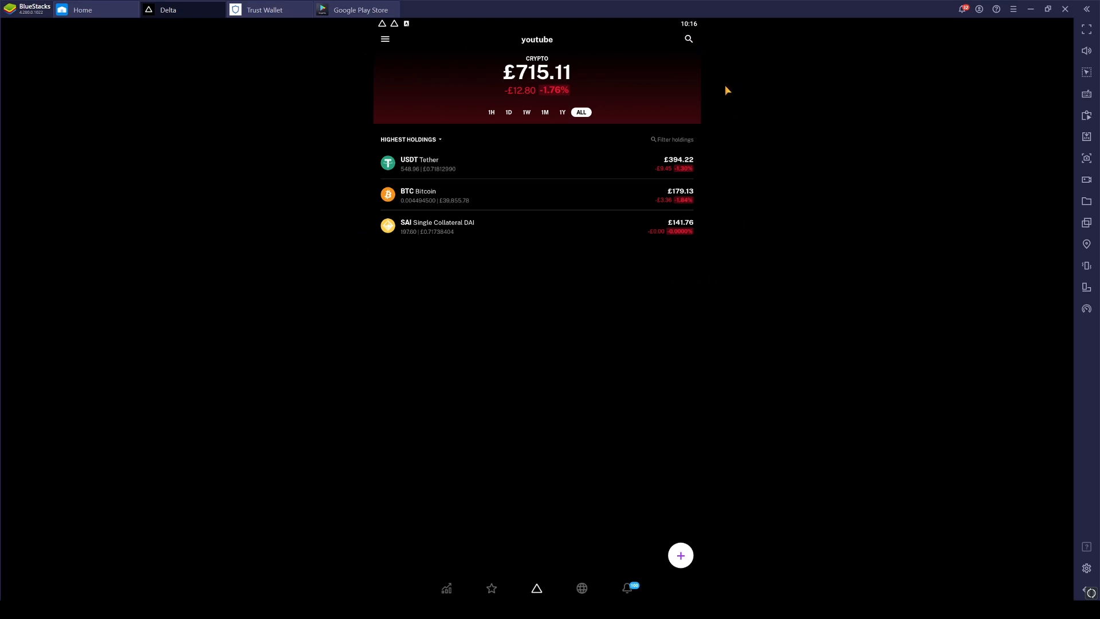
mouse_move(356, 194)
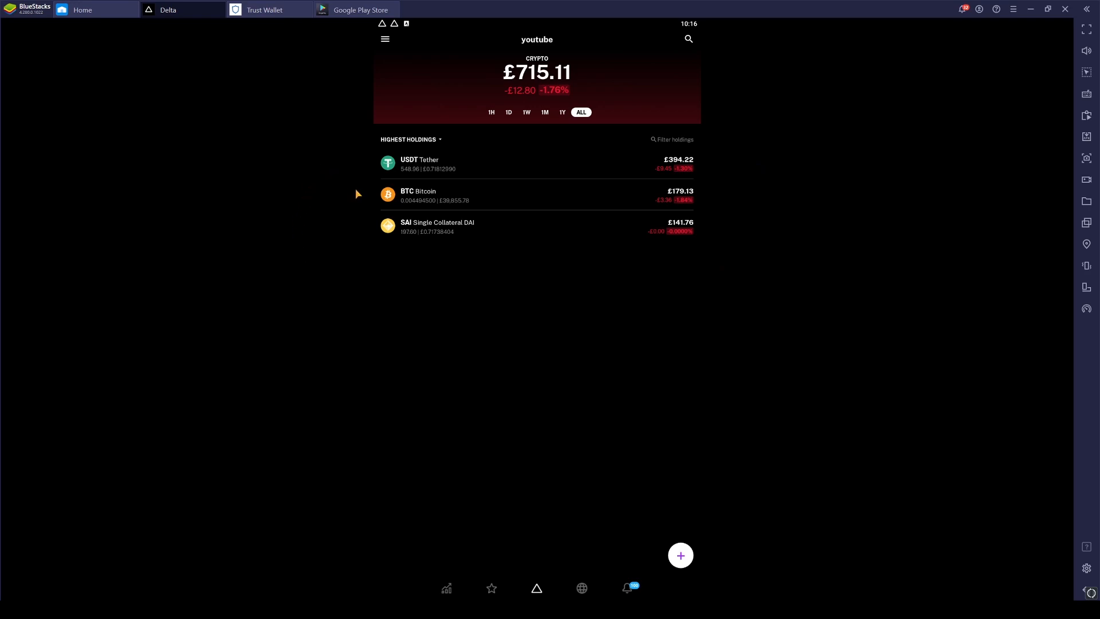
mouse_move(701, 140)
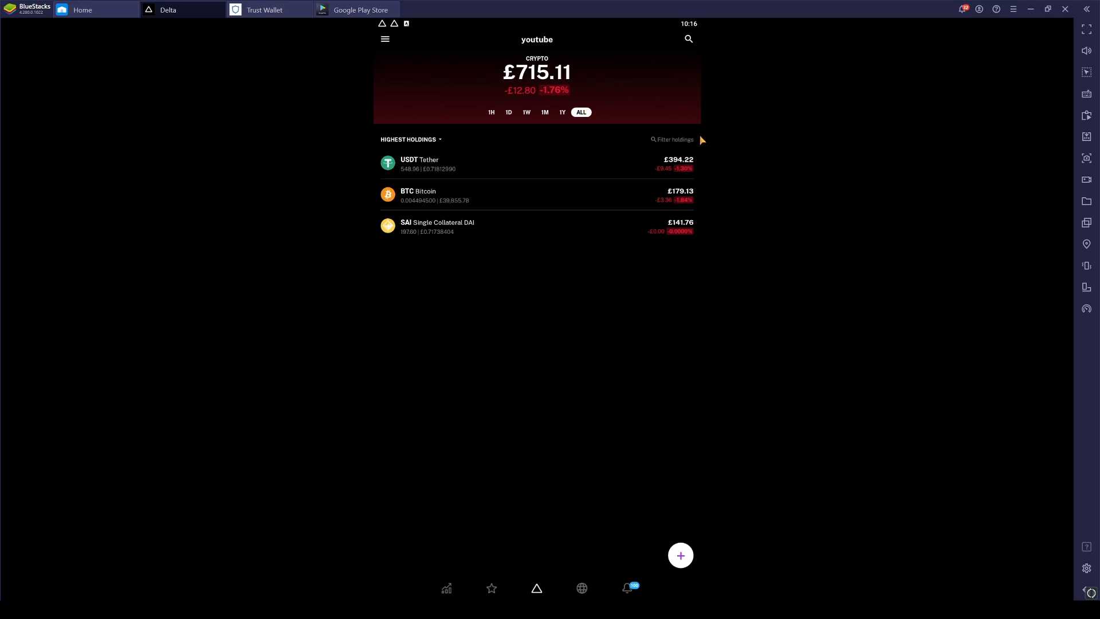